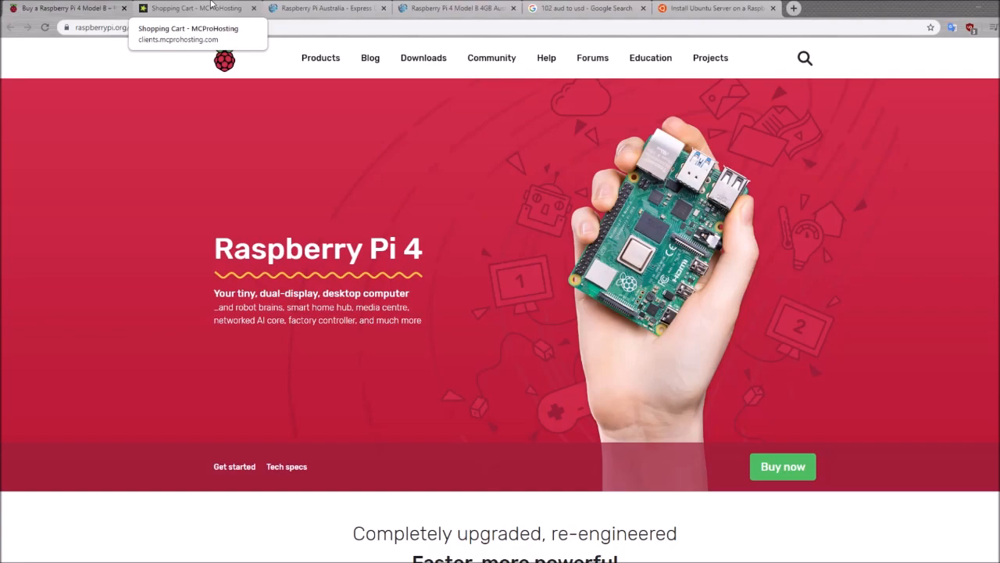
Show MCProHosting's Minecraft Plans page listing Steve, Villager, Witch and Enderman plans.
click(195, 8)
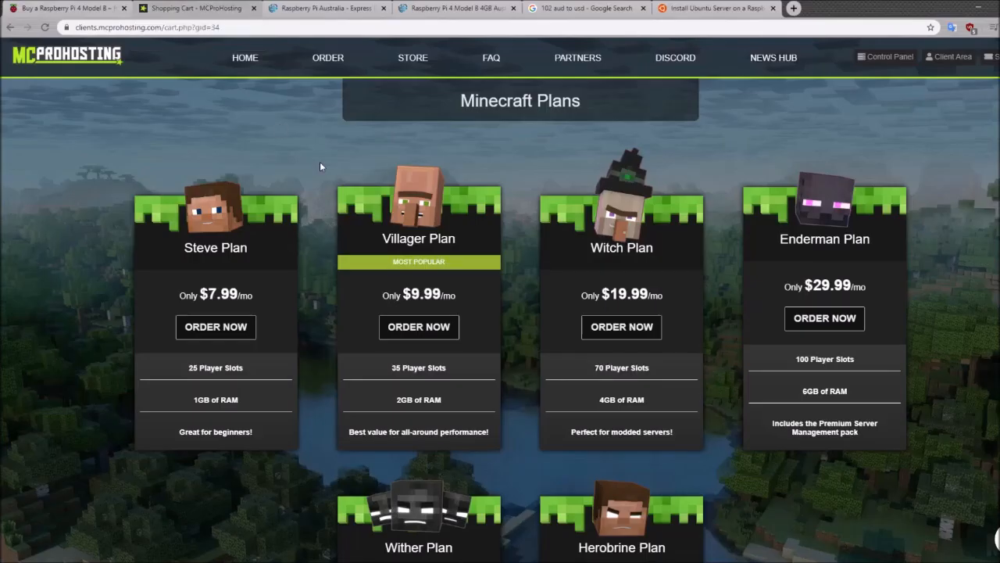
mouse_move(296, 271)
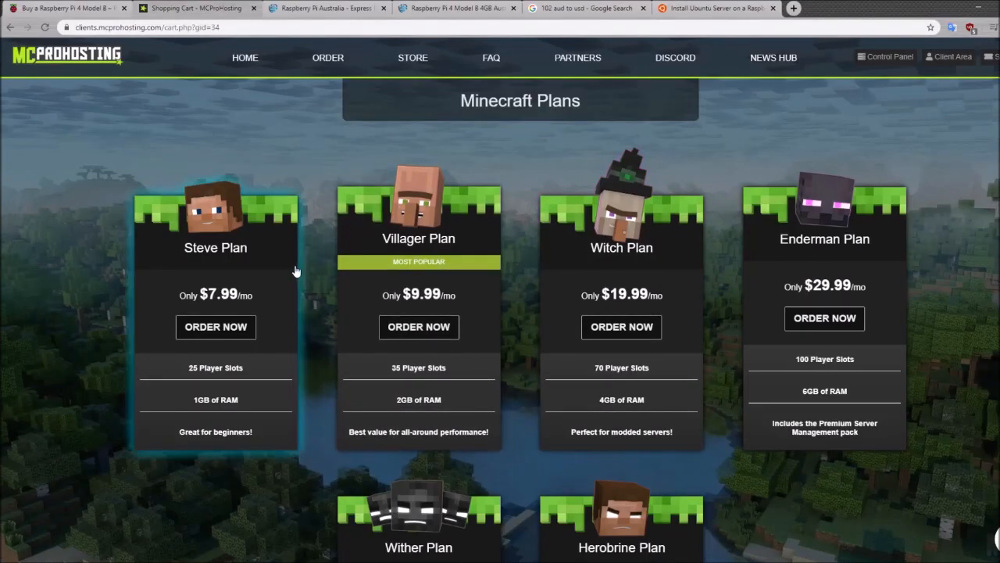
mouse_move(467, 305)
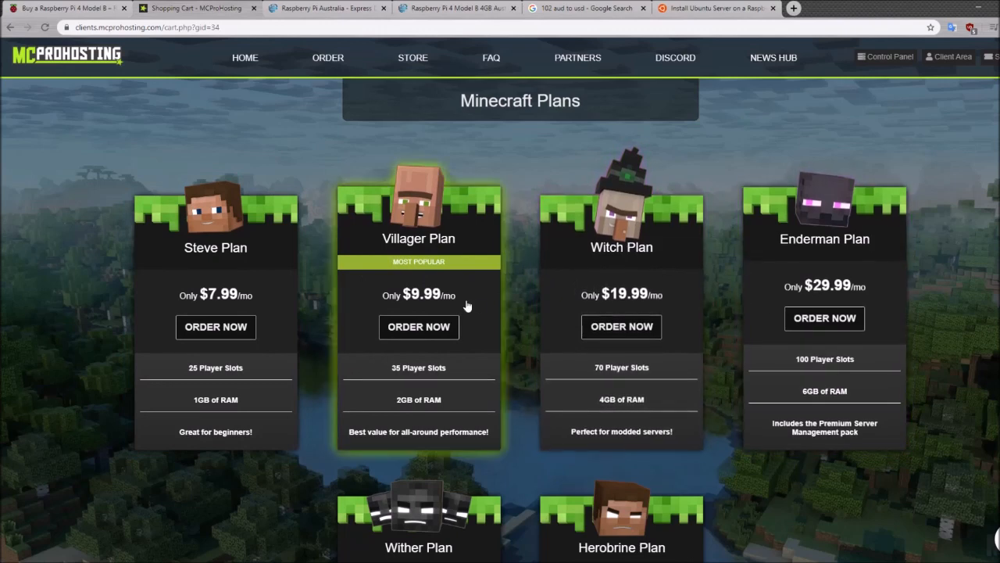
mouse_move(216, 291)
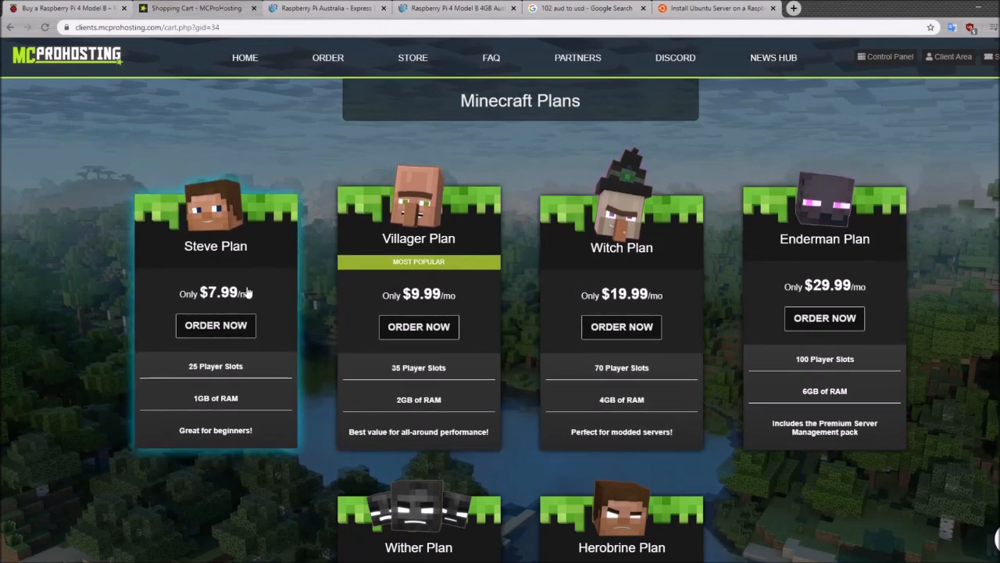
mouse_move(418, 313)
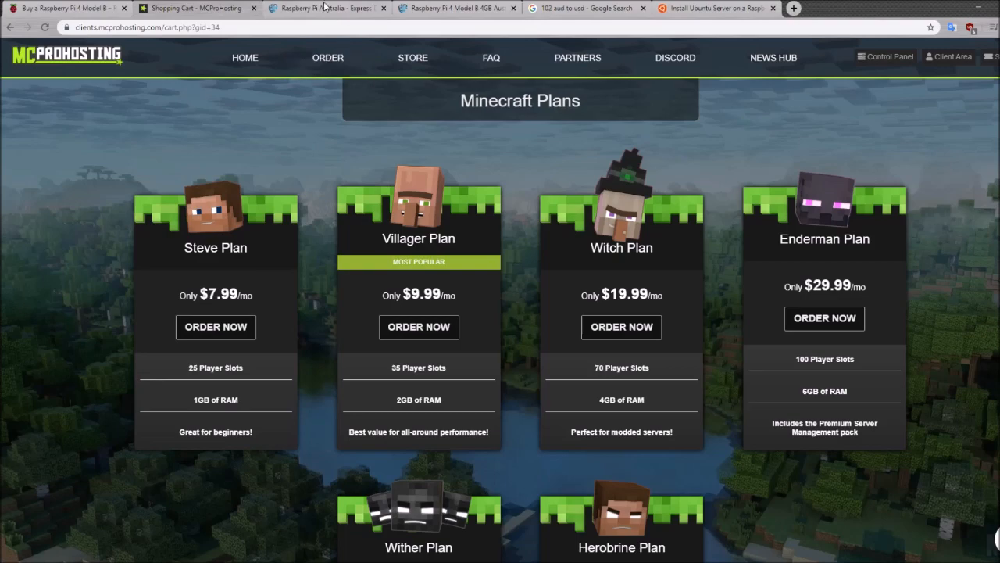
mouse_move(454, 8)
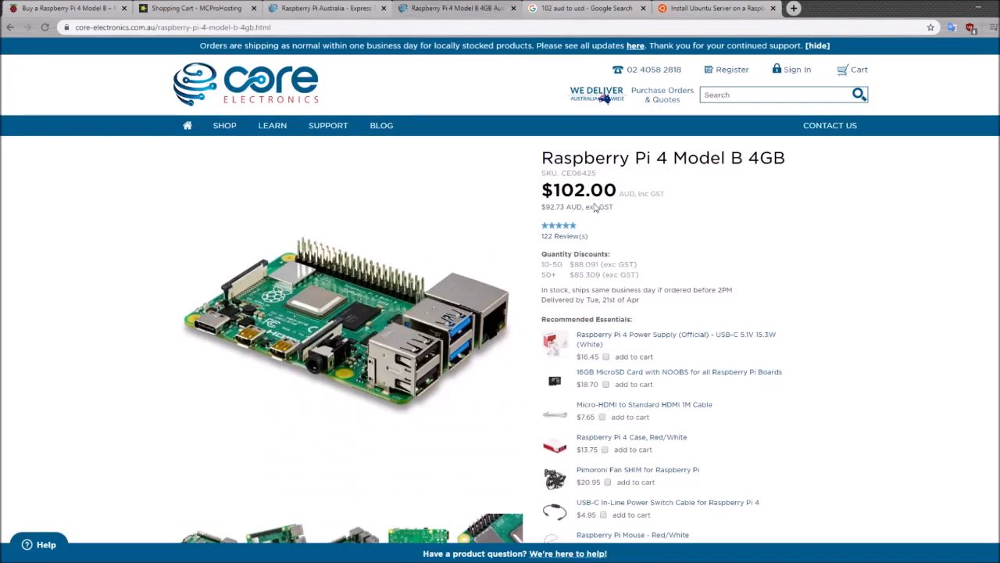
mouse_move(711, 174)
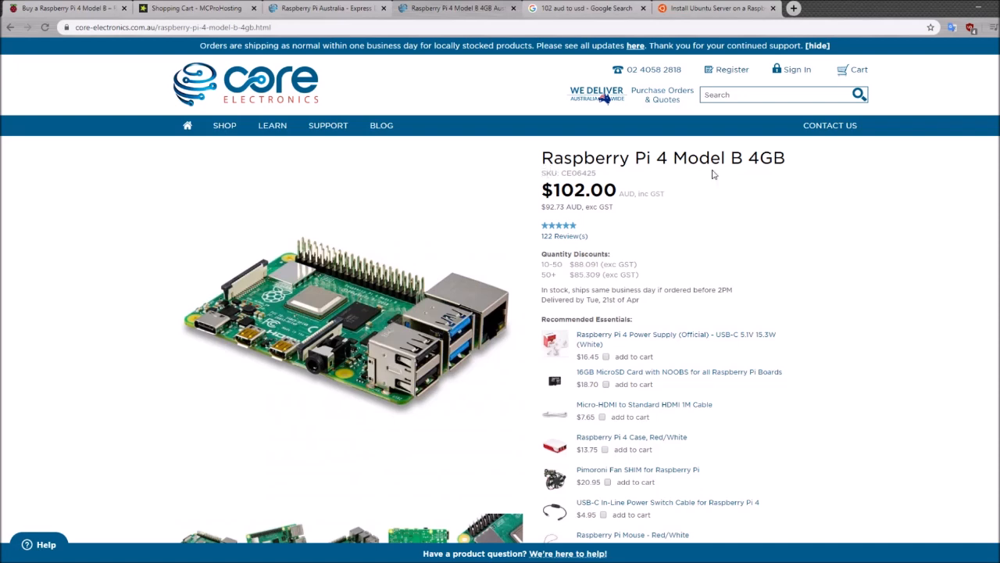
mouse_move(662, 174)
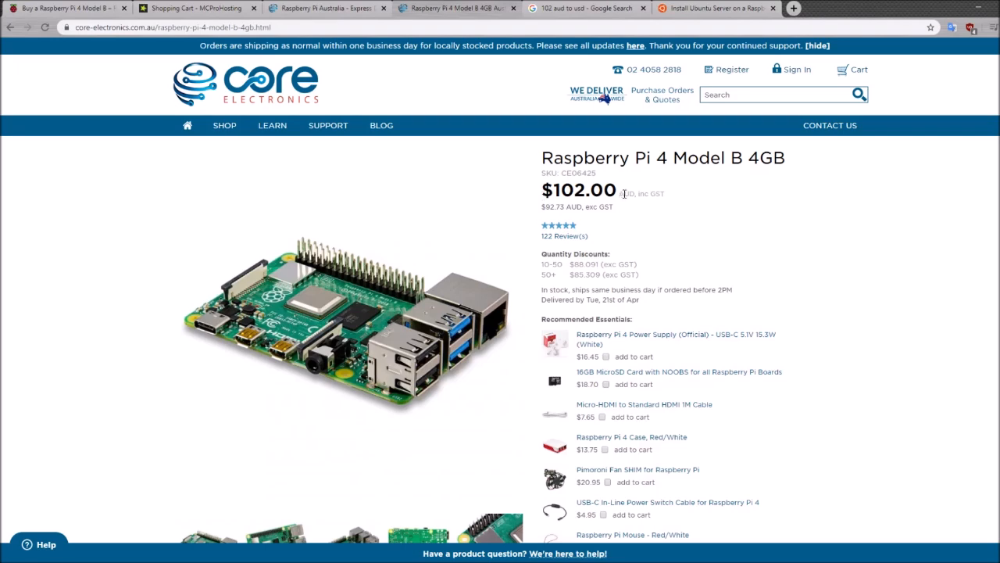
Switch to Core Electronics' Raspberry Pi 4 Model B 4GB page showing $102.00 AUD.
click(582, 9)
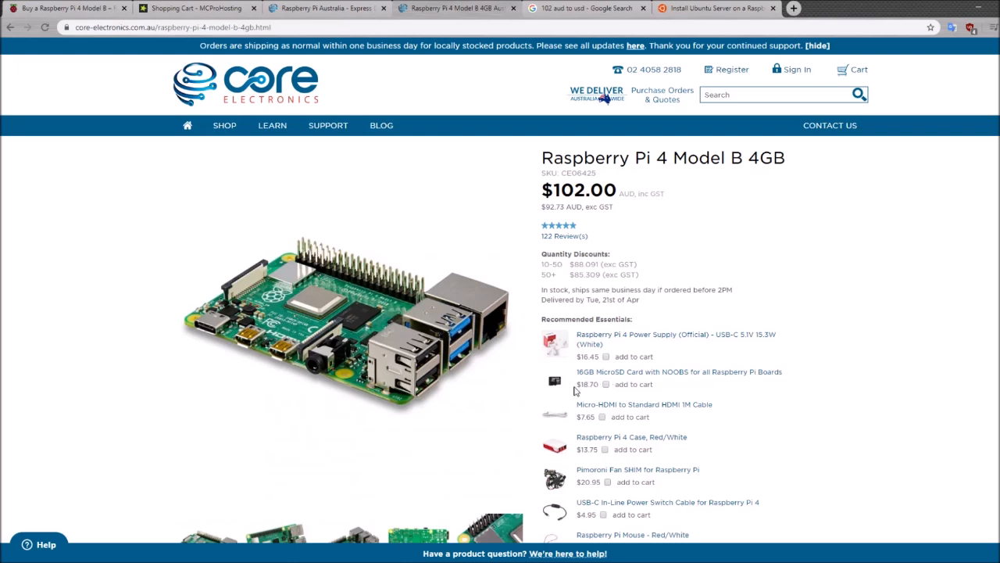
mouse_move(577, 390)
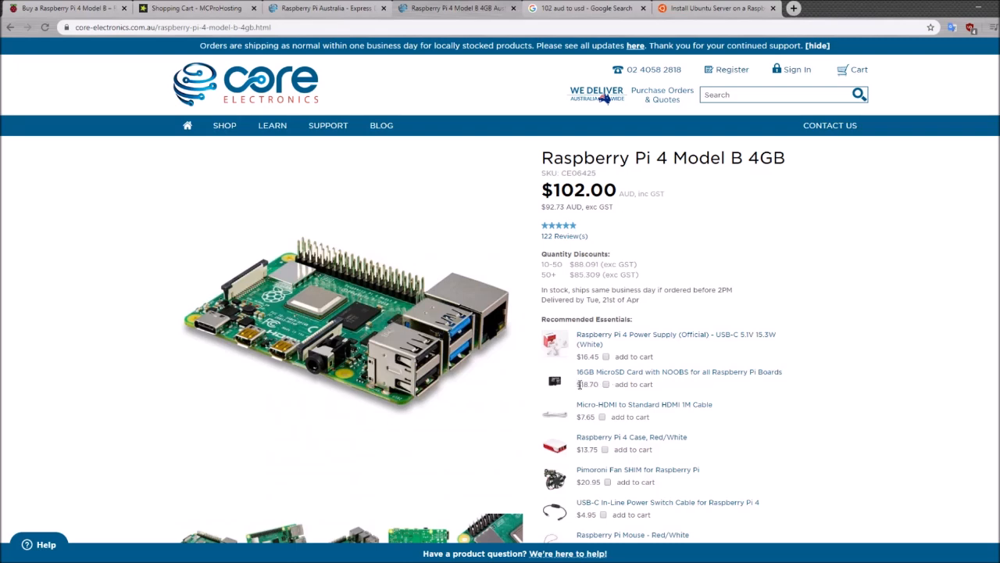
mouse_move(586, 384)
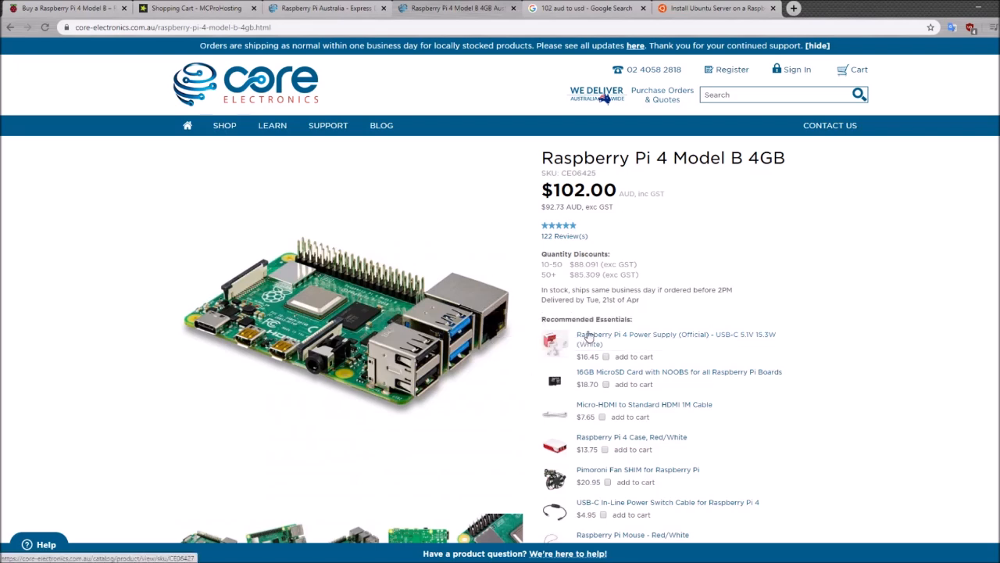
Download the 64-bit Ubuntu 18.04.4 LTS image for Raspberry Pi 4.
click(715, 8)
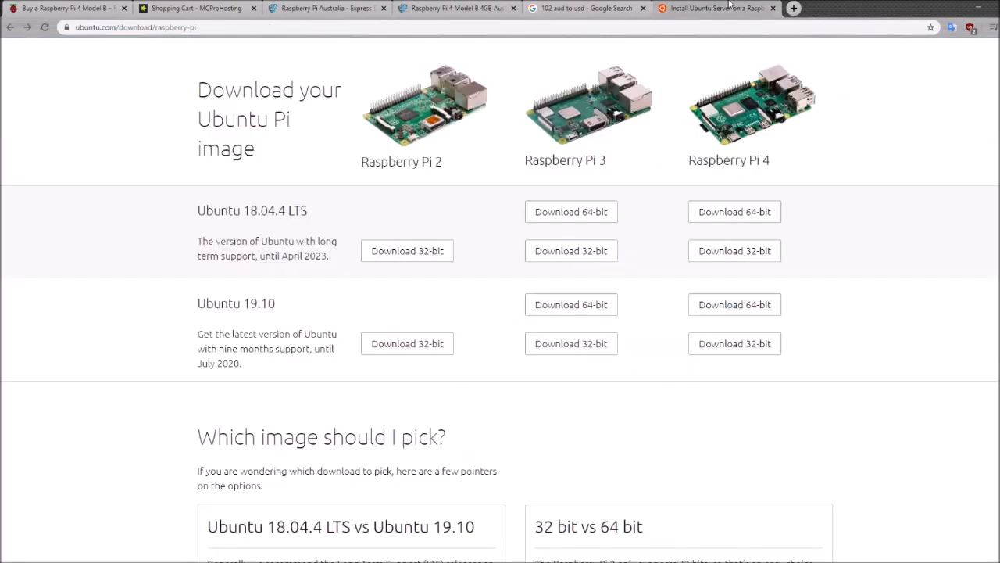
scroll(up, 3)
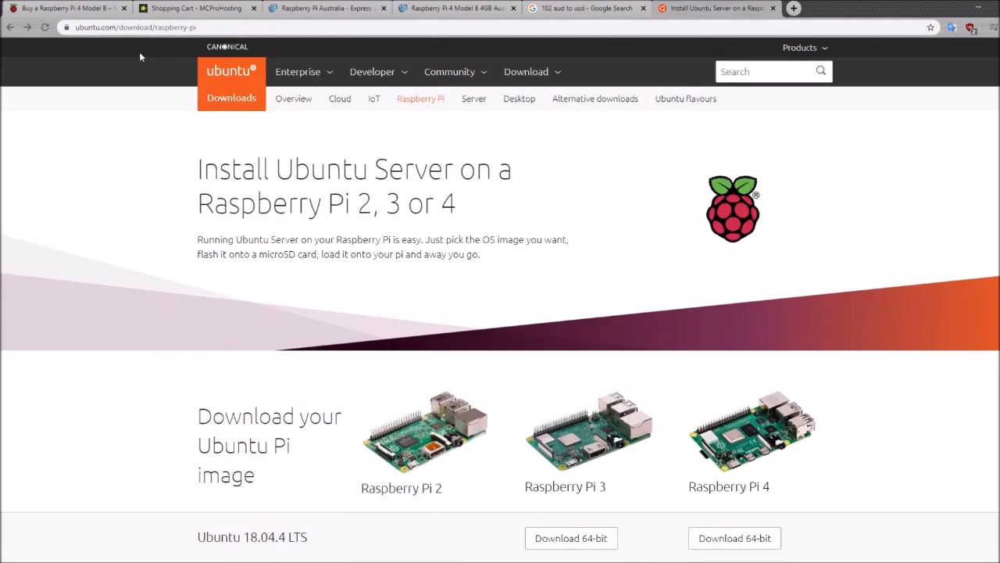
mouse_move(294, 405)
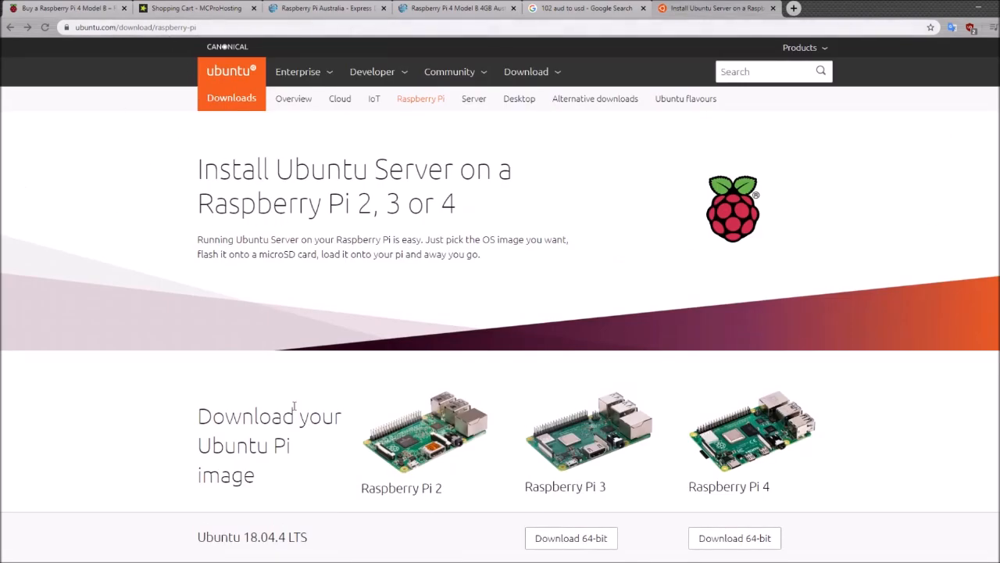
scroll(down, 3)
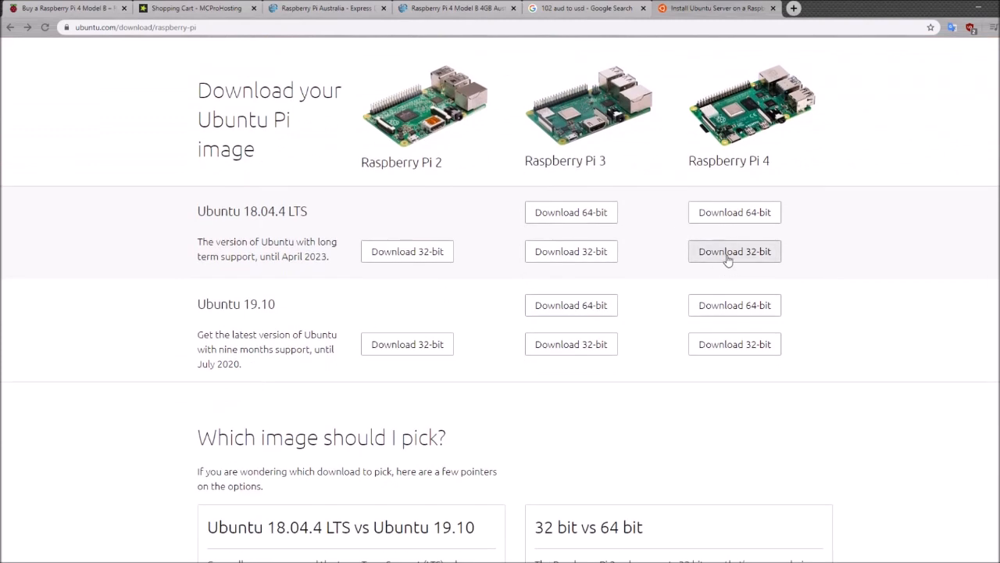
click(734, 212)
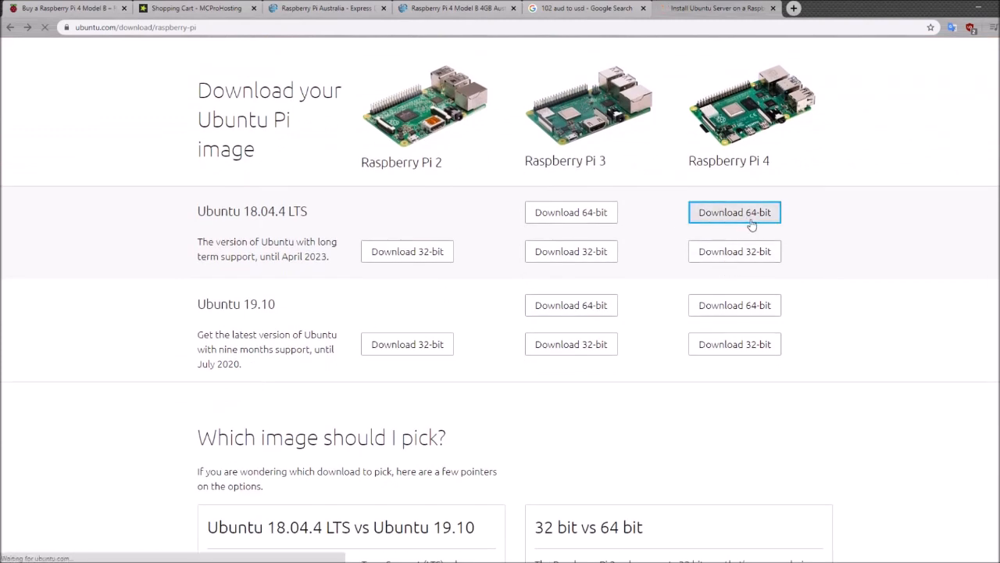
click(734, 212)
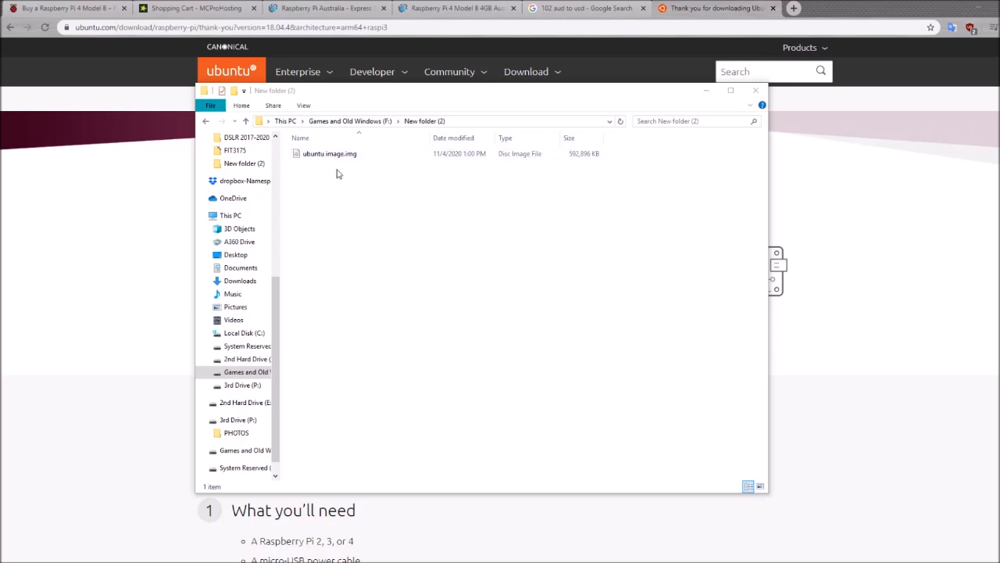
mouse_move(55, 547)
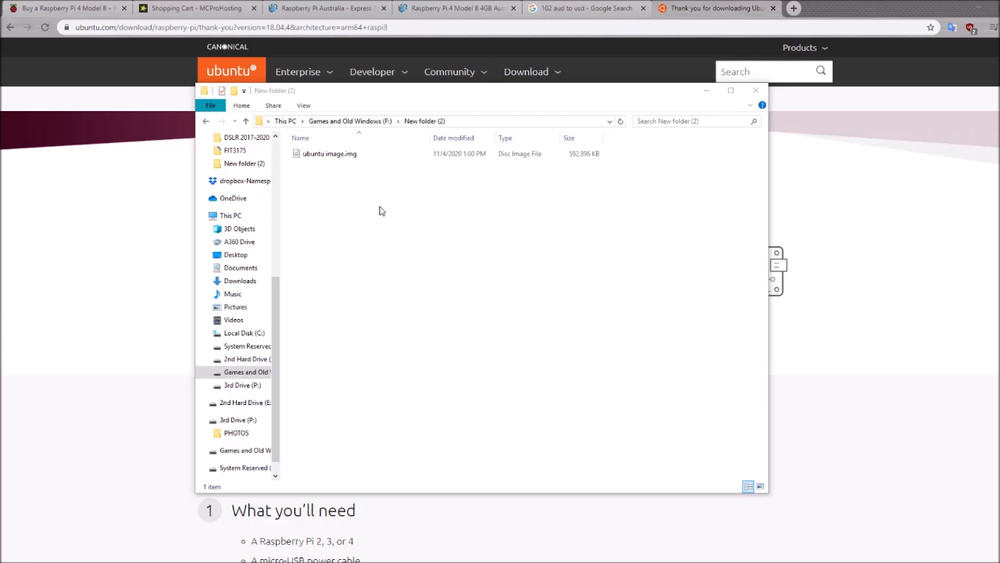
mouse_move(498, 246)
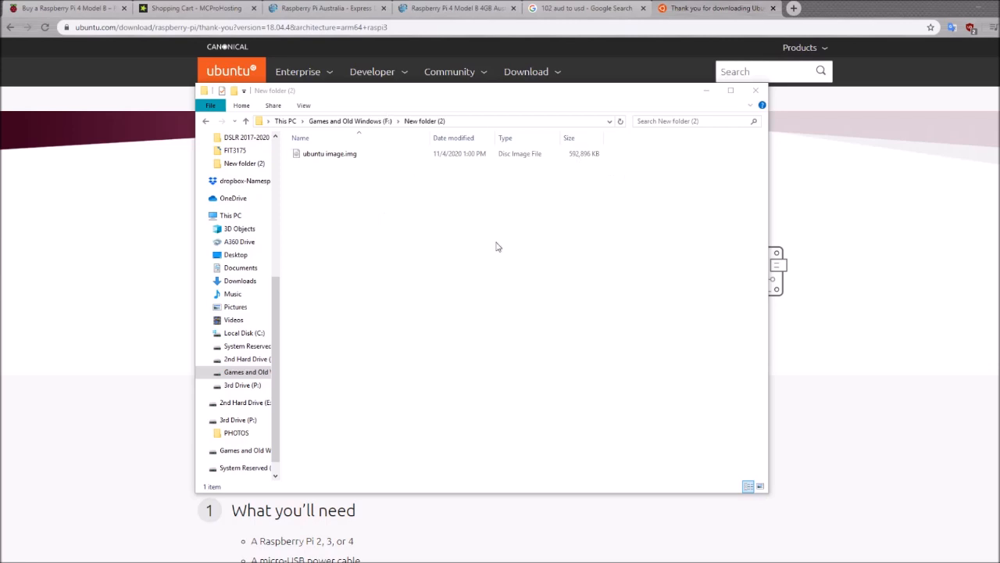
mouse_move(433, 323)
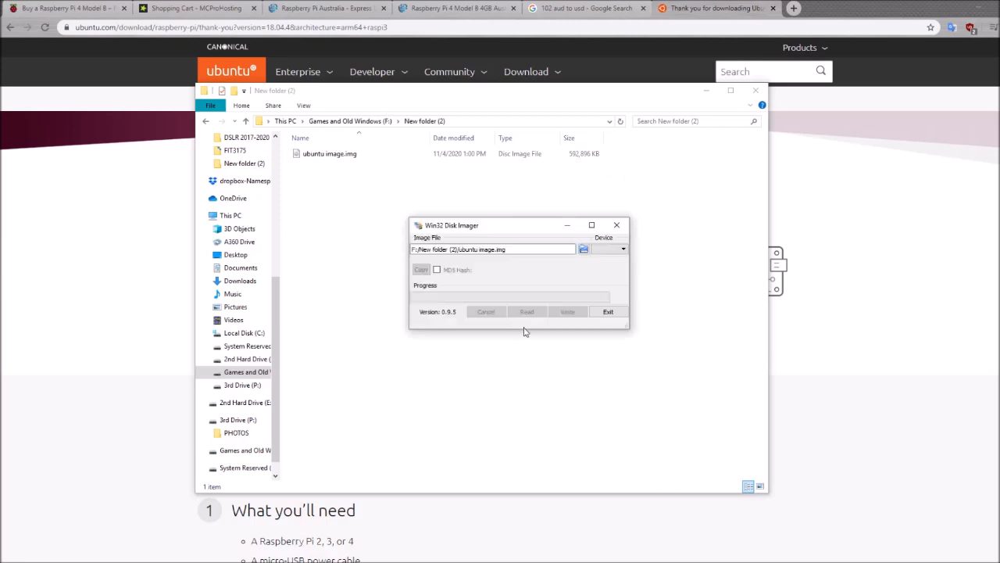
mouse_move(474, 236)
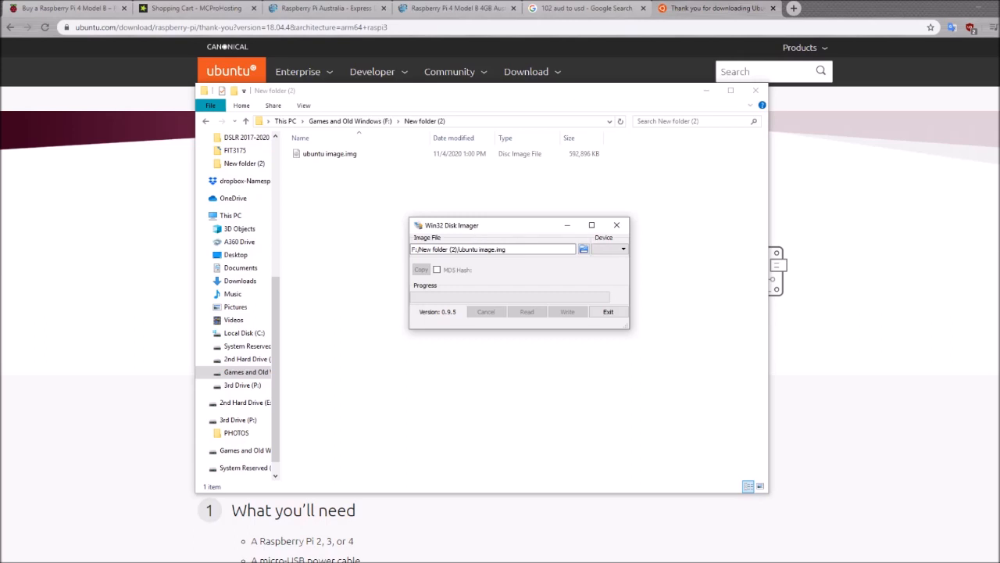
Set ubuntu image.img as the image and open the target Device list.
click(583, 249)
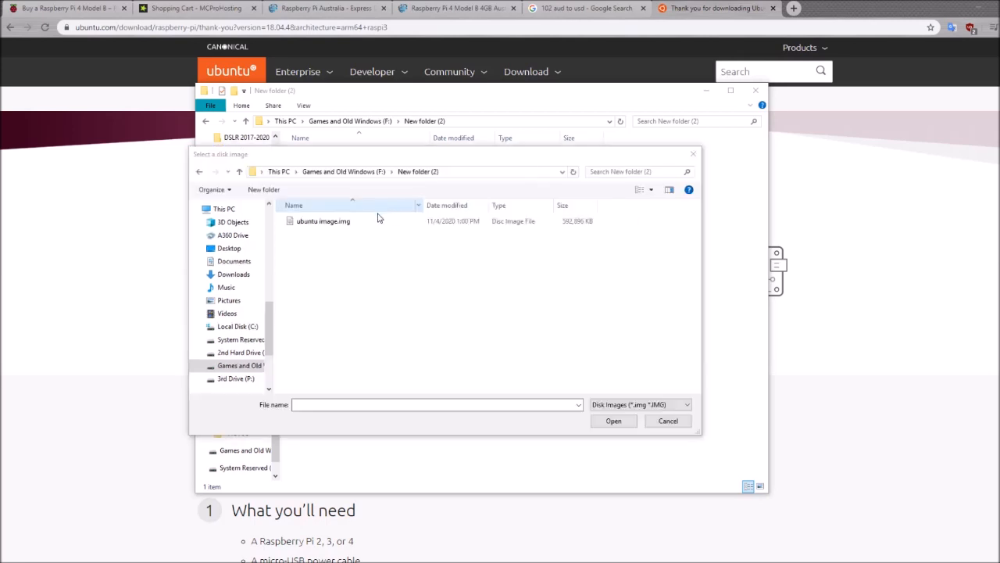
click(614, 420)
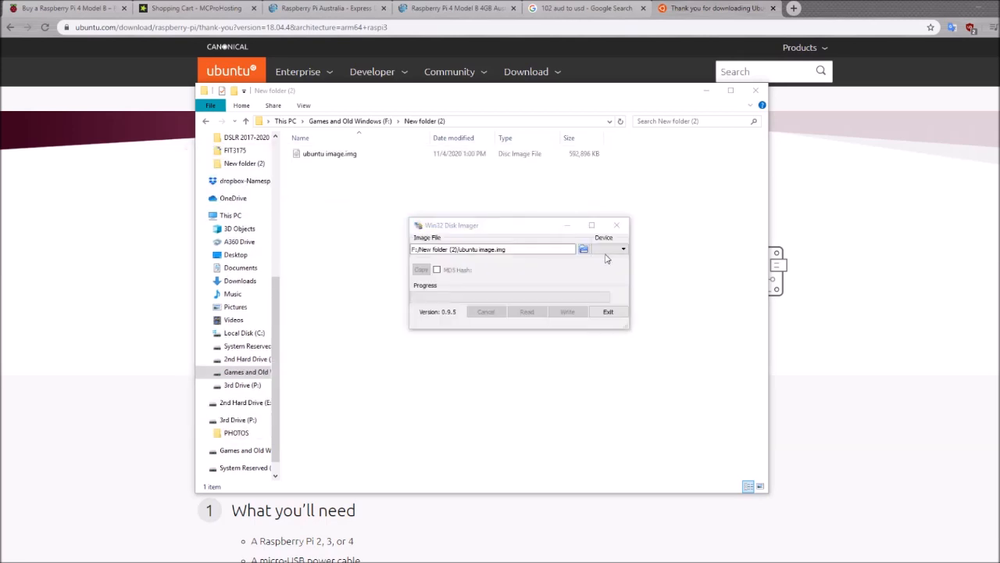
click(610, 249)
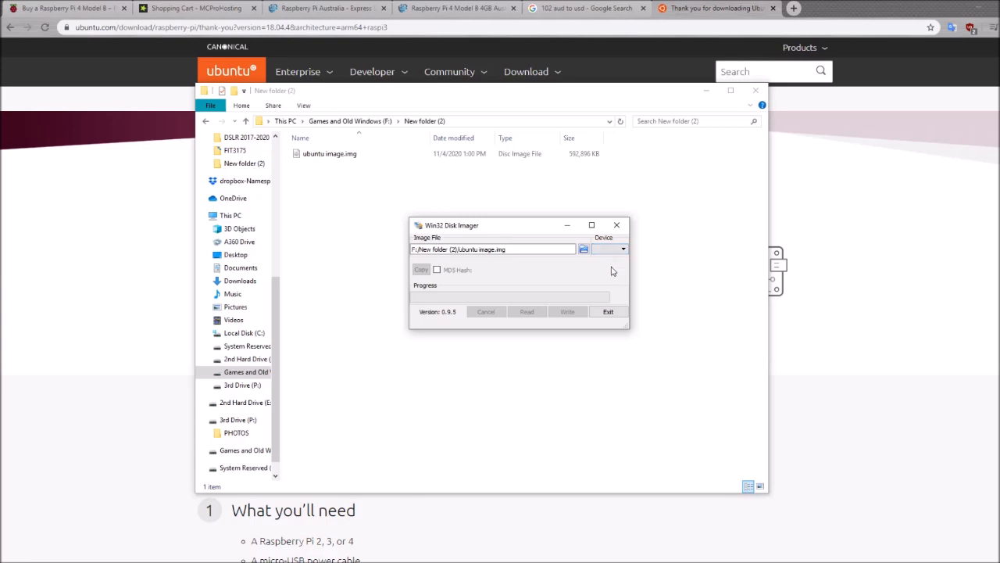
mouse_move(604, 259)
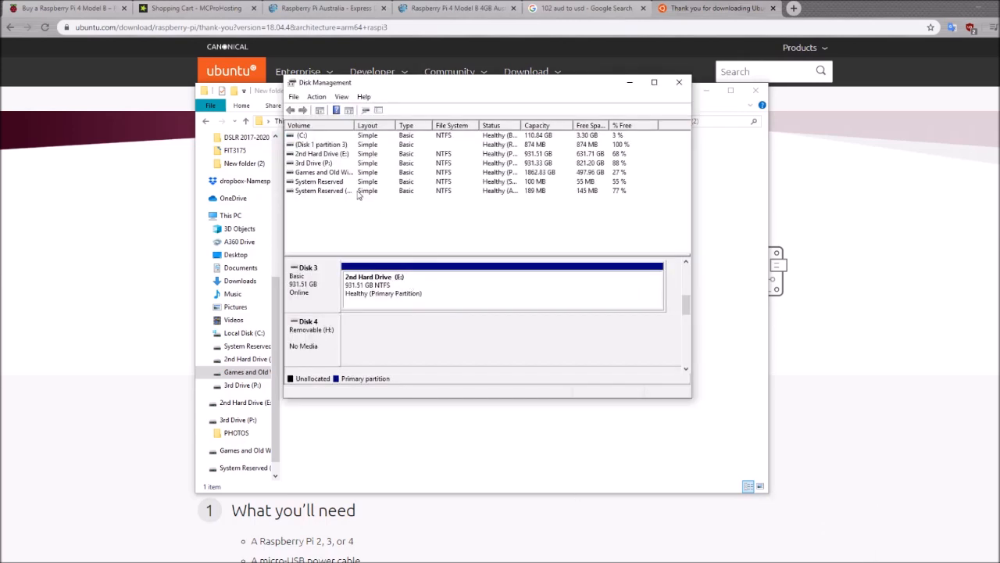
Move Disk Management aside and inspect Disk 4, the removable H: drive.
drag(469, 82, 375, 90)
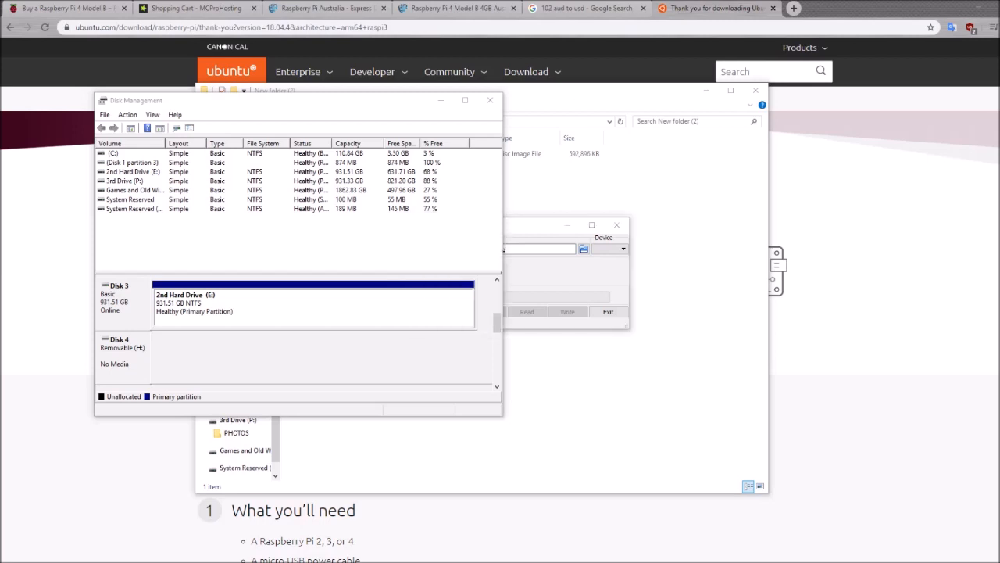
click(623, 248)
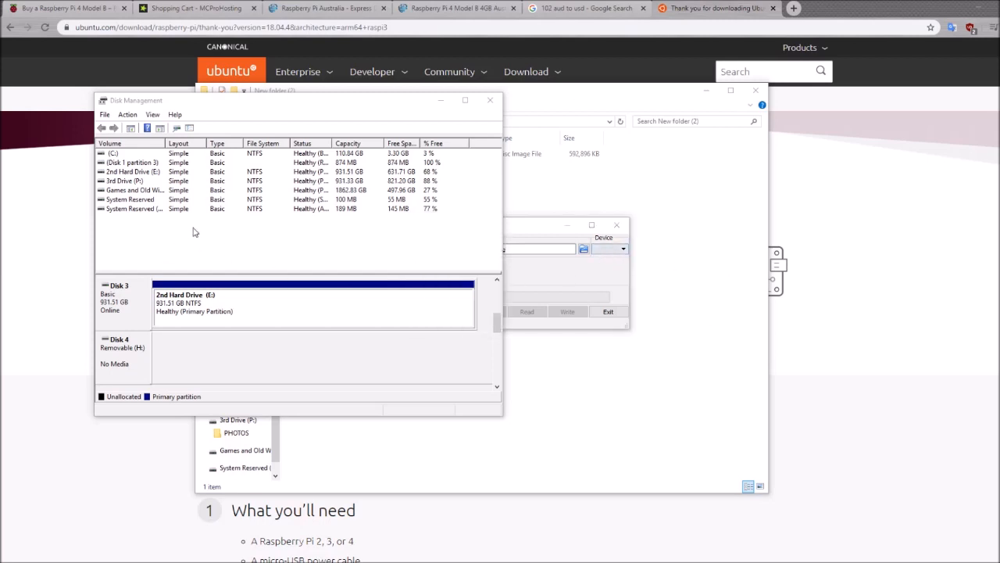
mouse_move(133, 243)
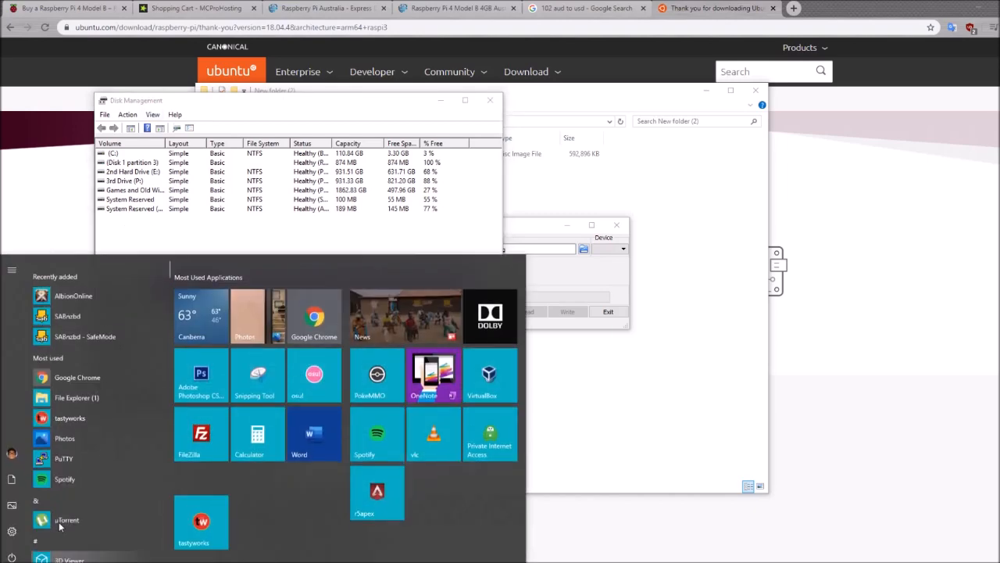
Select 3rd Drive (P:) on Disk 2, then open System Reserved (D:) partition options.
text(disk)
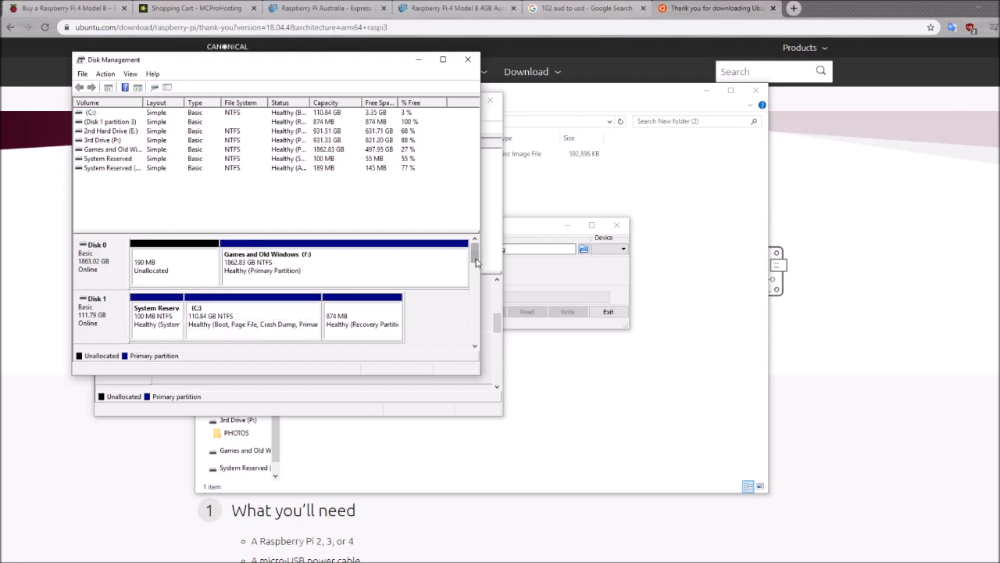
scroll(down, 3)
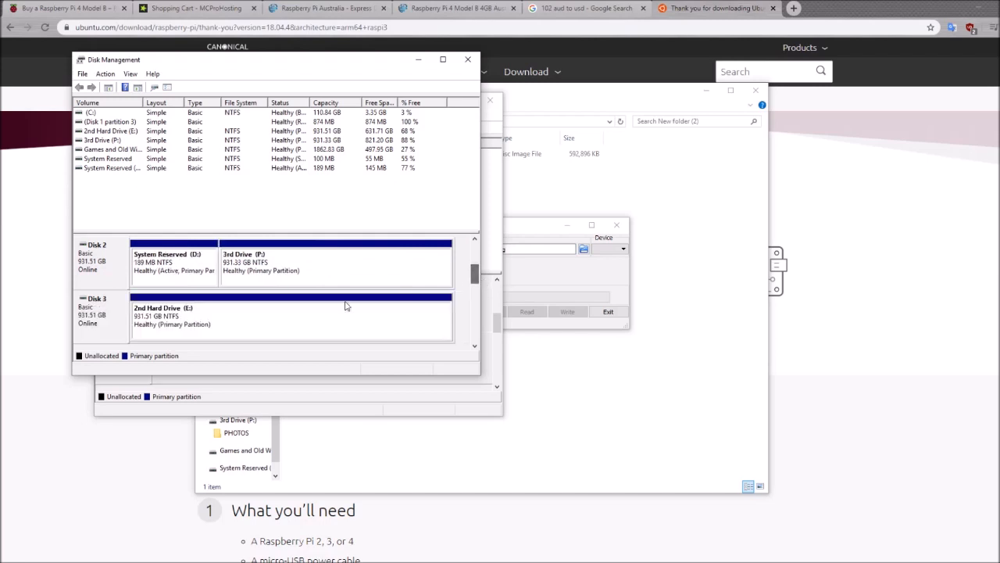
click(327, 270)
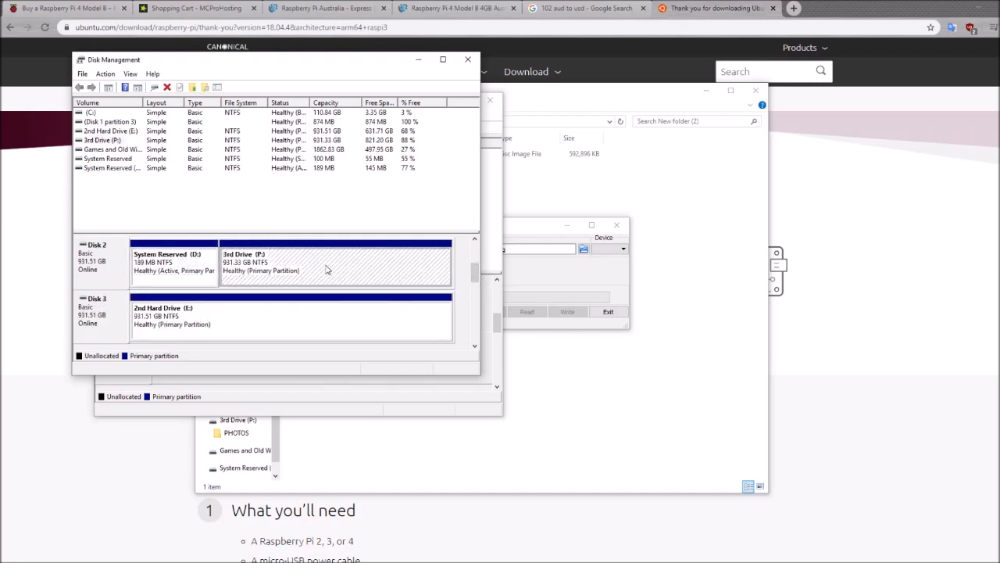
mouse_move(297, 273)
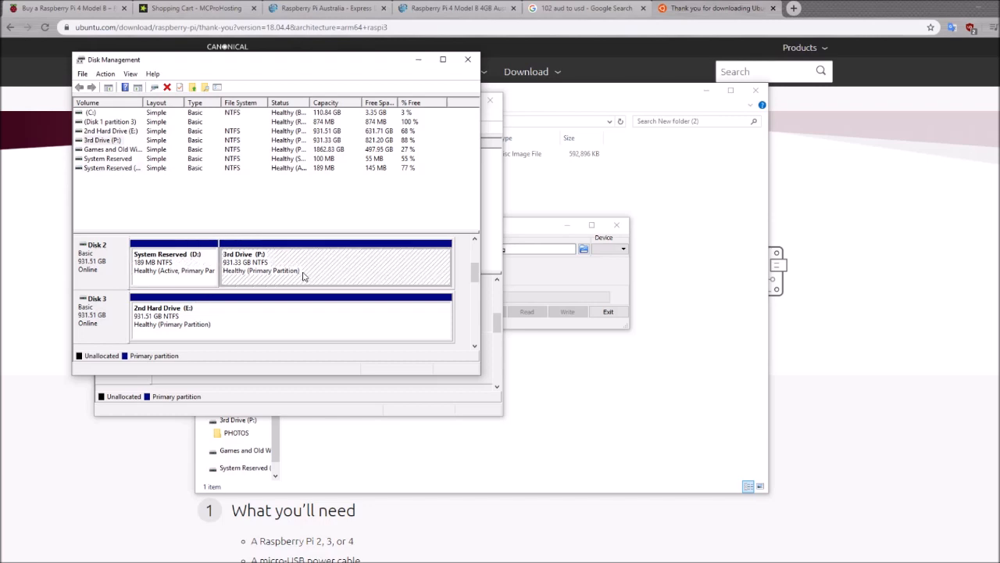
right_click(174, 266)
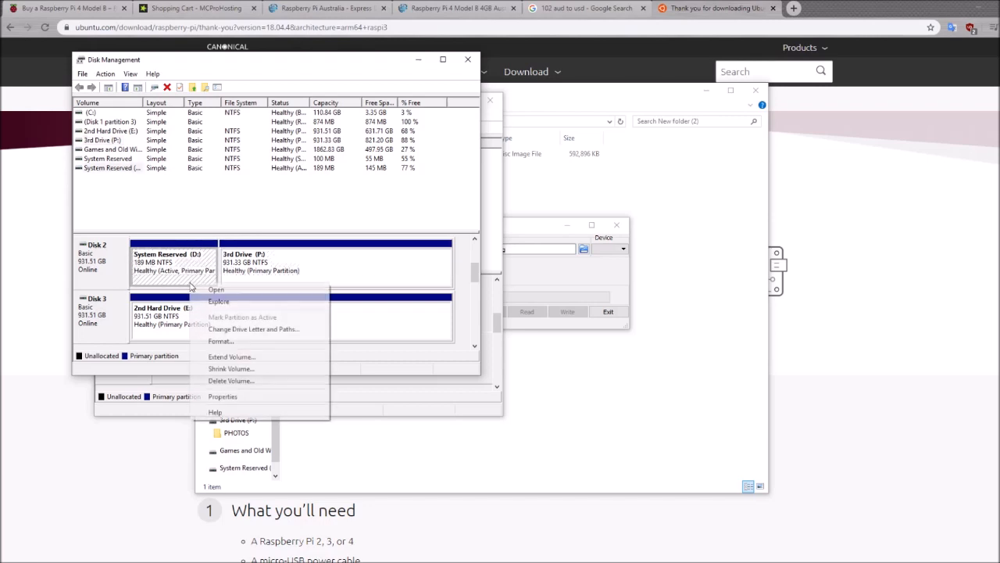
mouse_move(250, 380)
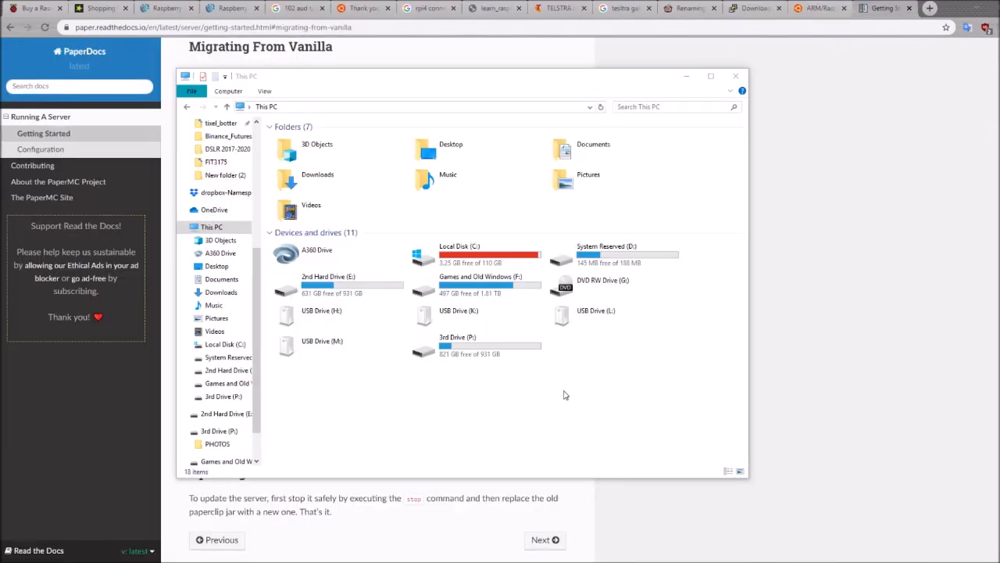
mouse_move(548, 378)
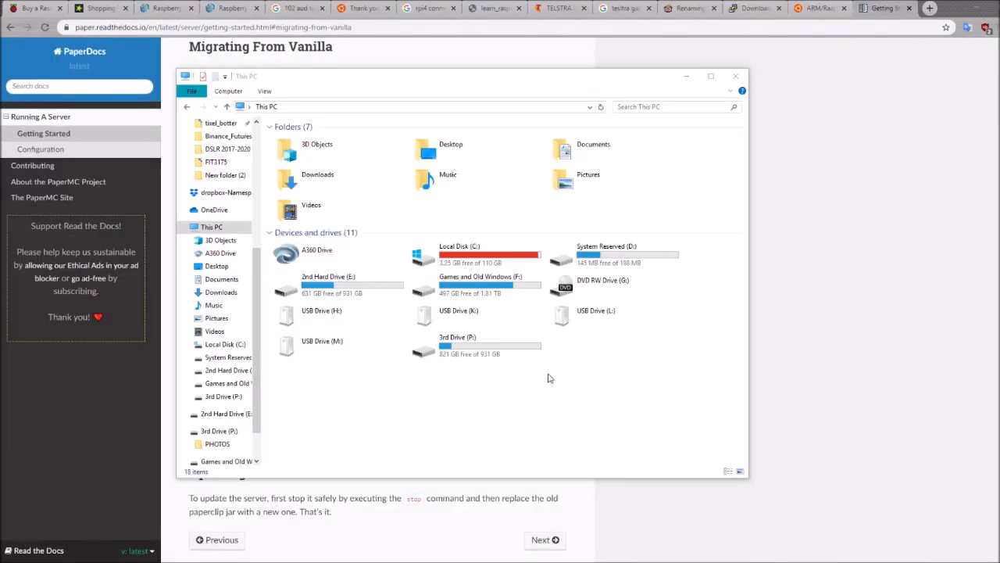
mouse_move(531, 416)
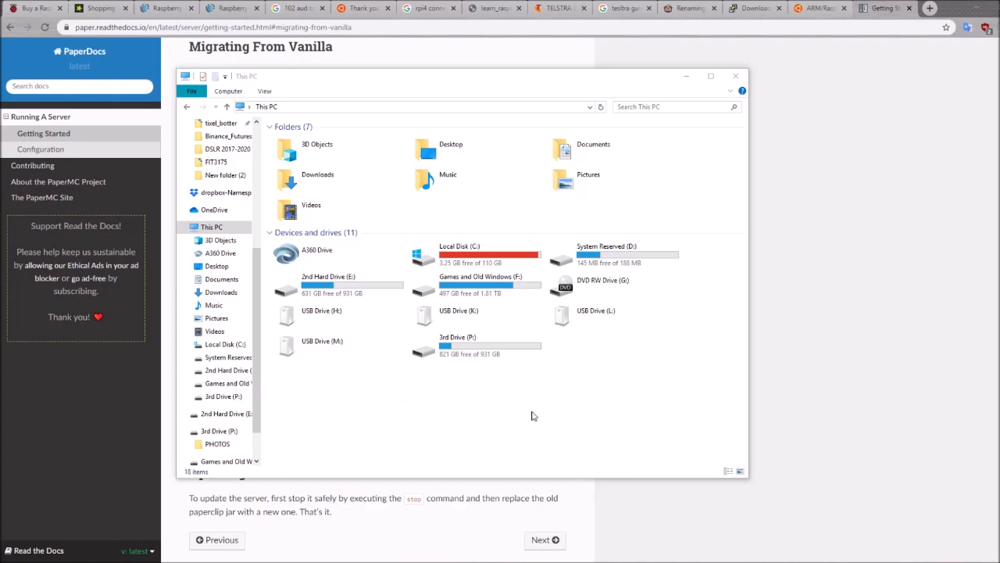
mouse_move(485, 415)
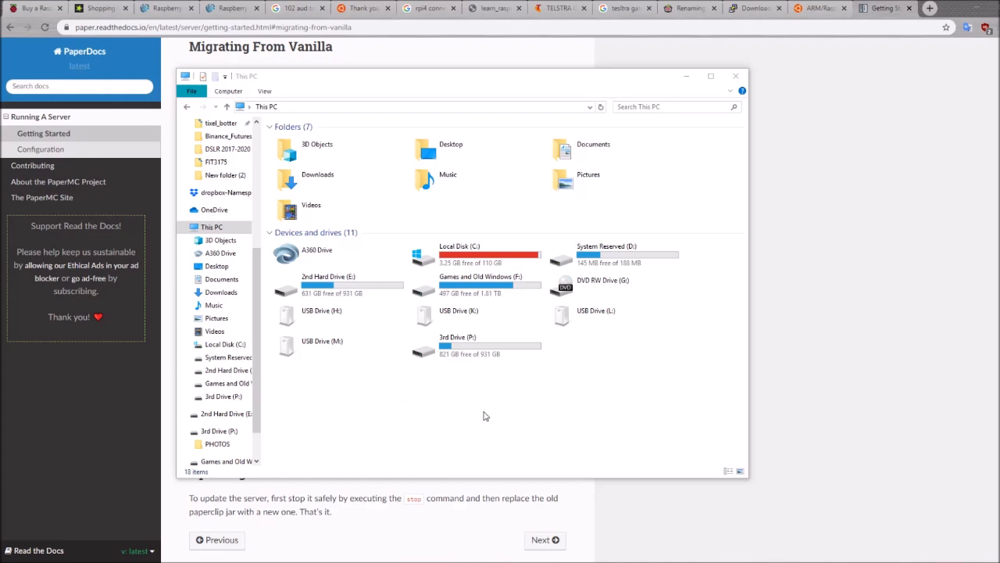
mouse_move(438, 301)
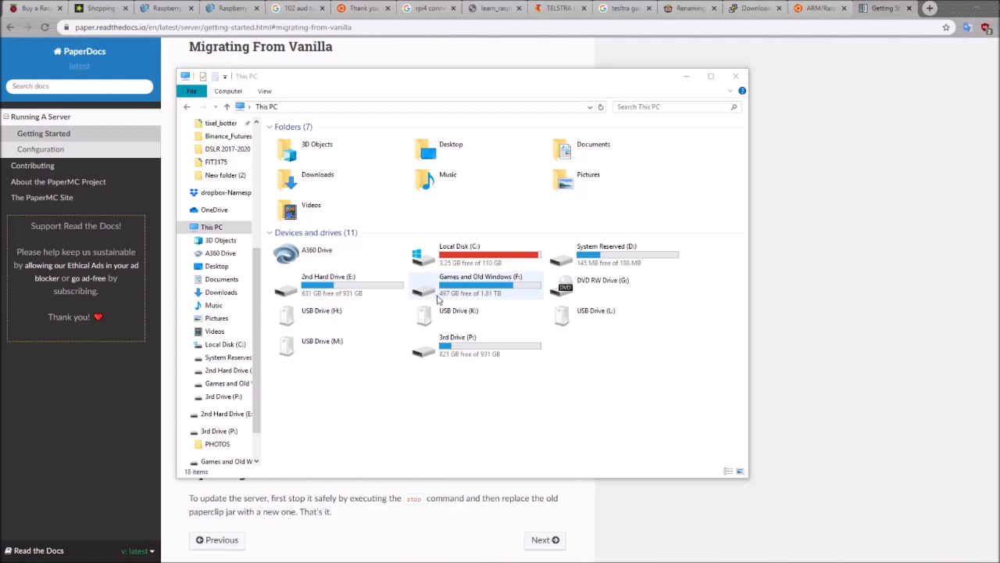
mouse_move(637, 314)
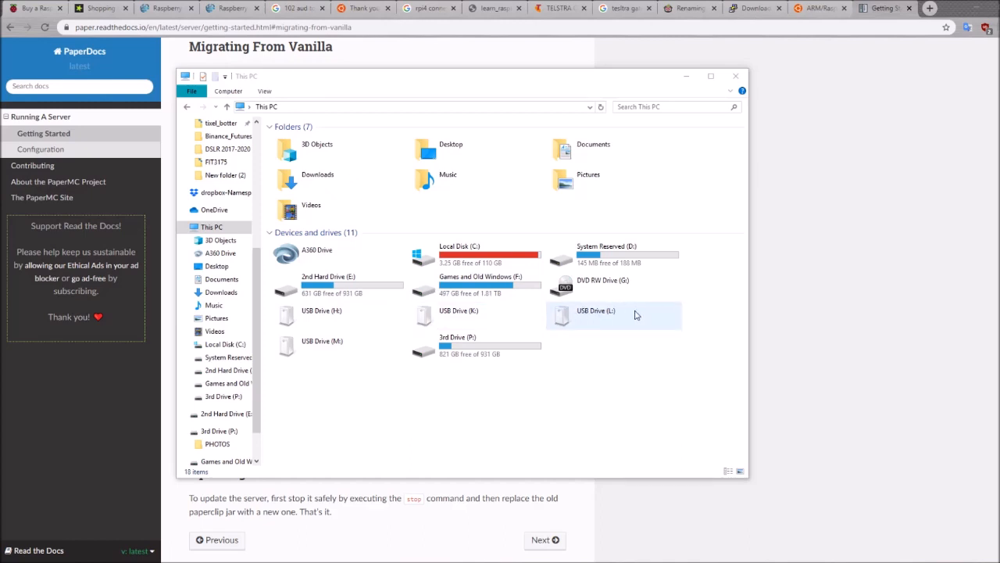
right_click(317, 310)
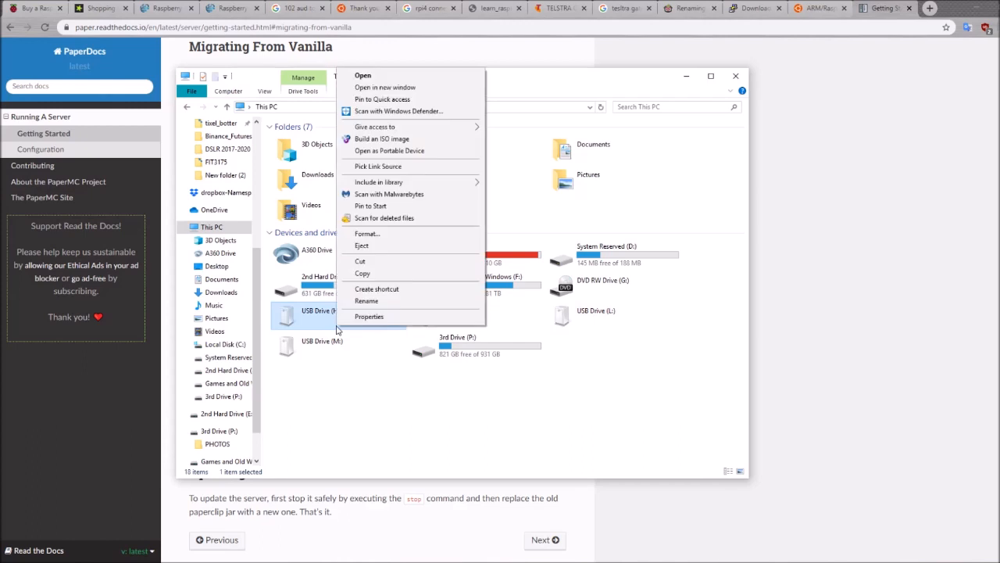
mouse_move(398, 236)
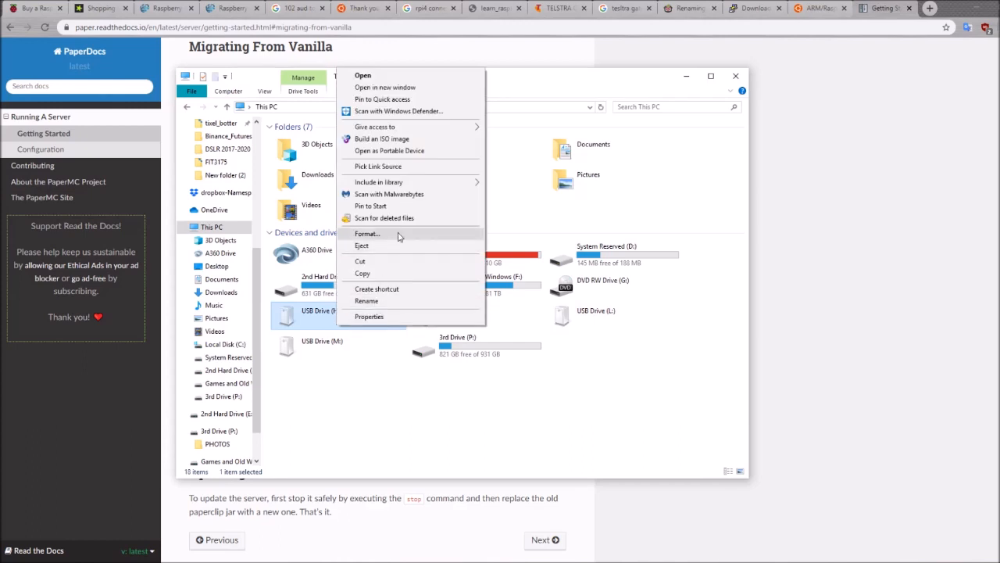
click(367, 234)
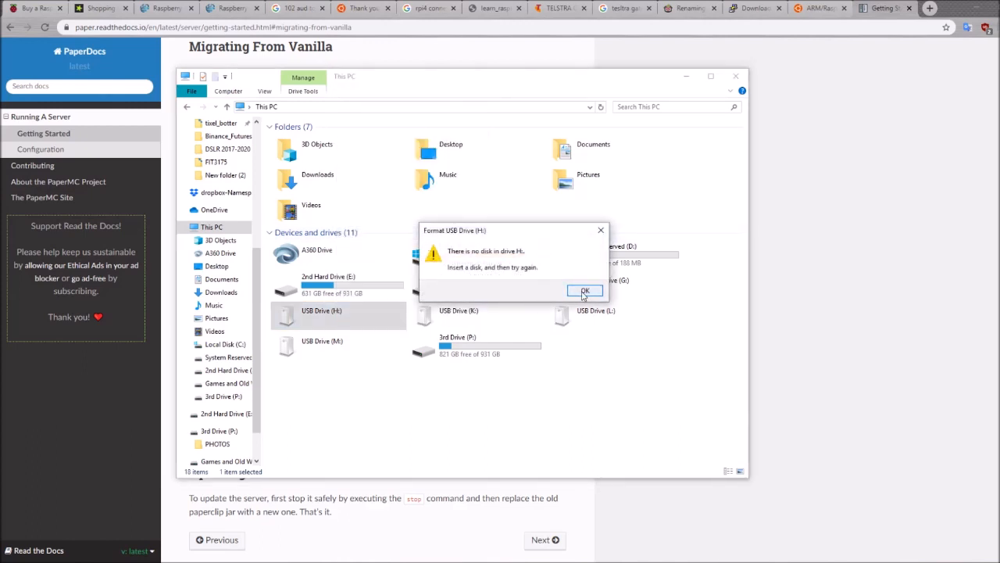
right_click(328, 281)
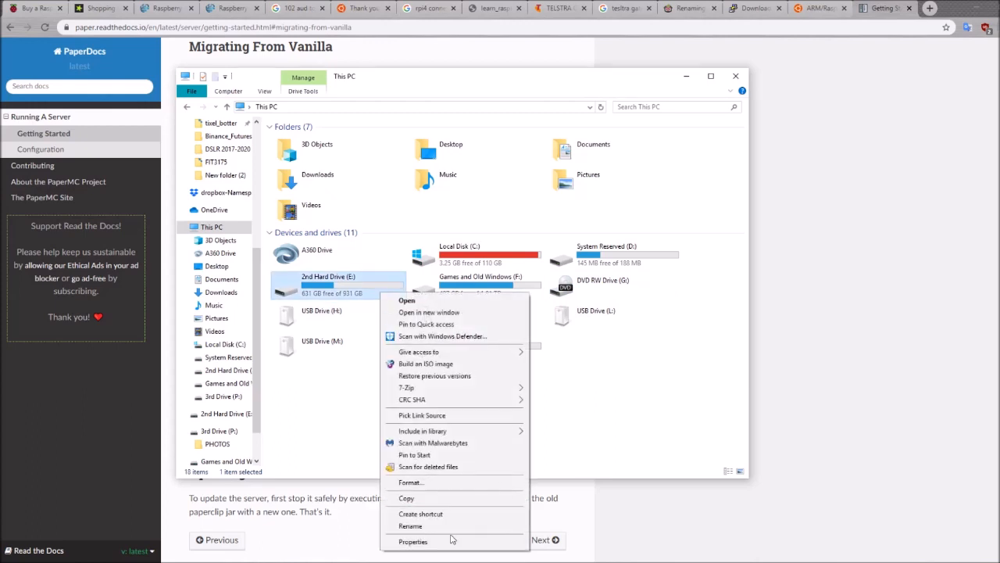
click(410, 482)
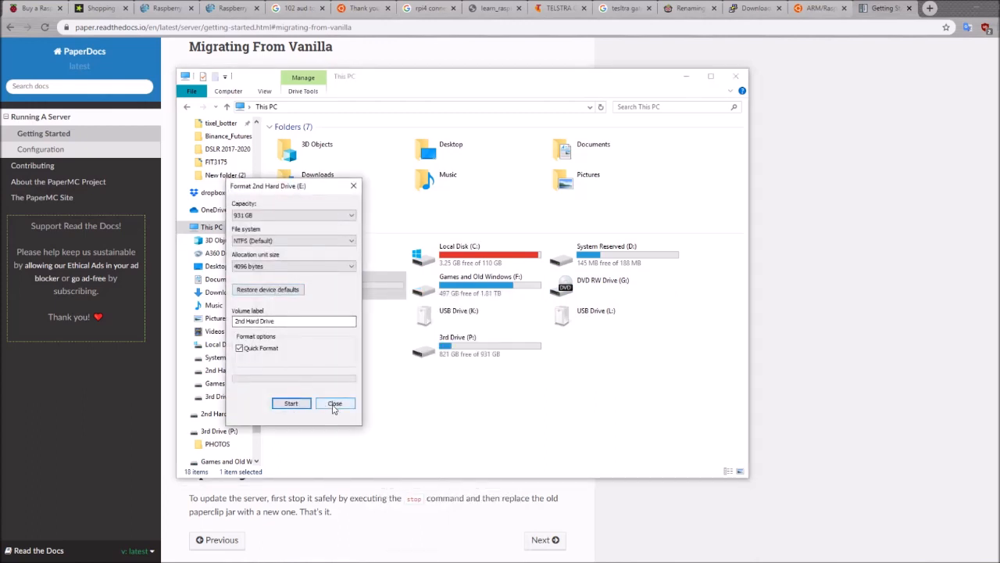
click(336, 403)
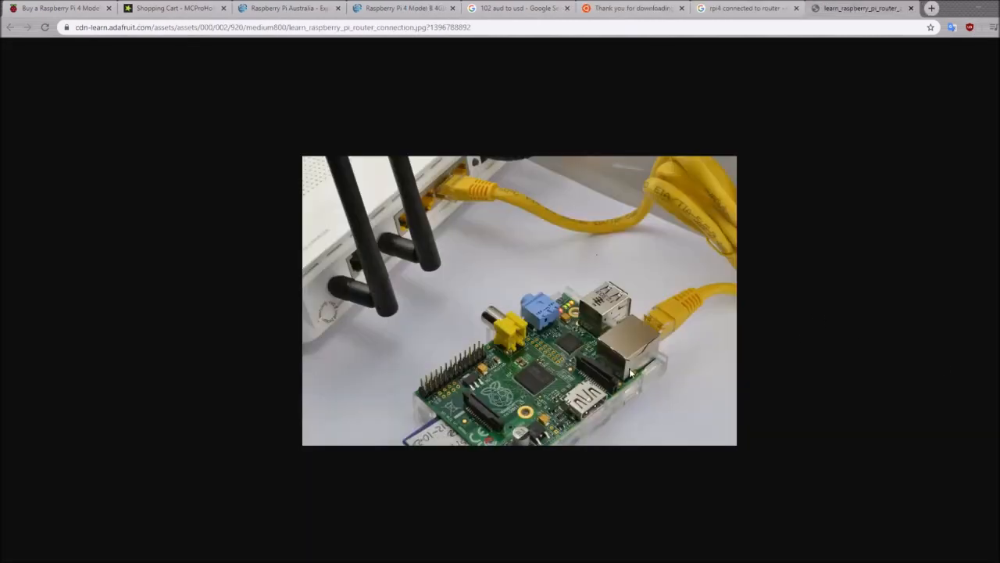
mouse_move(650, 315)
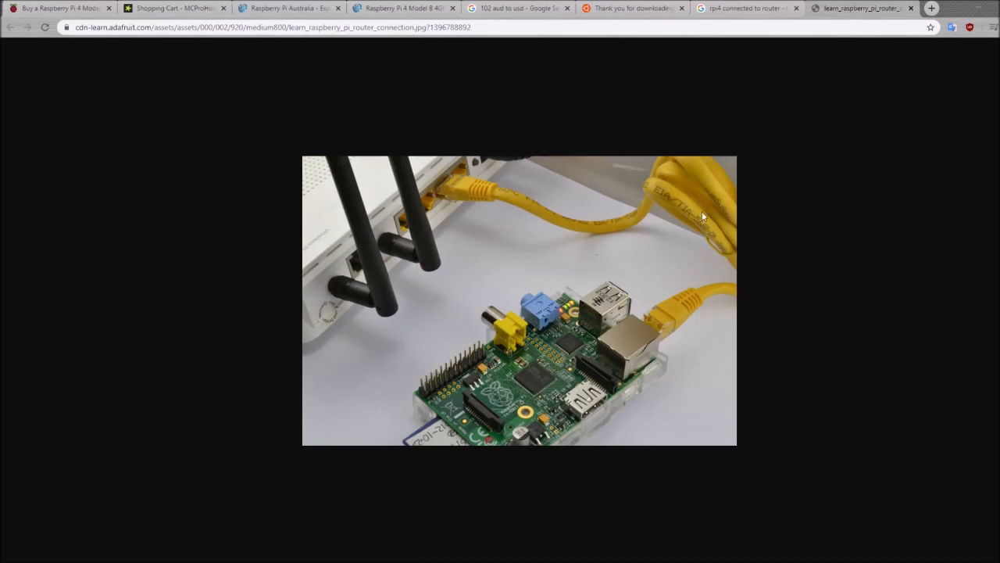
mouse_move(435, 187)
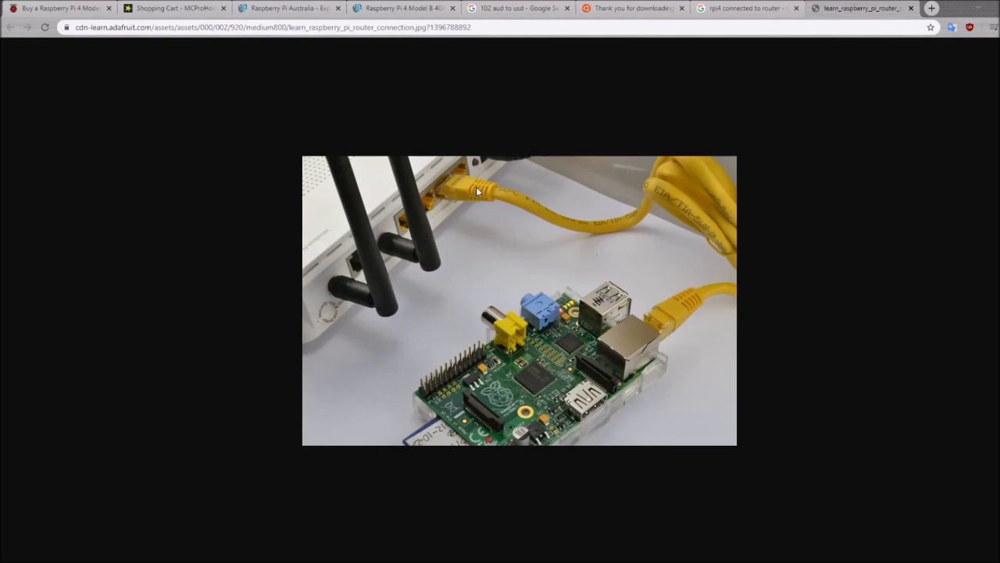
mouse_move(593, 310)
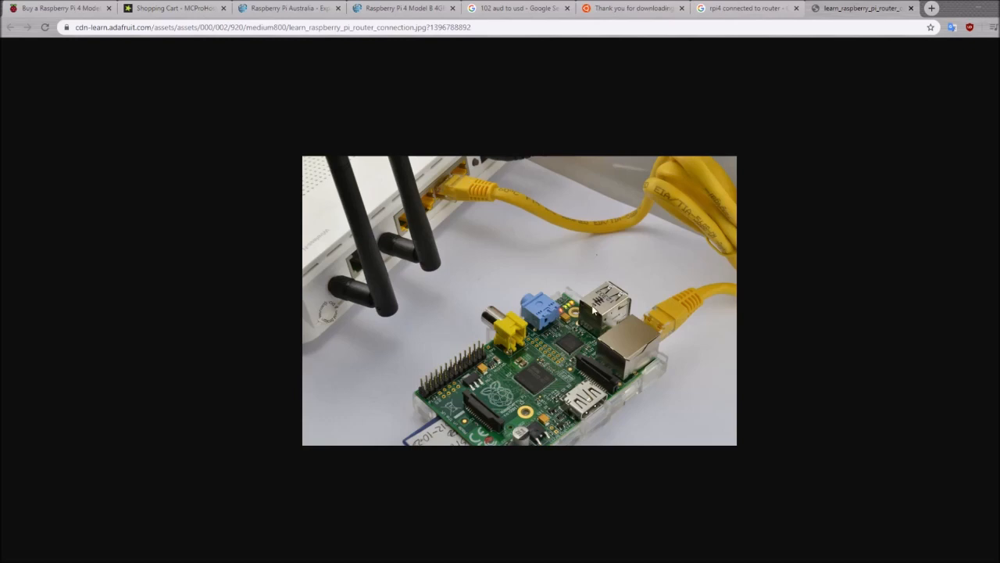
mouse_move(579, 441)
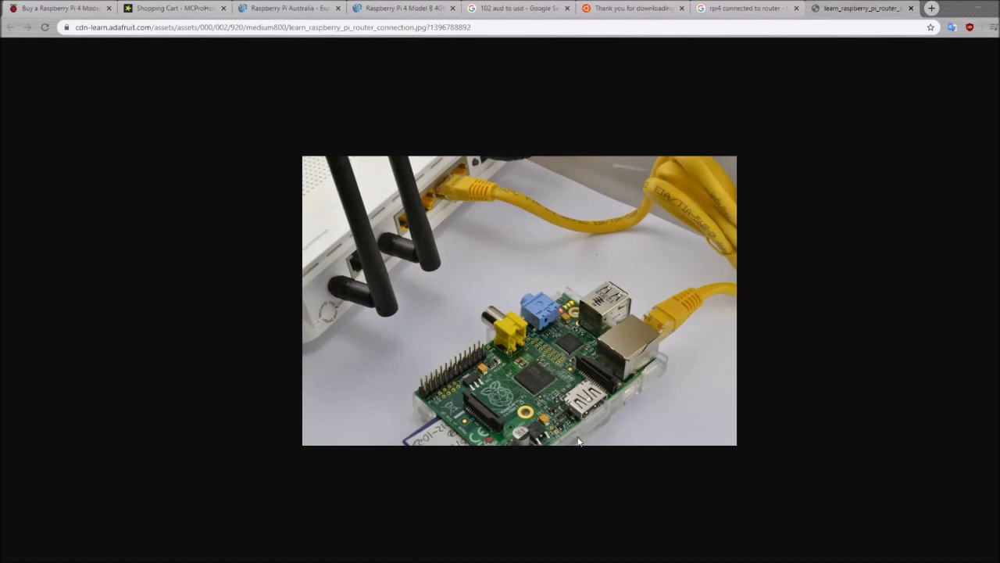
mouse_move(780, 326)
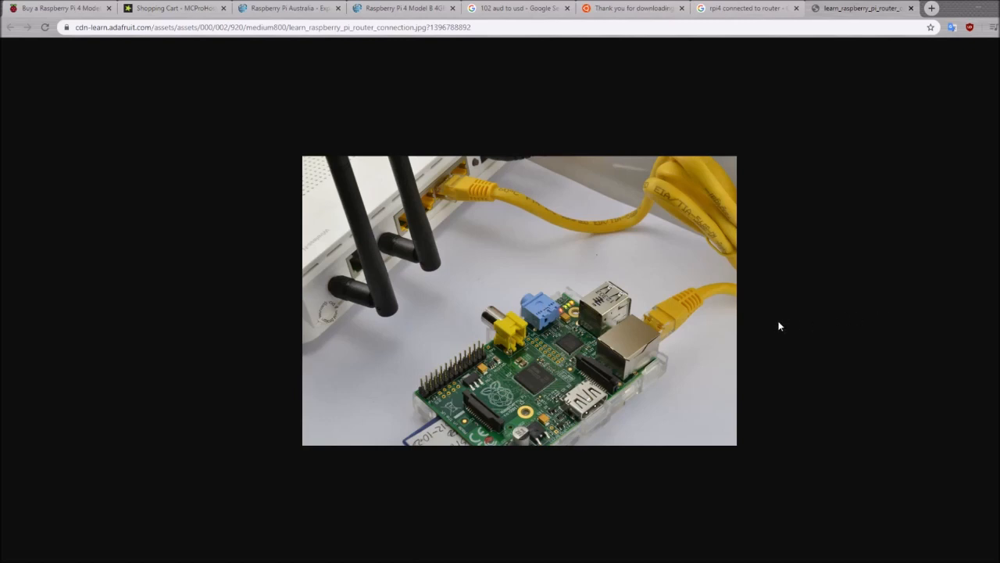
mouse_move(651, 383)
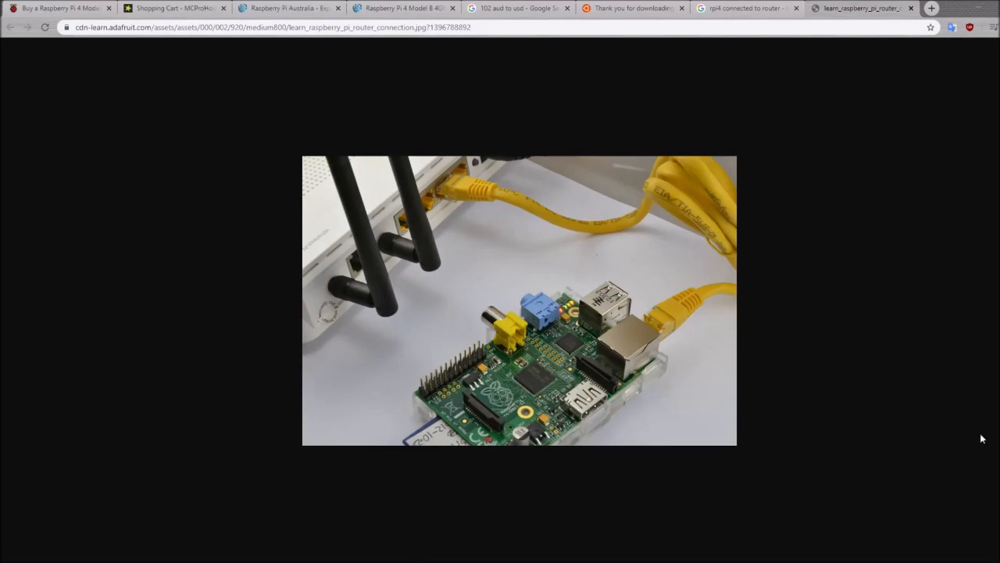
Open a new Chrome tab for the 192.168.0.1 router login page.
click(863, 8)
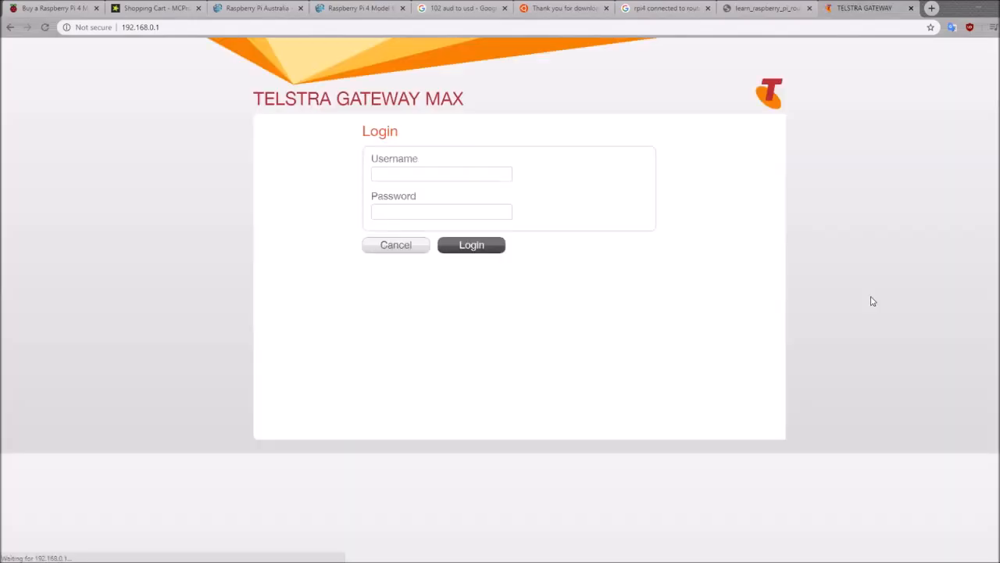
click(141, 26)
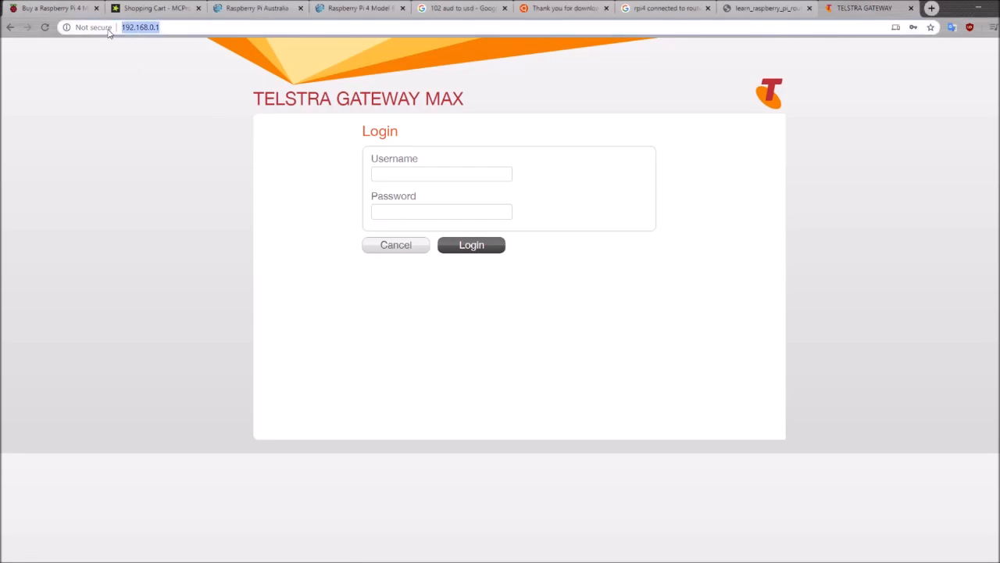
mouse_move(162, 47)
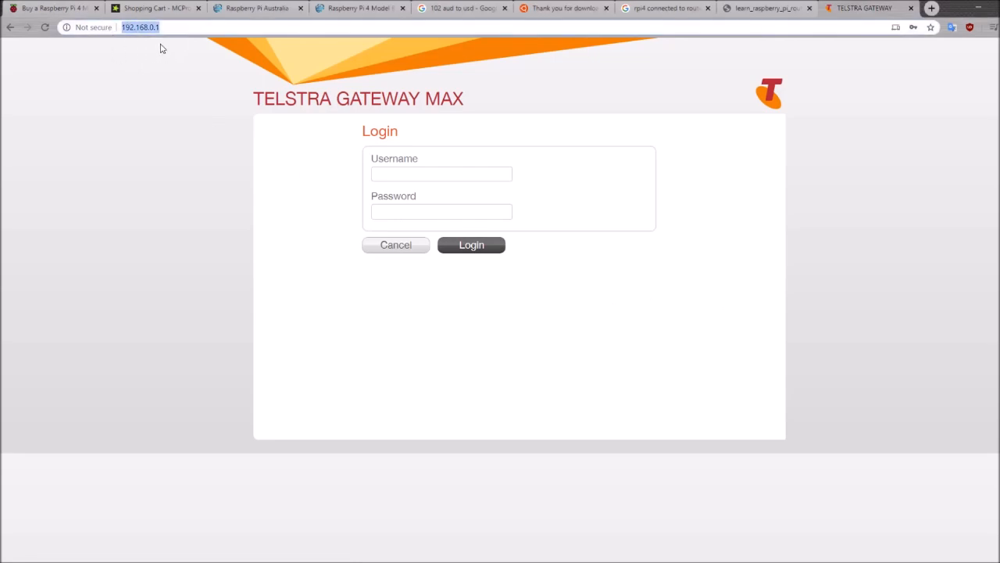
mouse_move(138, 48)
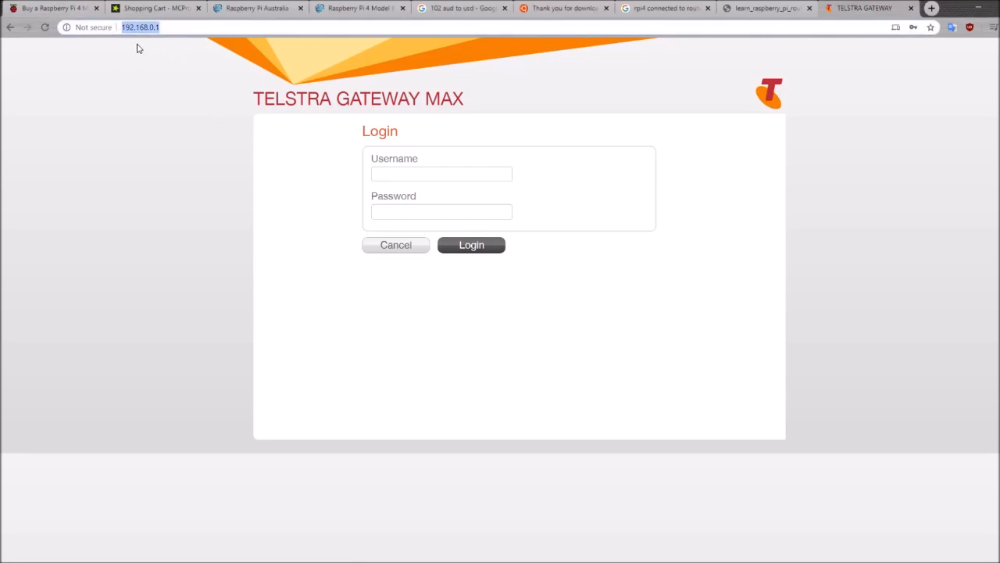
click(441, 174)
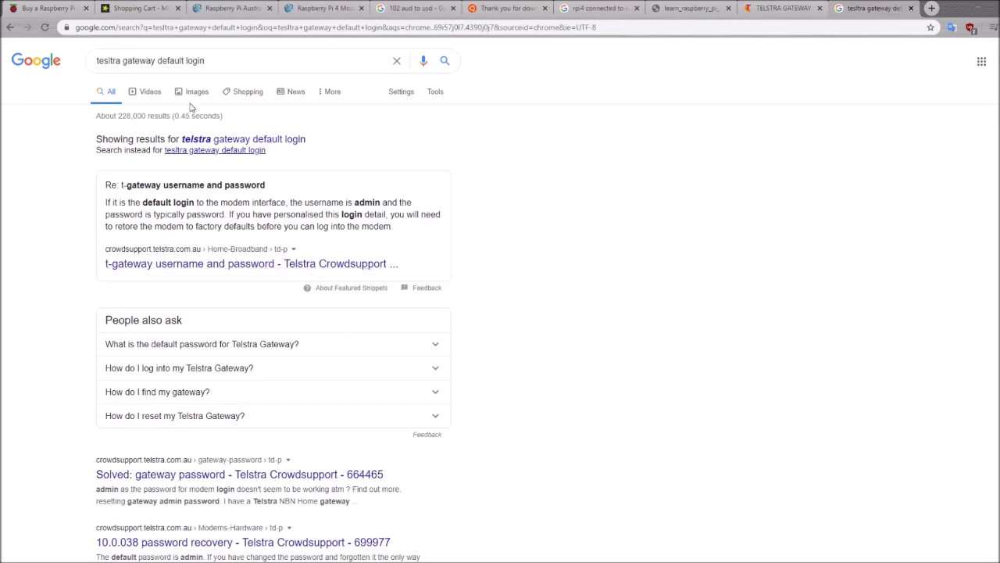
Copy the default username 'admin' and log into the Telstra gateway.
click(234, 60)
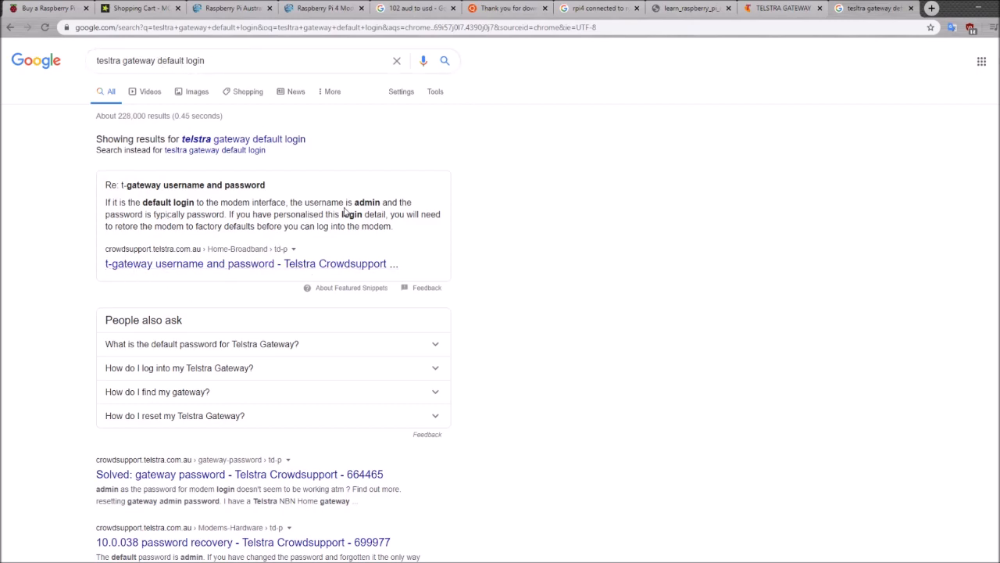
double_click(367, 202)
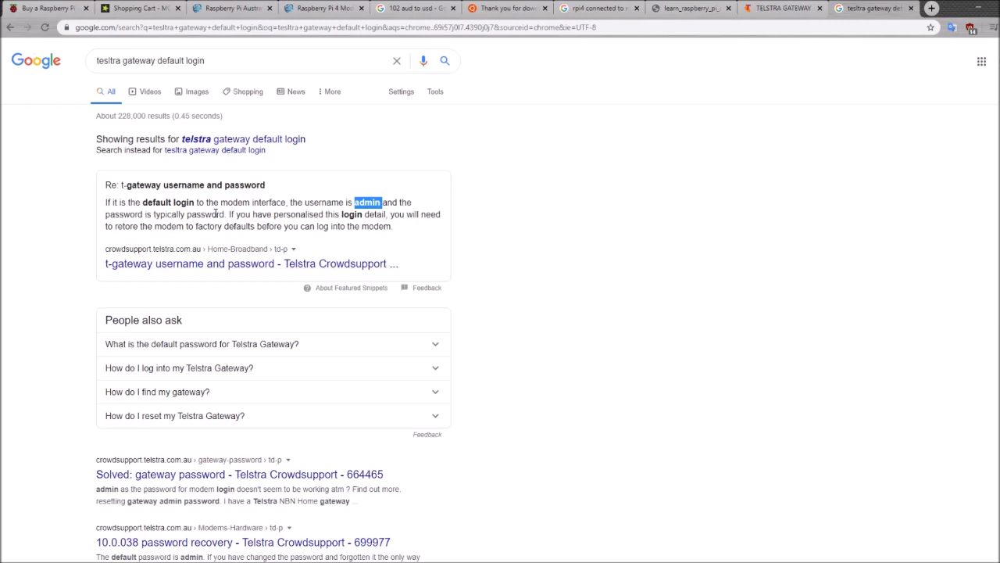
double_click(206, 214)
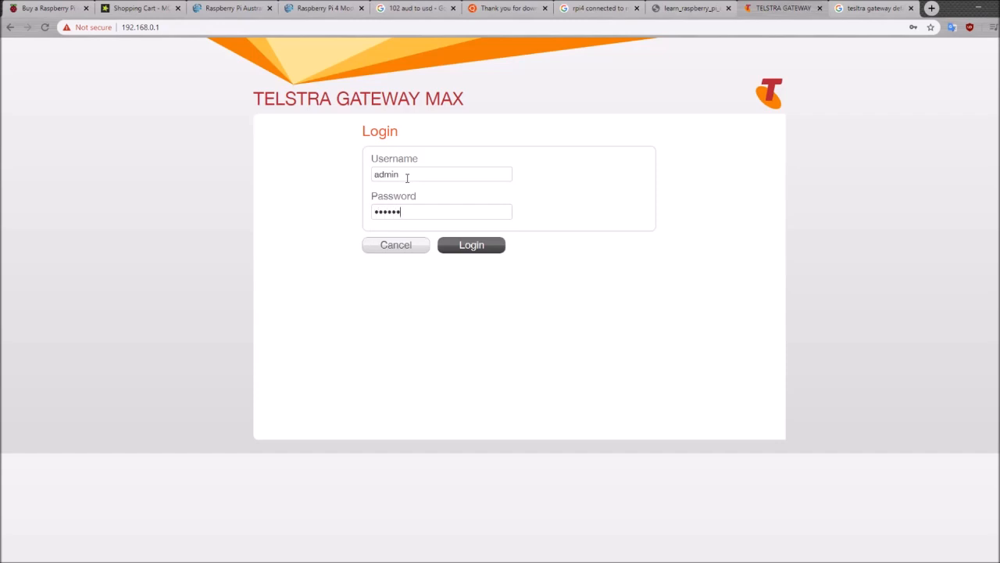
click(471, 250)
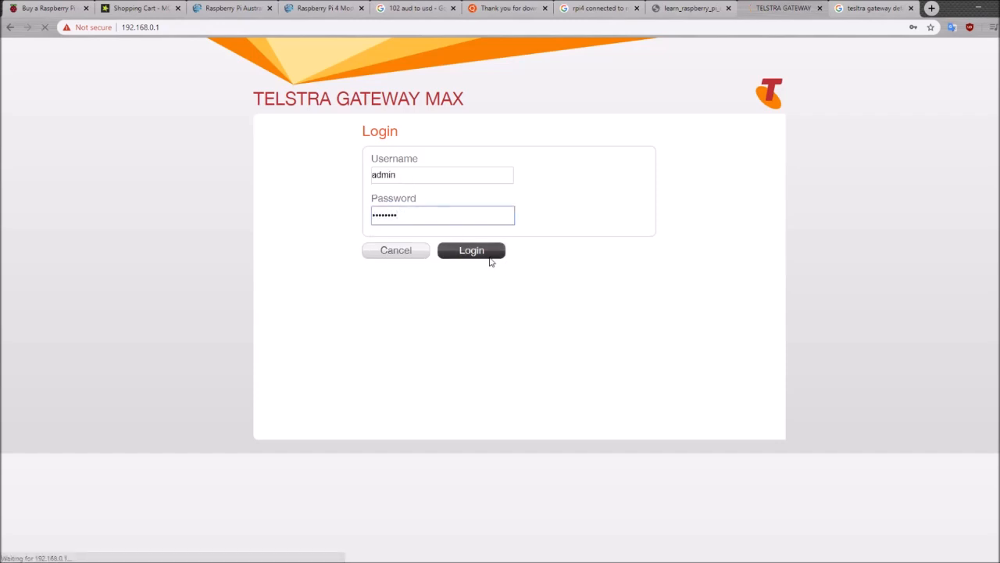
click(471, 250)
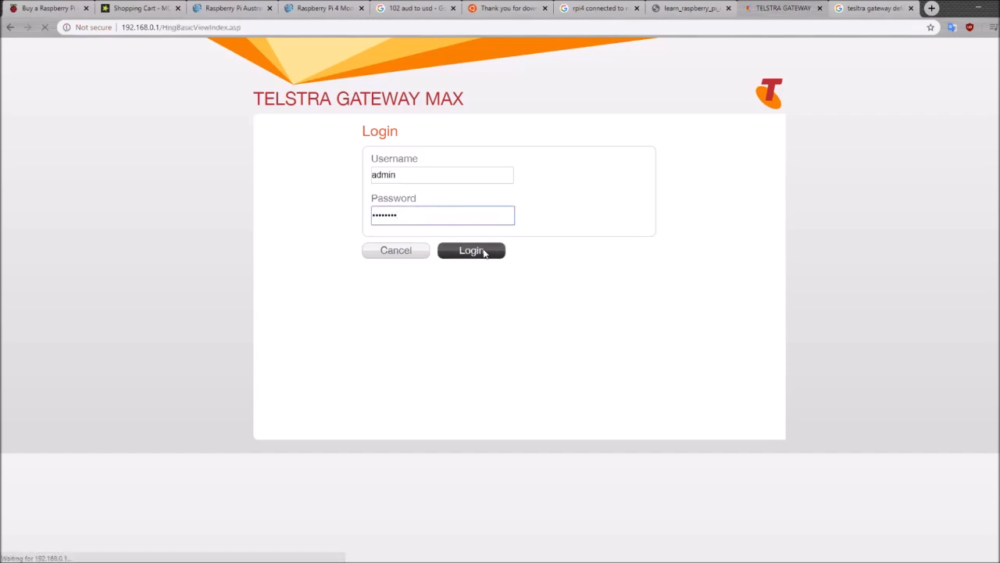
click(471, 250)
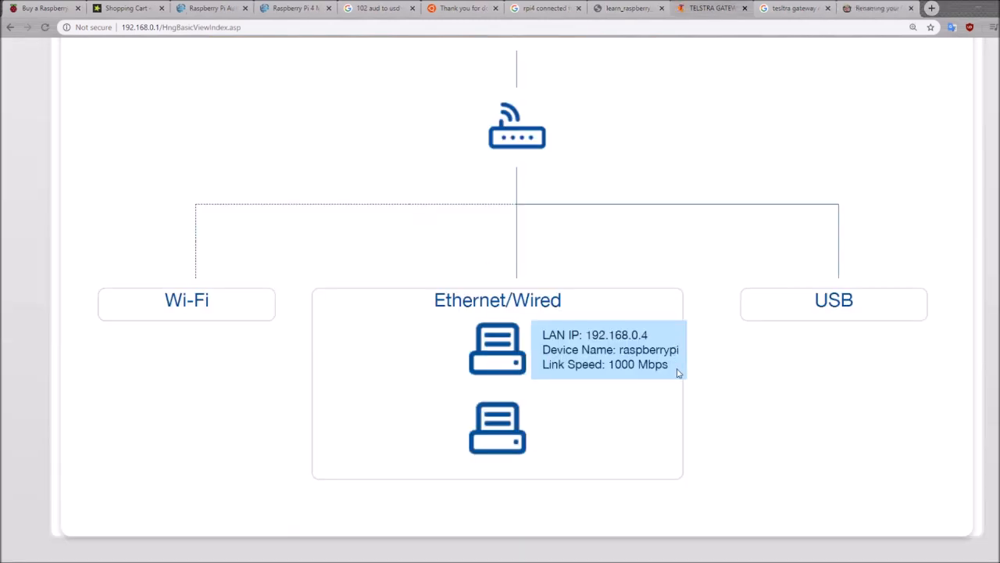
mouse_move(676, 376)
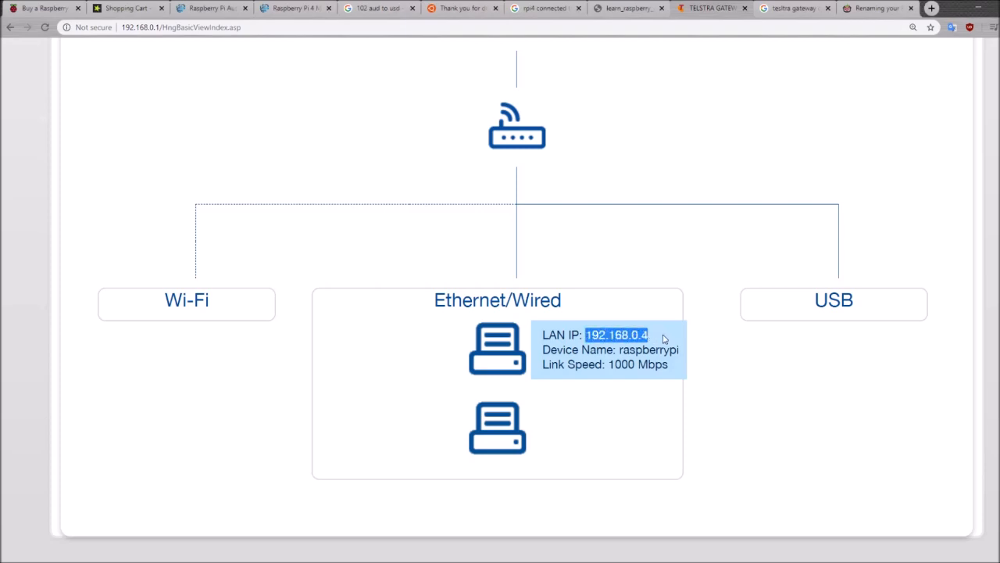
mouse_move(666, 343)
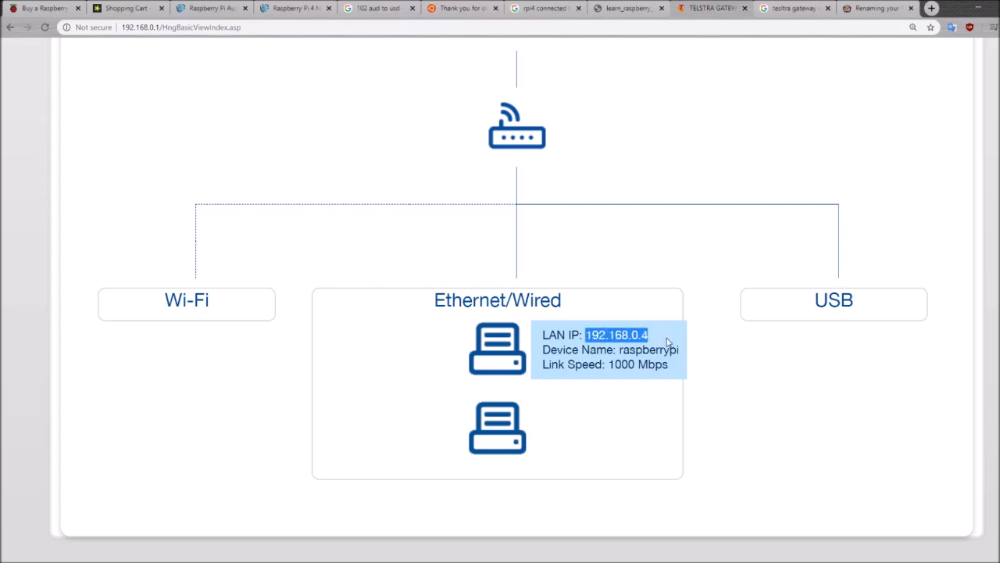
mouse_move(696, 354)
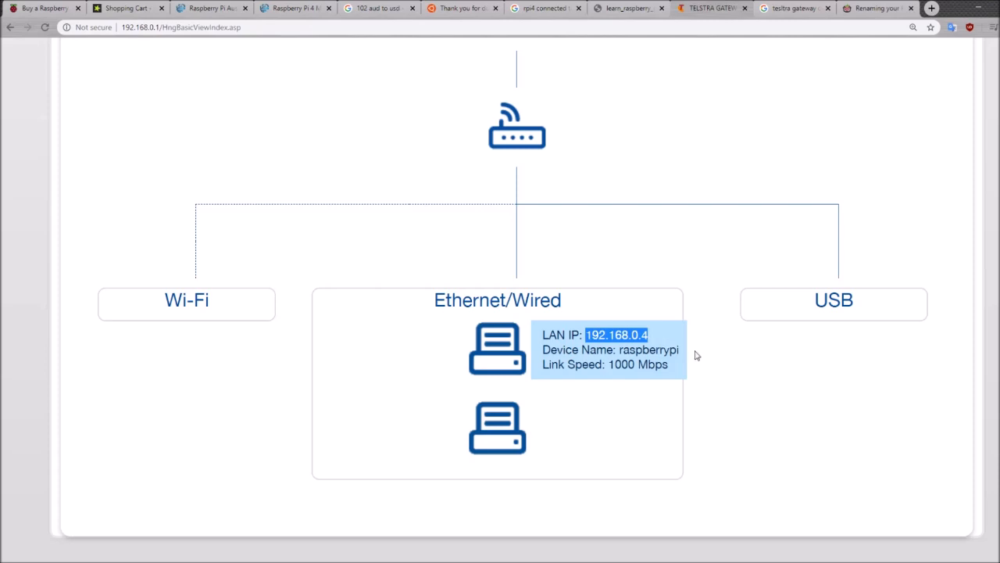
Take the Pi's LAN IP 192.168.0.4, then switch to the putty.org tab.
click(878, 8)
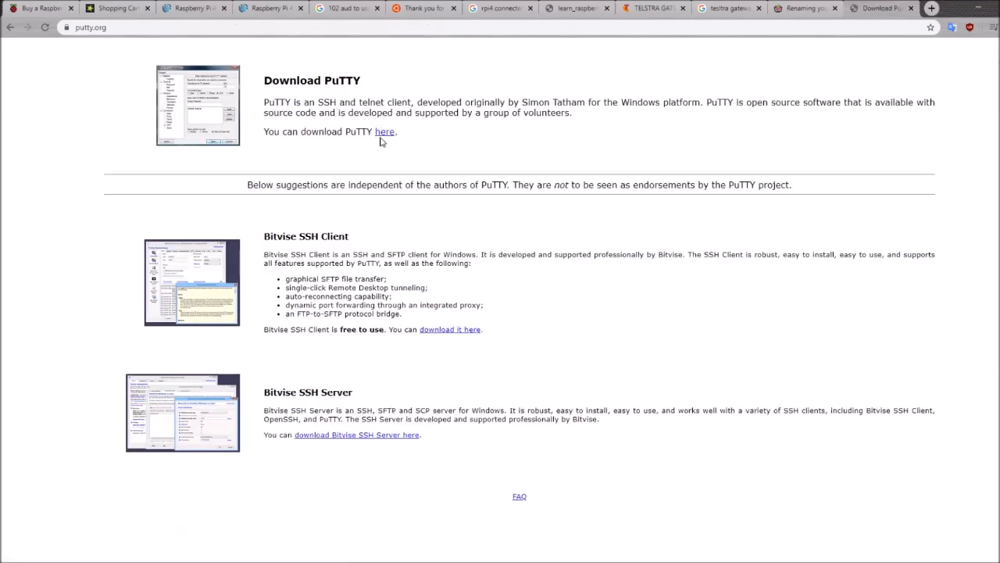
Follow putty.org's download link to the PuTTY 0.73 release page.
click(385, 132)
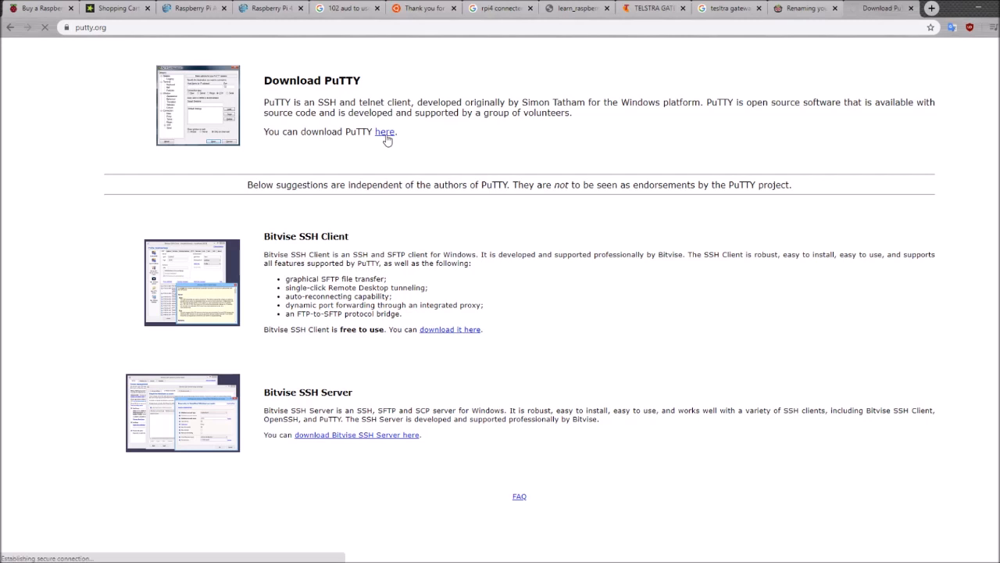
click(385, 132)
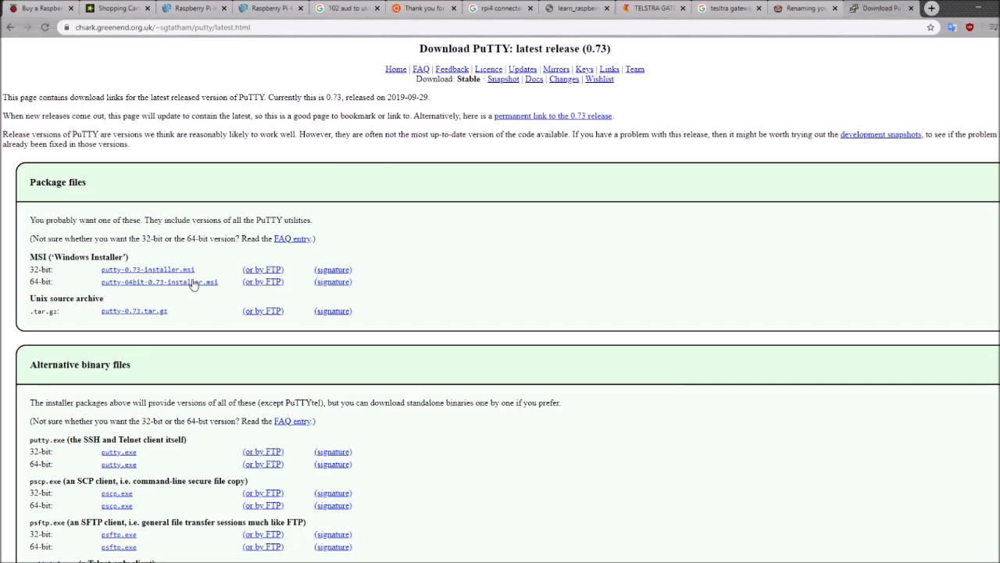
mouse_move(186, 285)
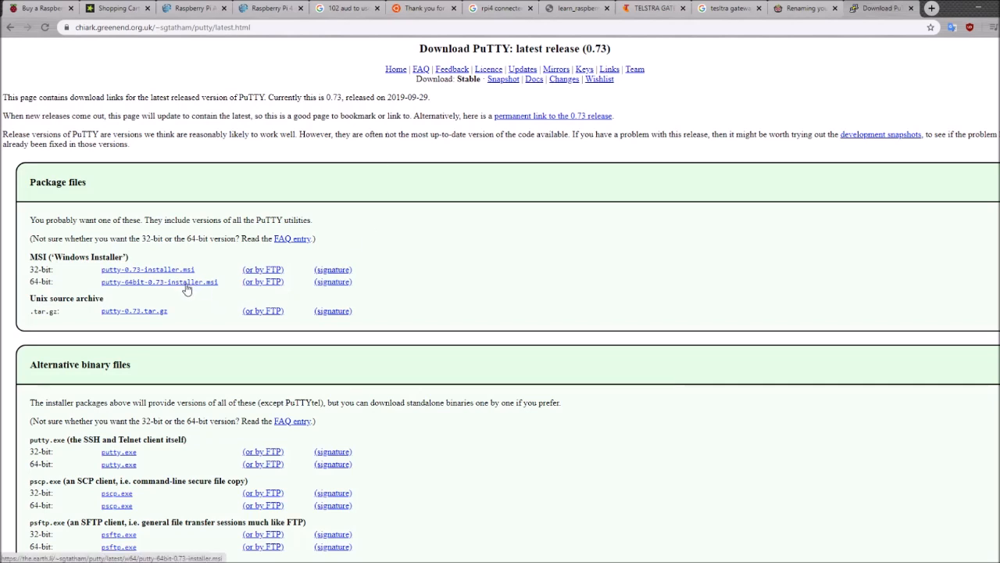
mouse_move(129, 291)
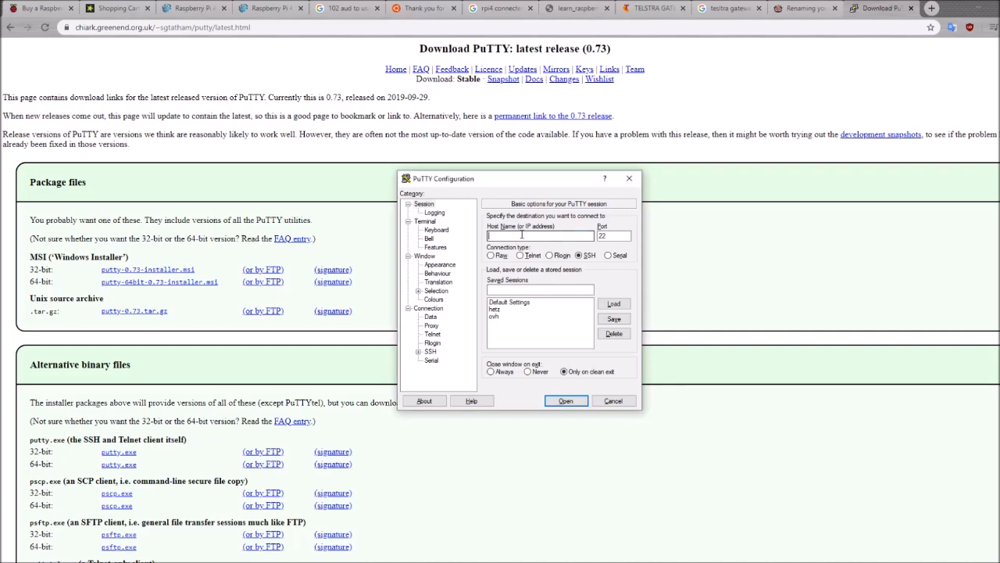
Open an SSH connection to 192.168.0.4 on port 22 and focus the new session window.
click(538, 236)
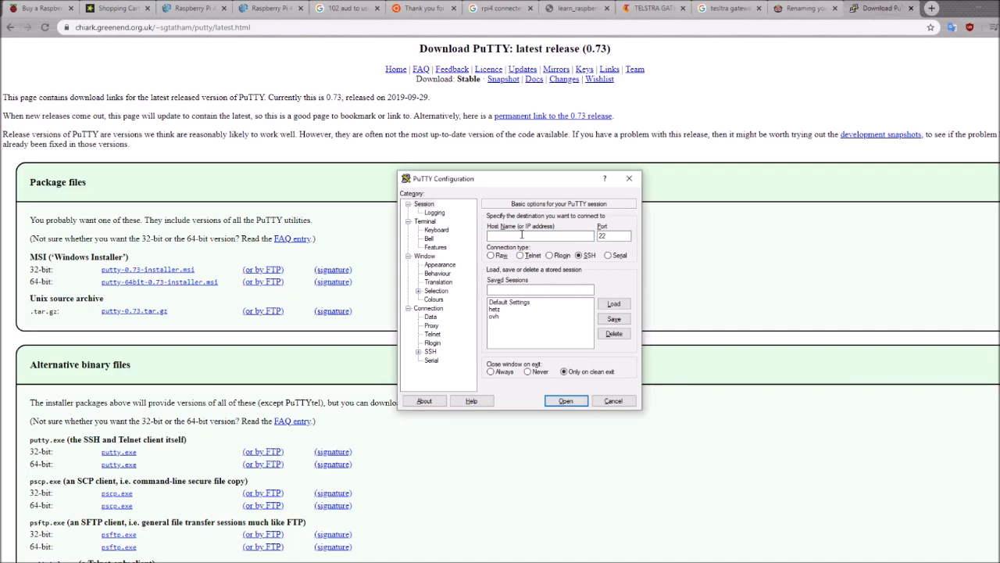
text(192.168)
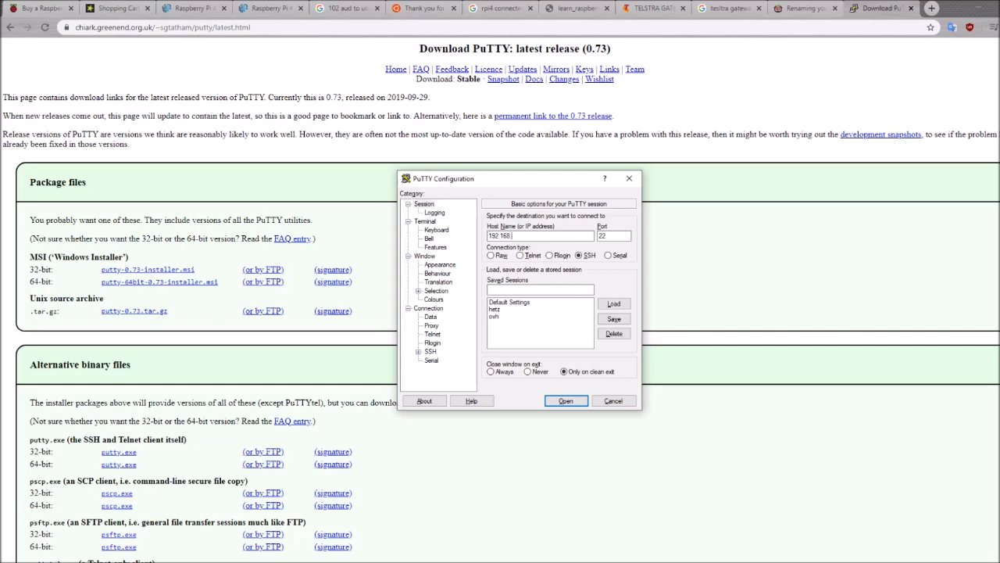
text(.0.4)
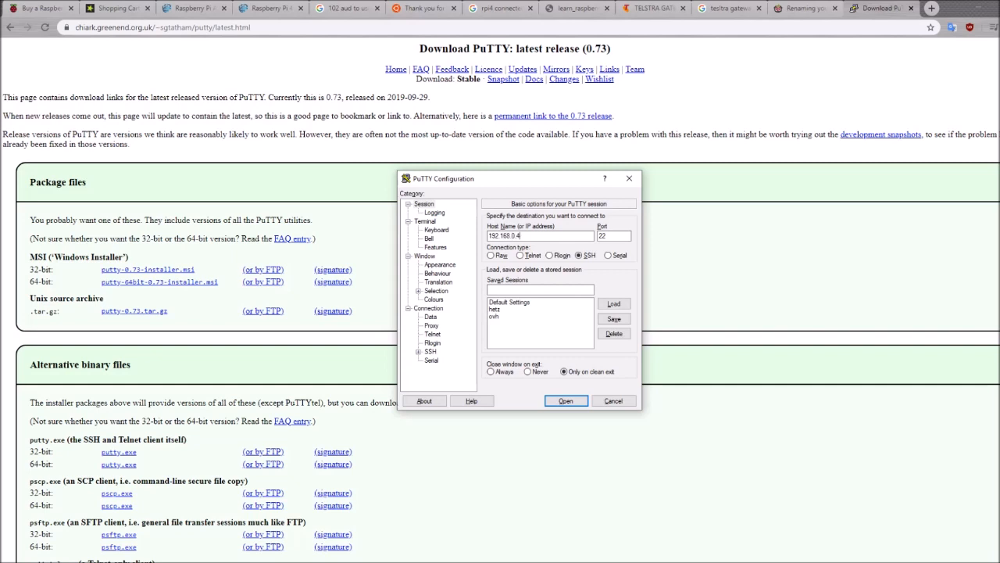
click(565, 400)
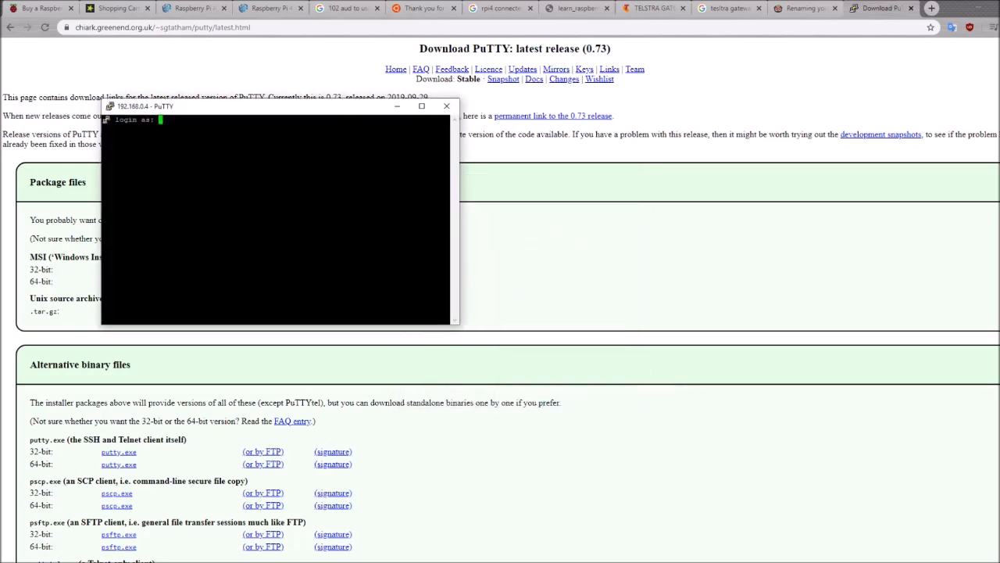
click(421, 106)
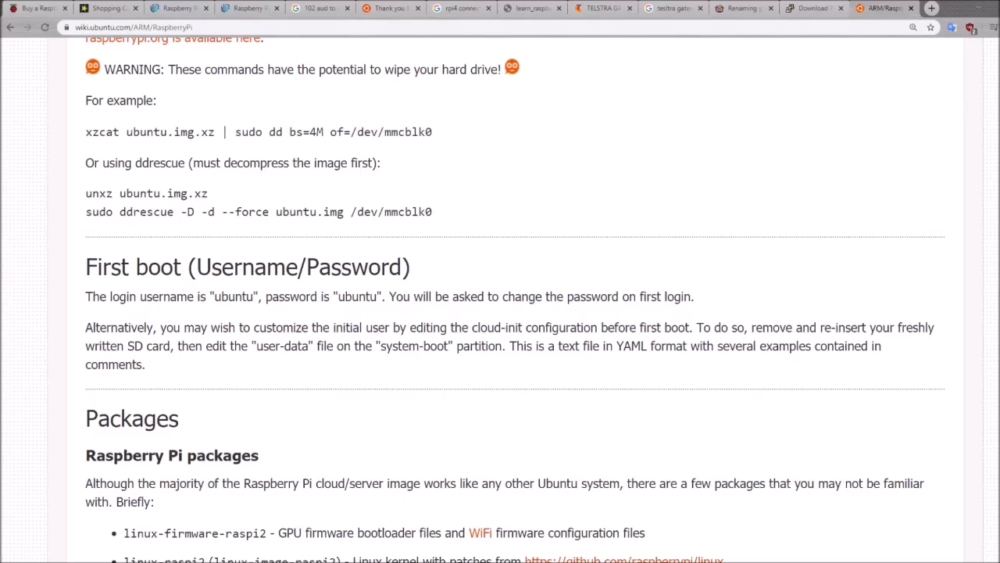
Select the default username 'ubuntu' in the wiki's First boot section.
double_click(233, 297)
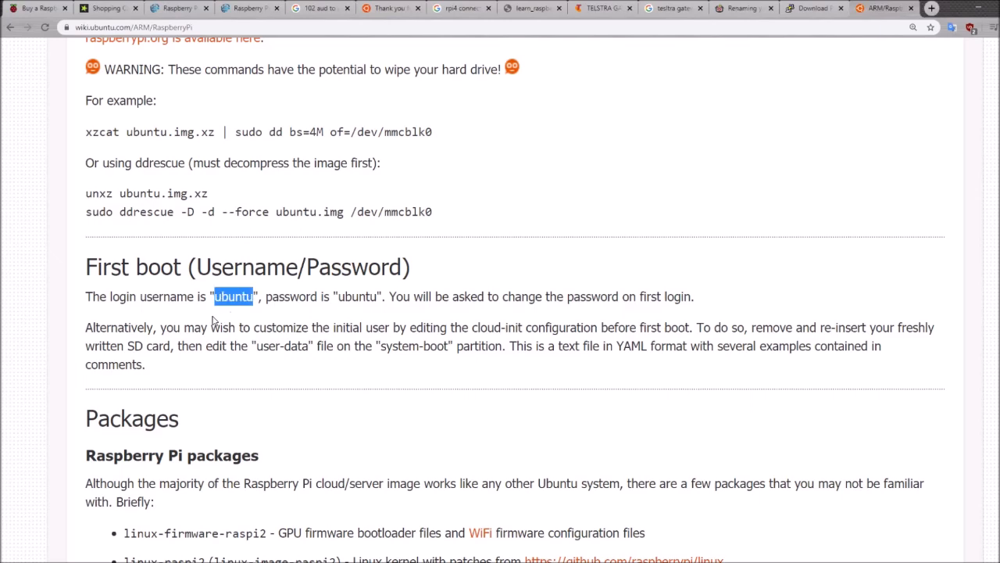
mouse_move(517, 484)
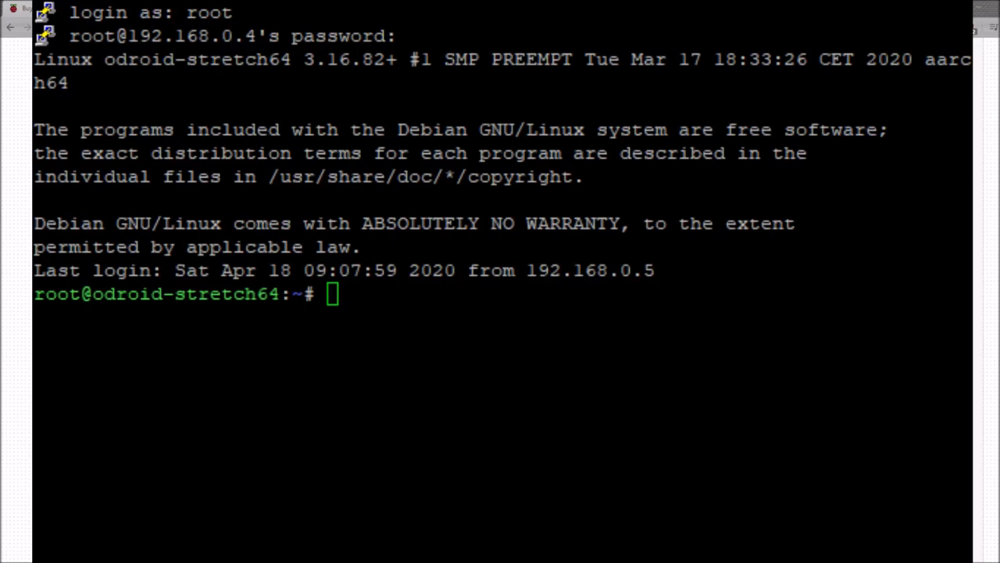
Run 'apt-get update && apt-get upgrade && apt-get dist-upgrade' on the Pi.
double_click(140, 59)
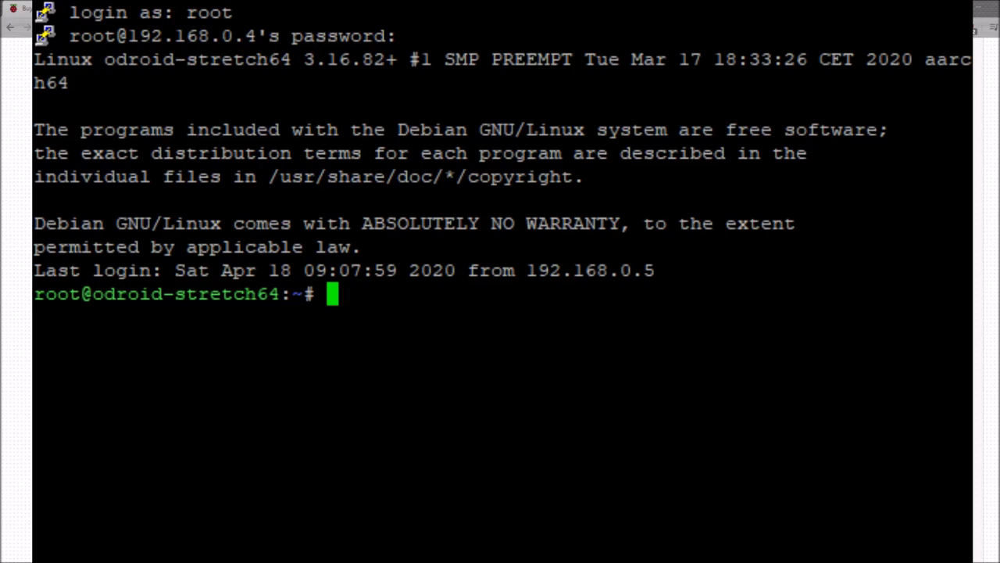
text(apt-get update && apt-get upgrade && apt-get dist-upgrade)
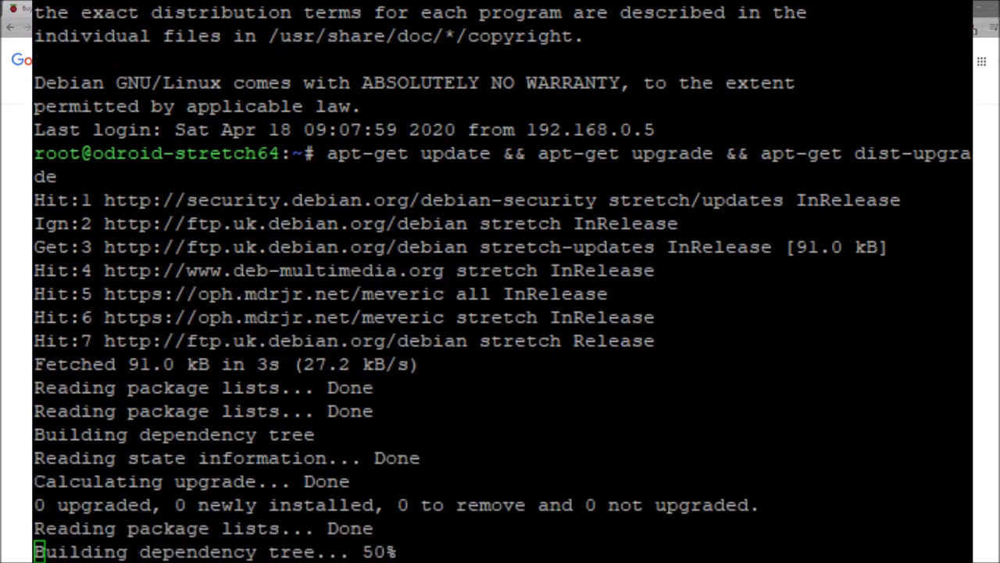
scroll(down, 3)
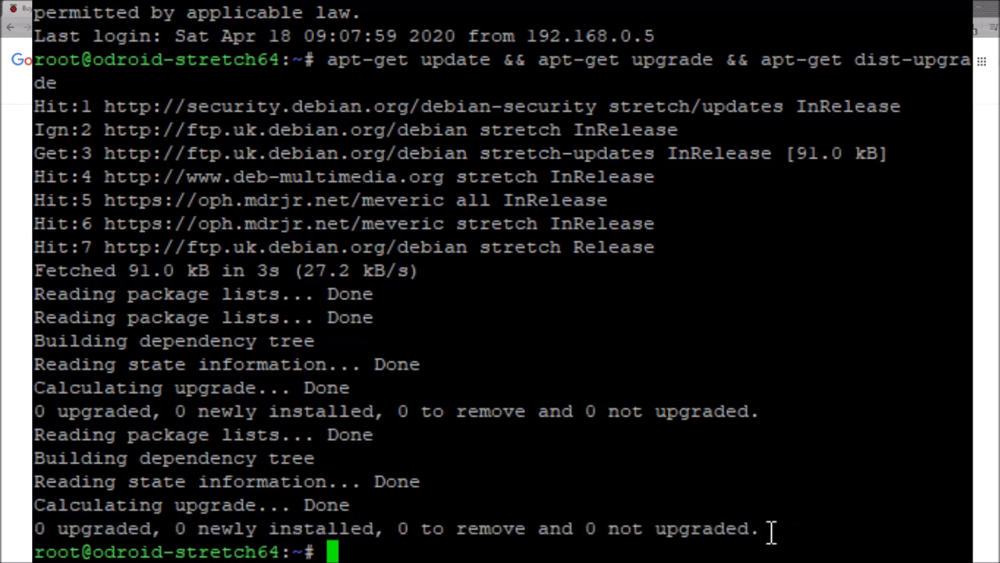
mouse_move(770, 550)
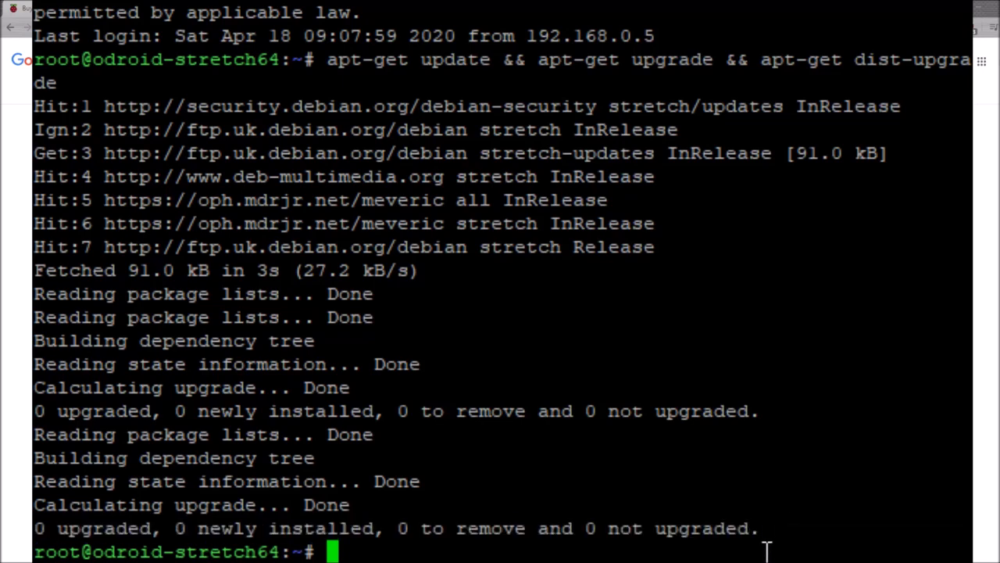
Erase the stray 'y' and enter 'sudo apt-get install default-jdk'.
text(y)
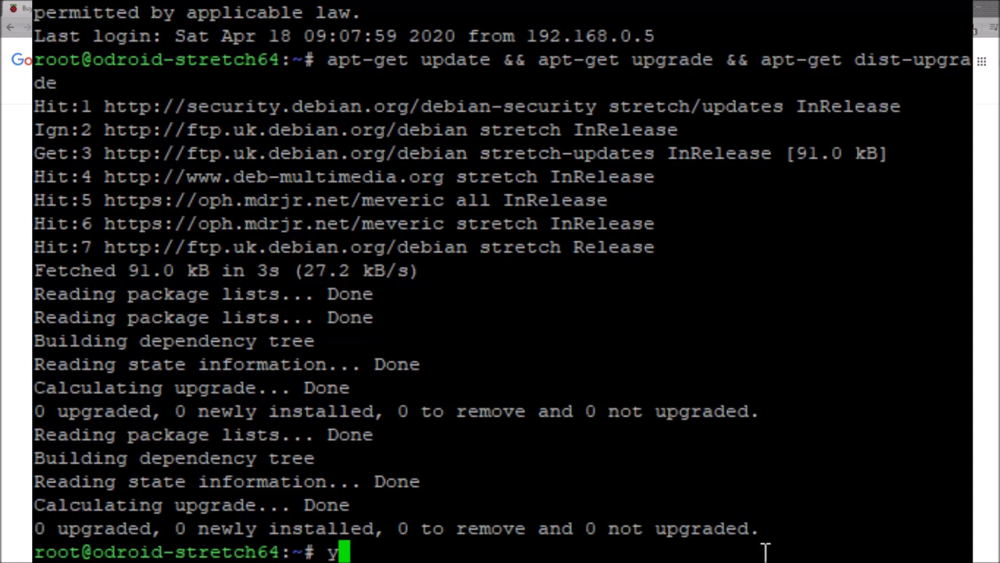
key(BackSpace)
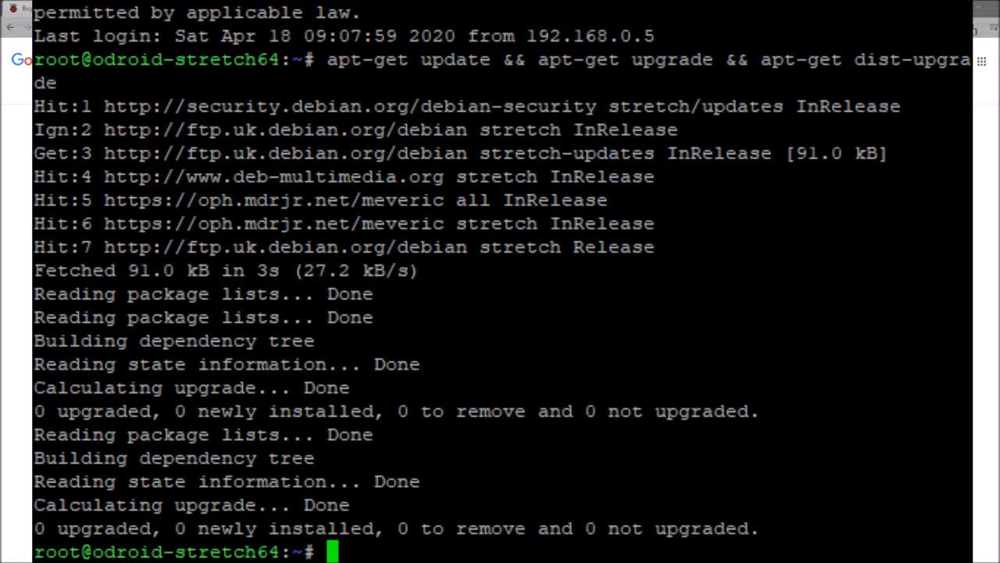
text(sudo apt-get install default-jdk)
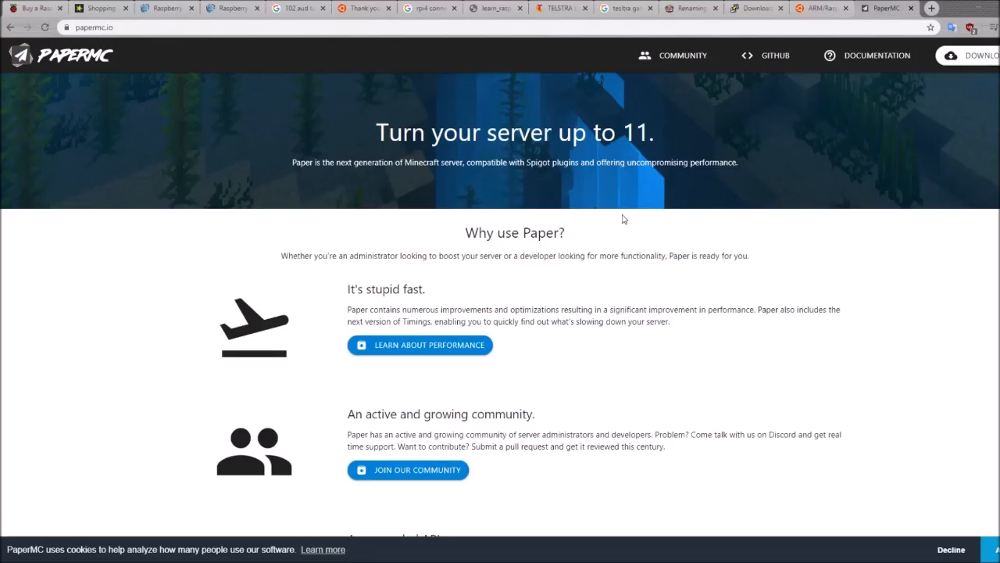
mouse_move(118, 23)
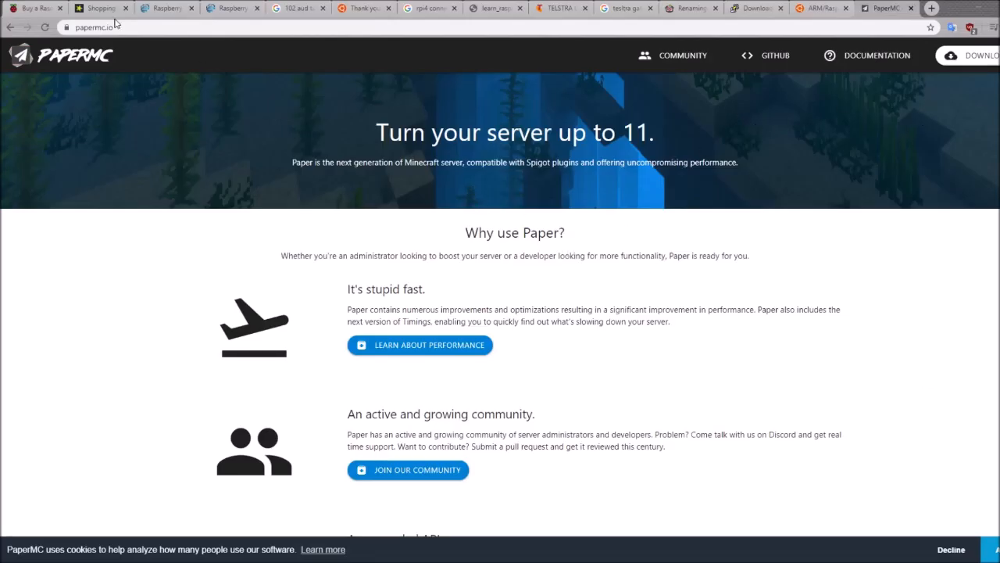
mouse_move(329, 132)
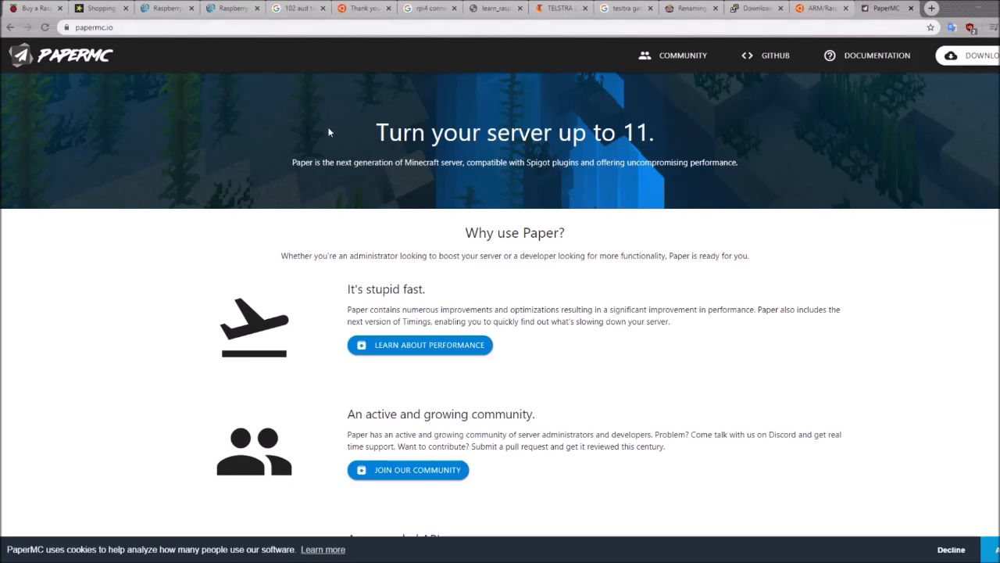
mouse_move(830, 167)
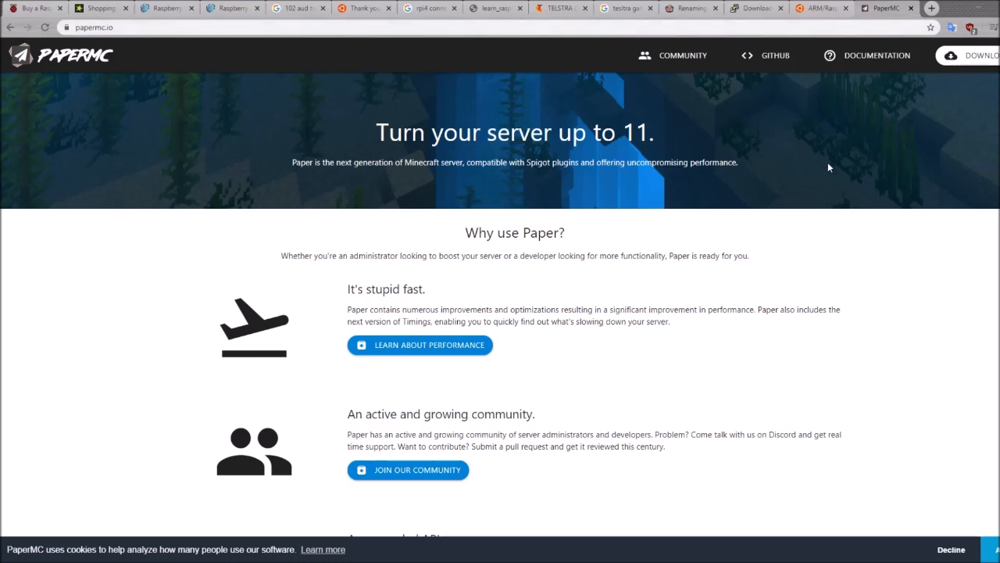
mouse_move(829, 172)
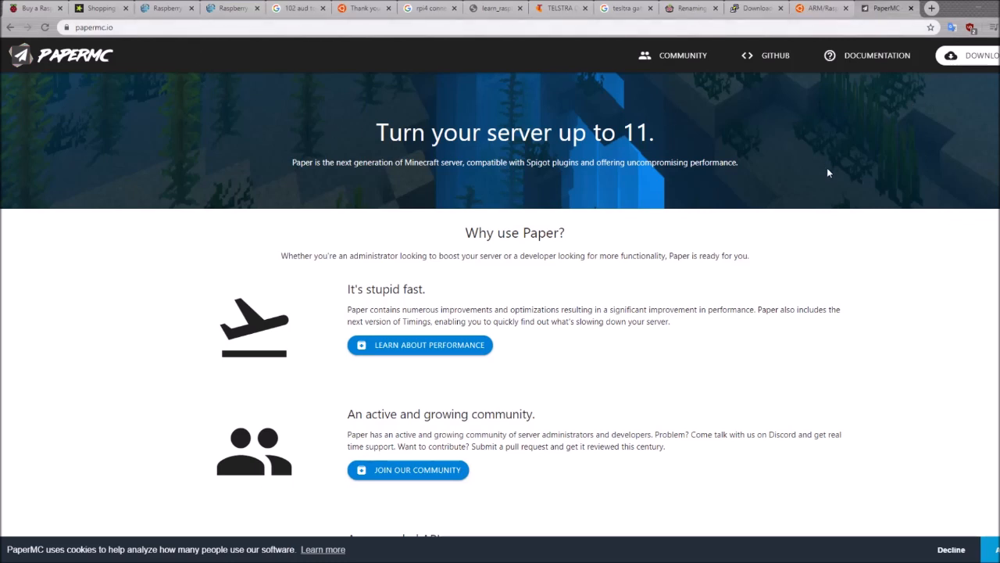
mouse_move(967, 97)
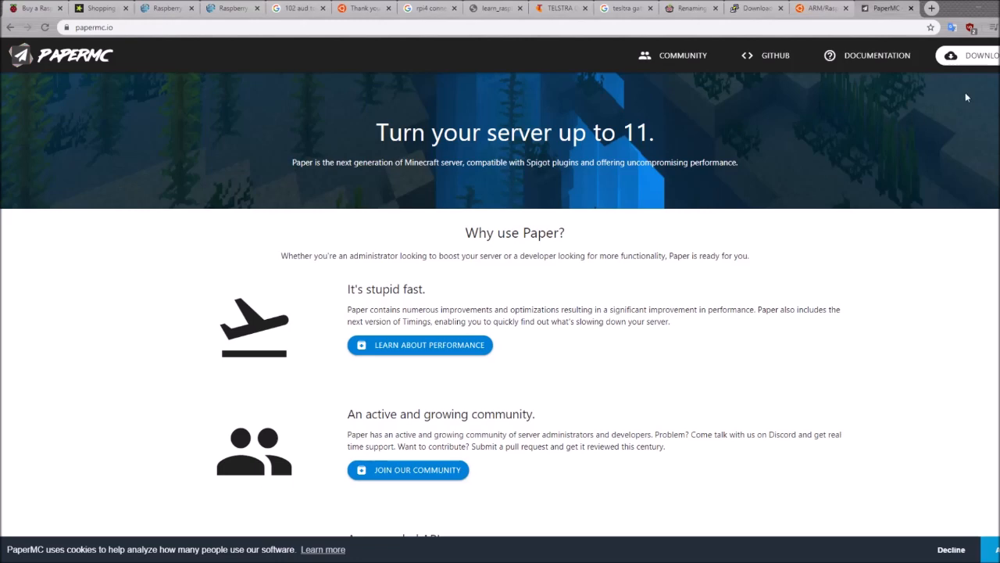
Go to papermc.io's DOWNLOADS page and scroll the Paper 1.15.2 builds list.
click(977, 55)
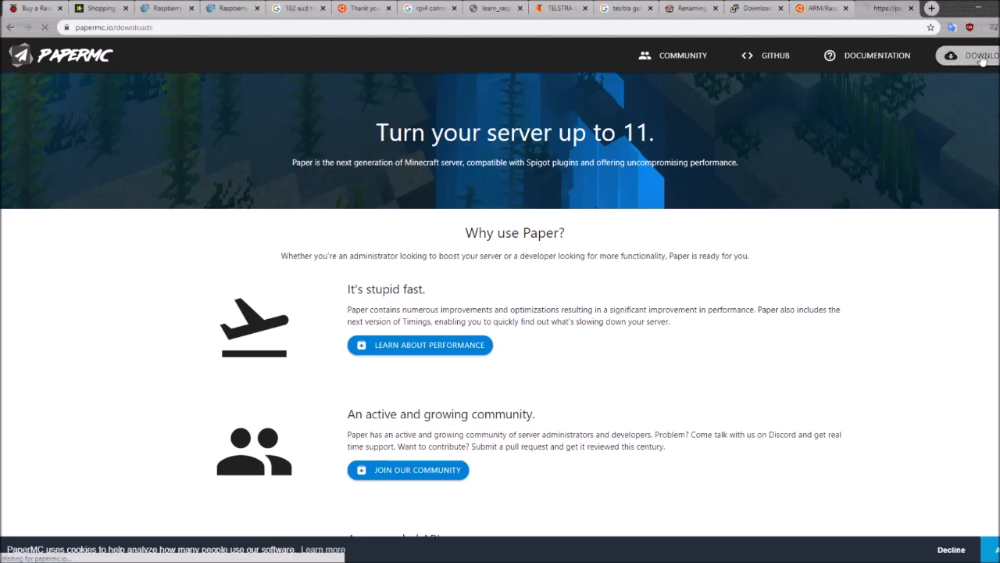
click(981, 55)
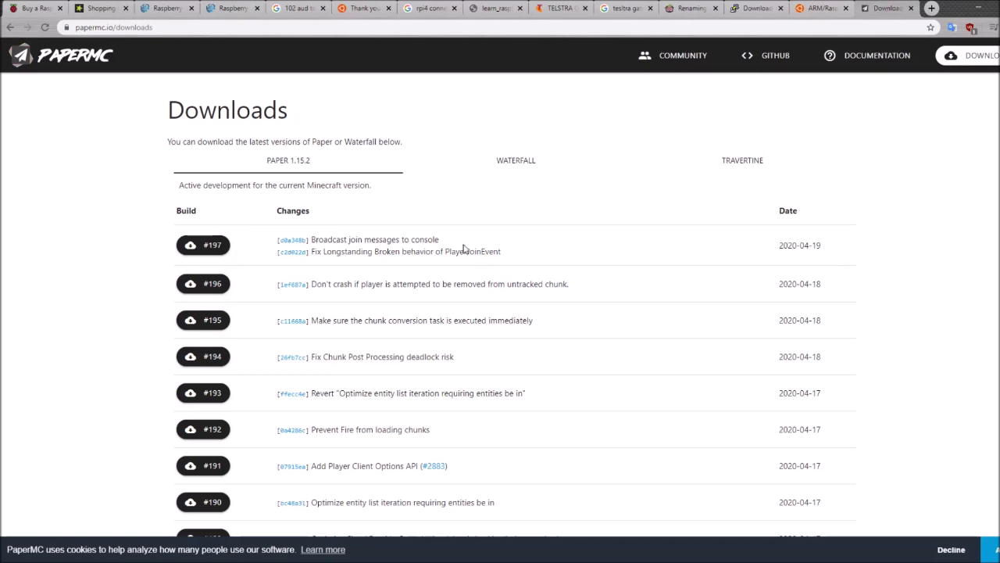
scroll(down, 3)
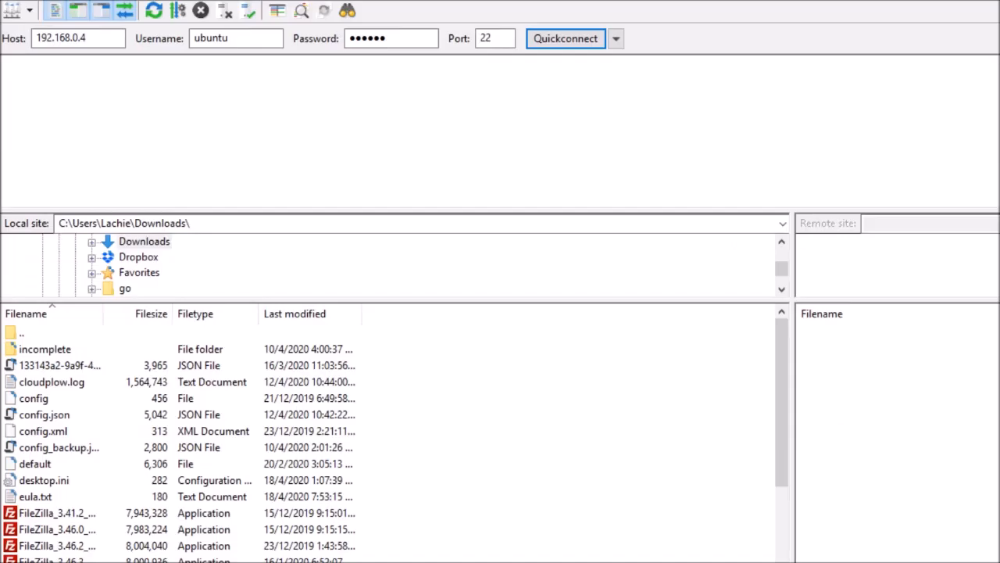
Quickconnect to 192.168.0.4 as ubuntu on port 22, then browse the remote / folder.
click(78, 37)
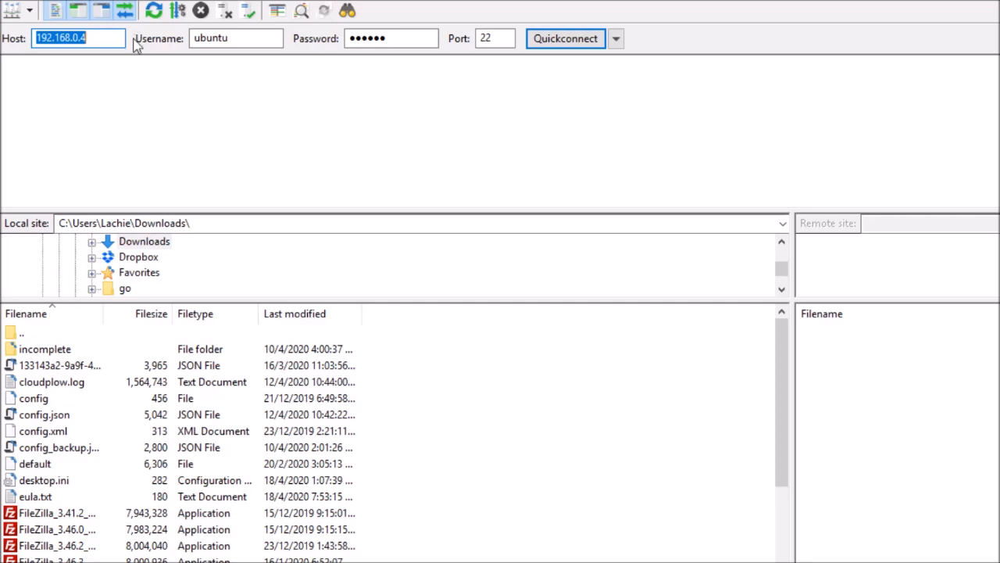
mouse_move(215, 94)
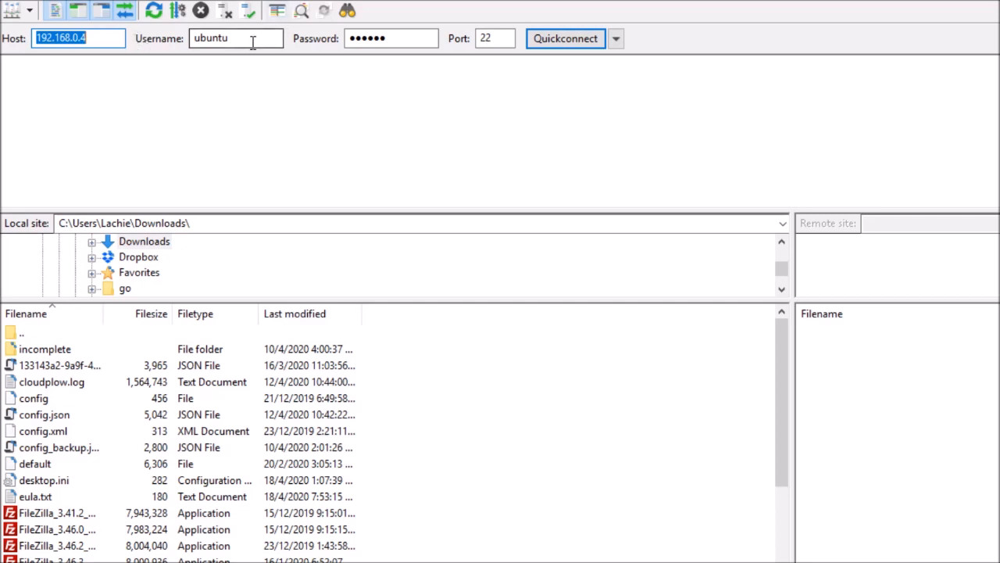
click(236, 38)
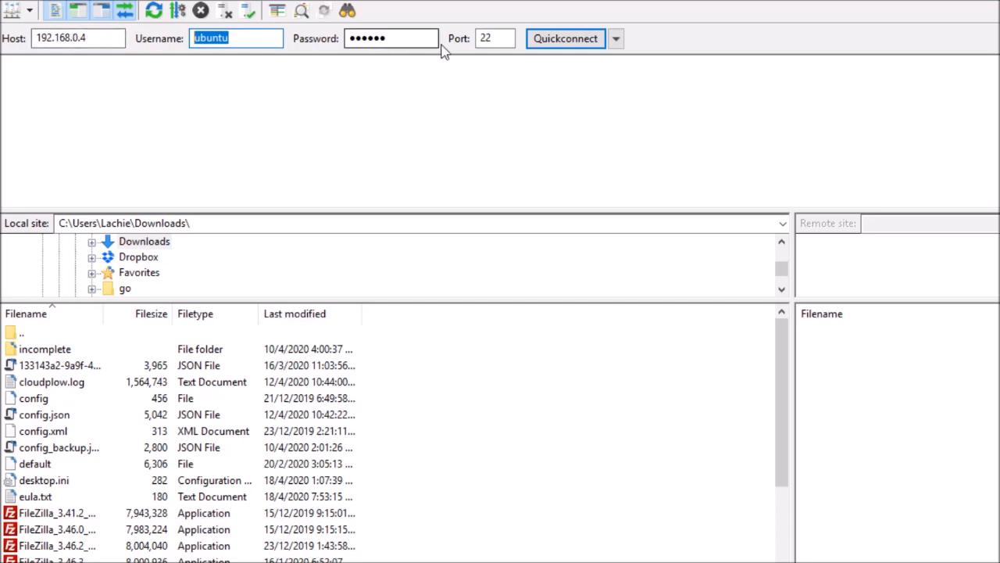
click(495, 37)
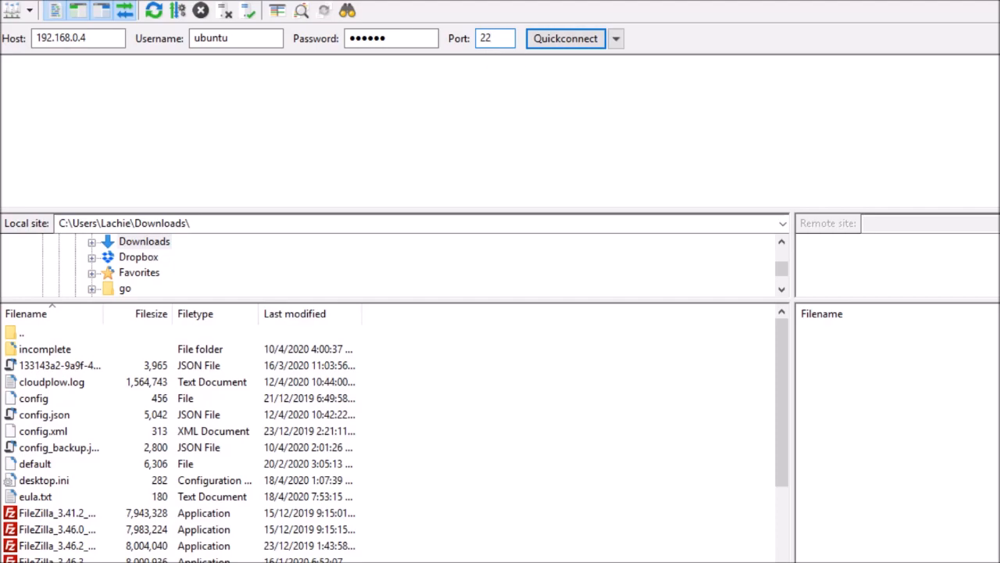
click(566, 39)
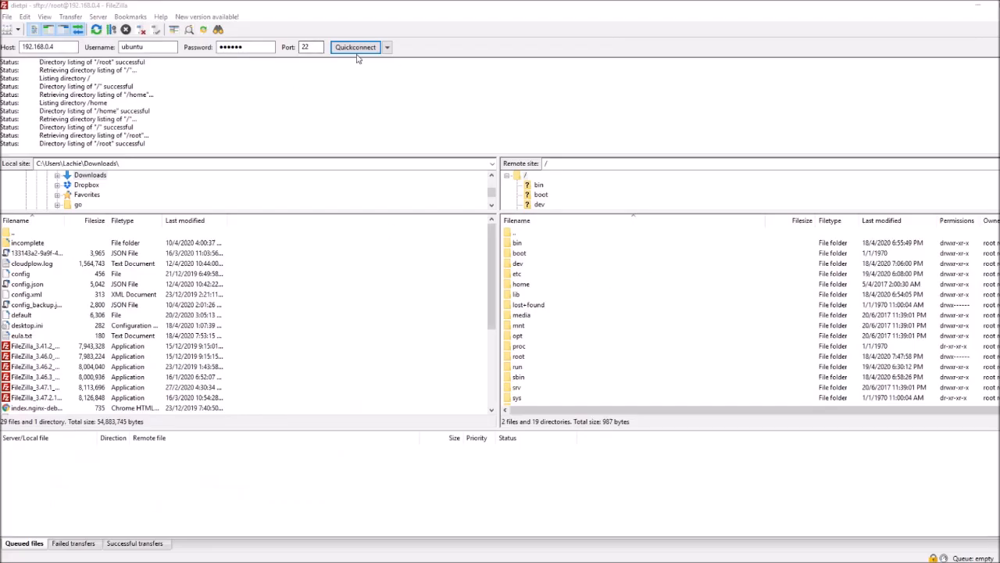
mouse_move(479, 175)
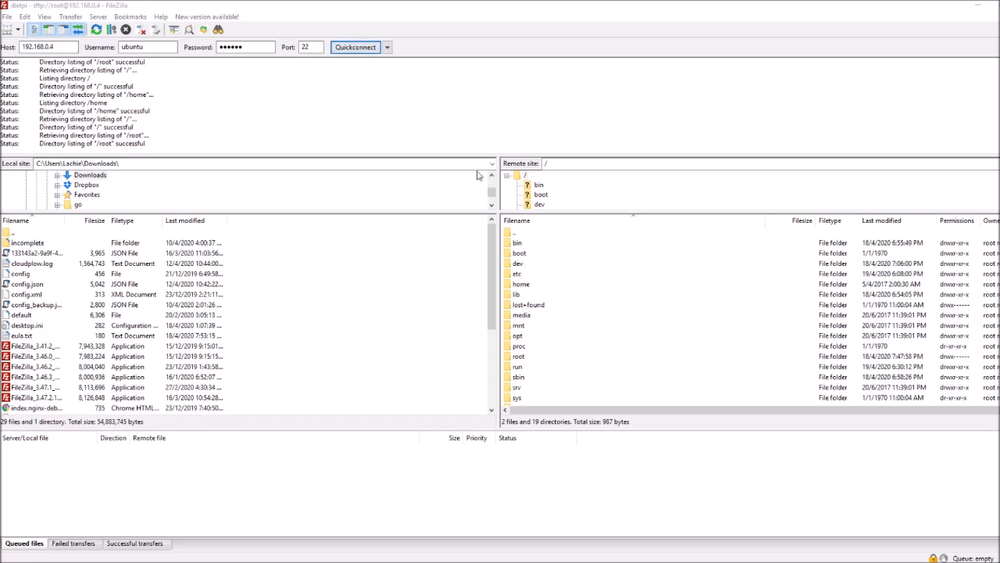
mouse_move(557, 285)
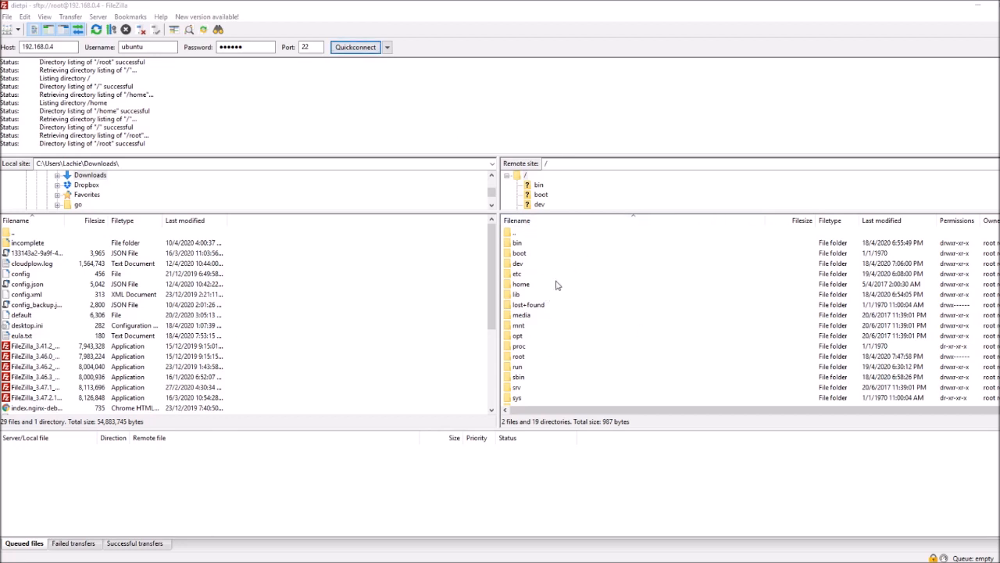
mouse_move(539, 281)
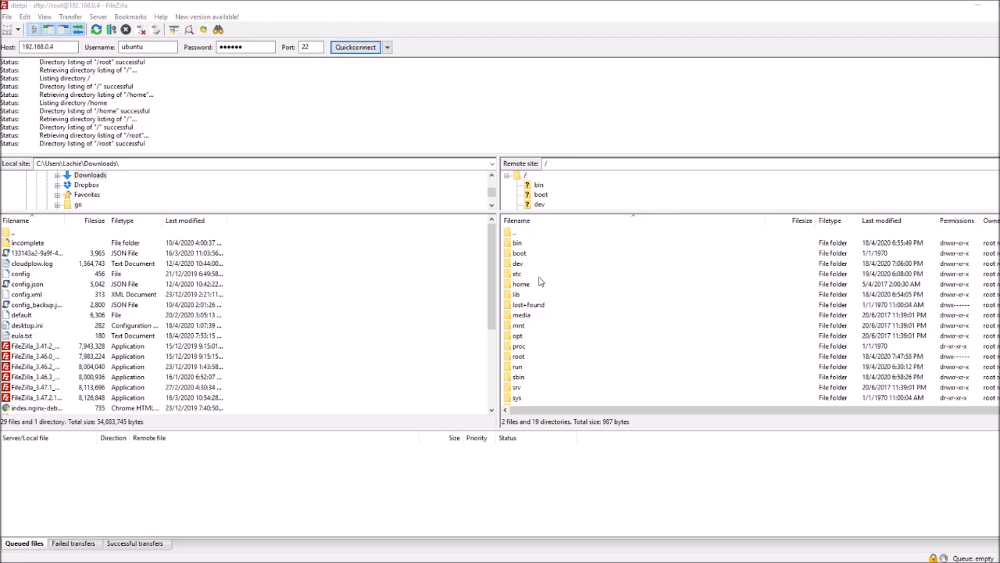
click(525, 175)
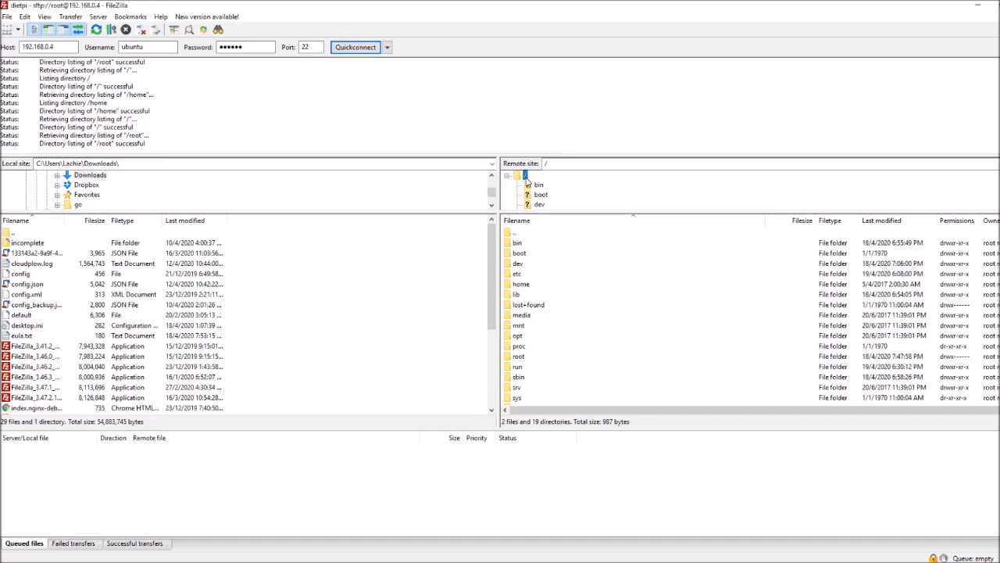
mouse_move(546, 182)
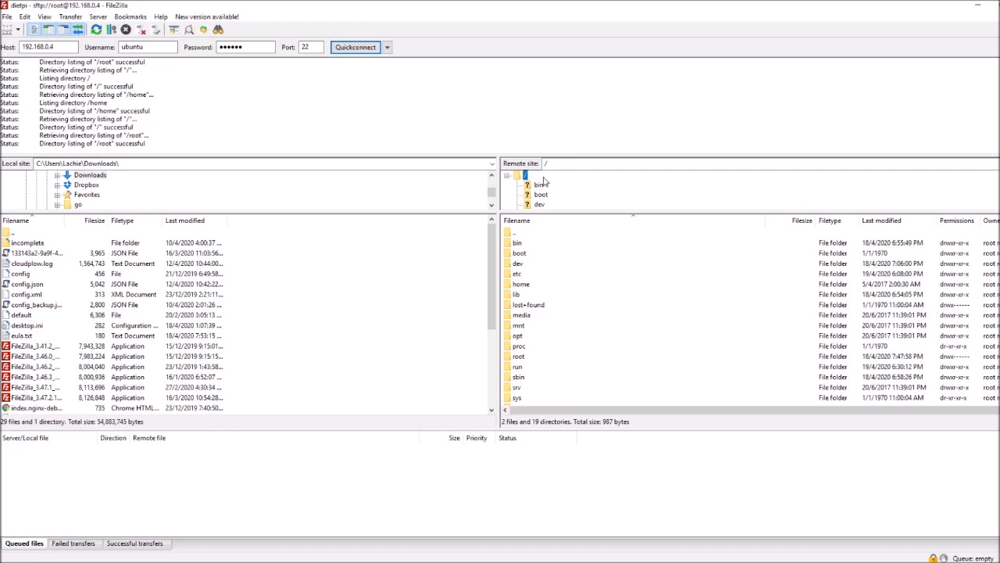
scroll(down, 3)
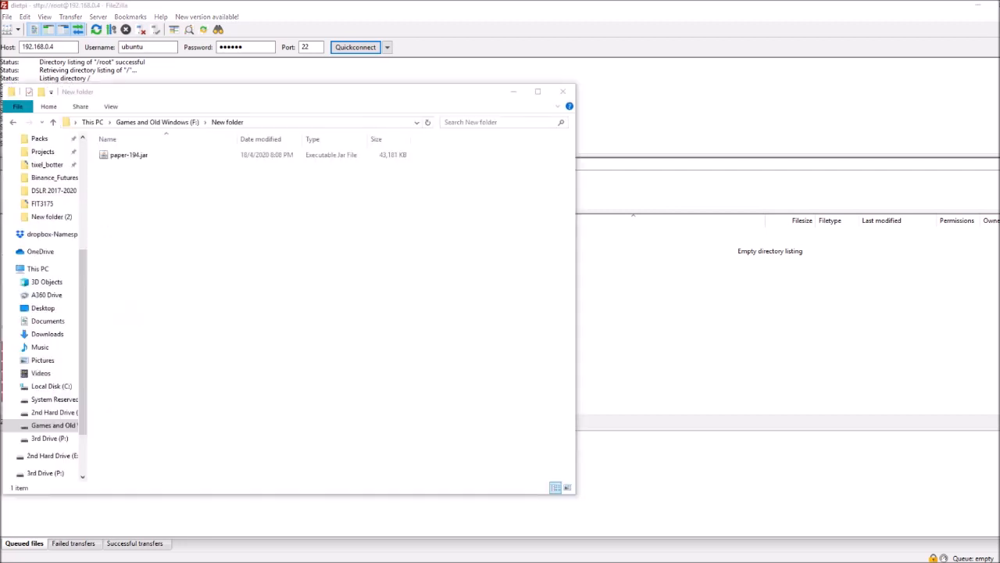
mouse_move(287, 268)
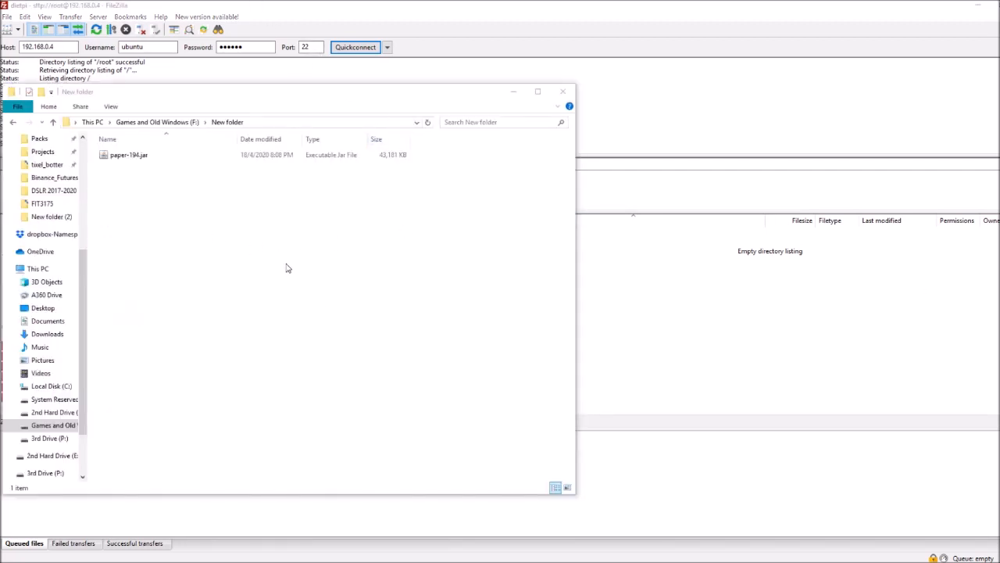
mouse_move(122, 214)
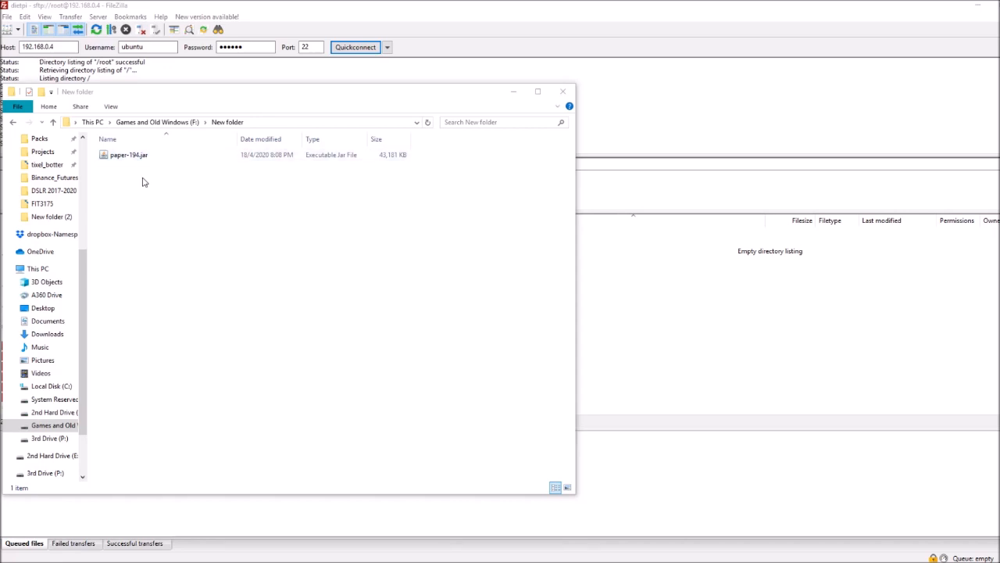
Drag paper-194.jar from the F: drive folder into FileZilla's remote pane.
drag(128, 154, 676, 273)
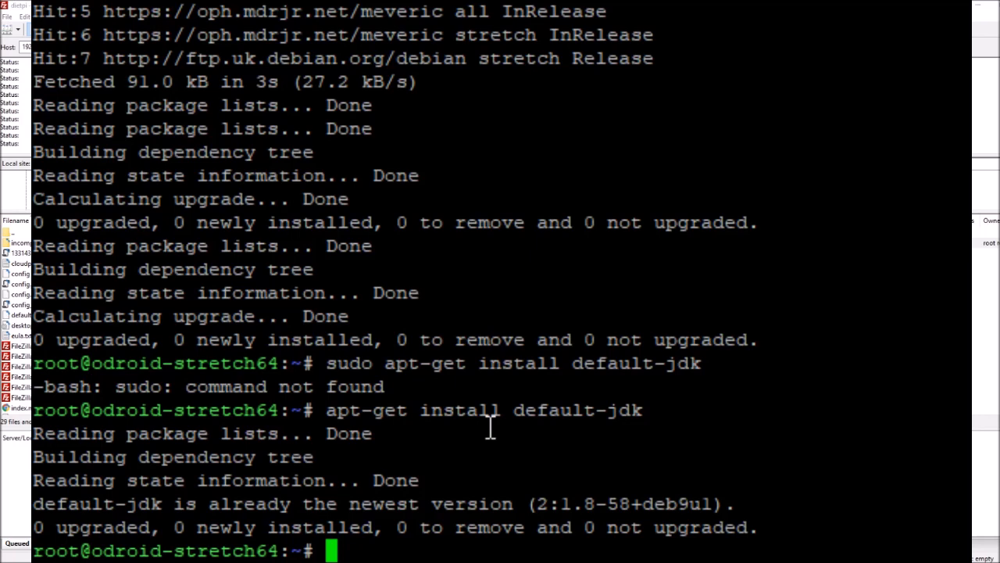
Run cd /, cd home, dir to see paper-194.jar, then run java.
text(cd /)
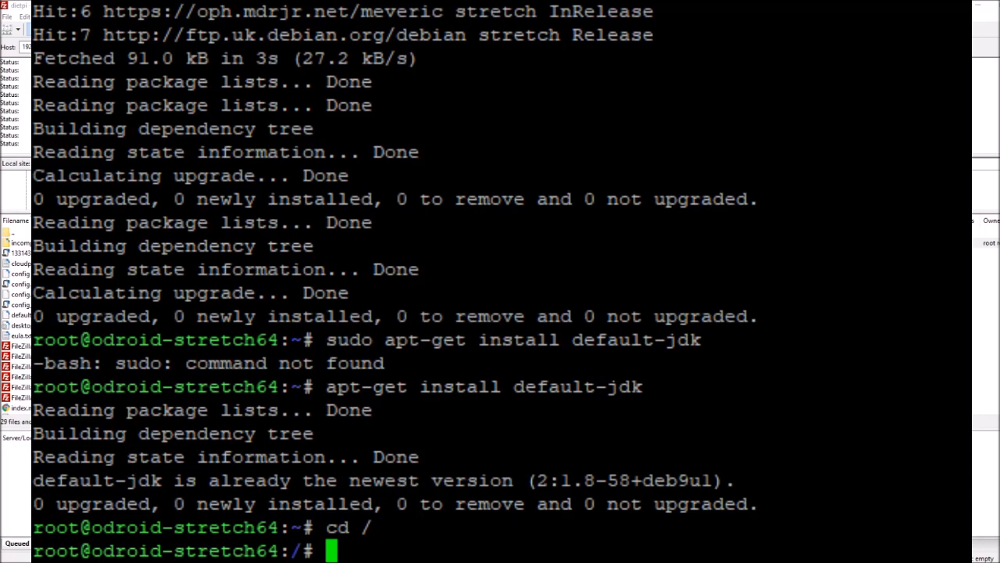
text(cd home)
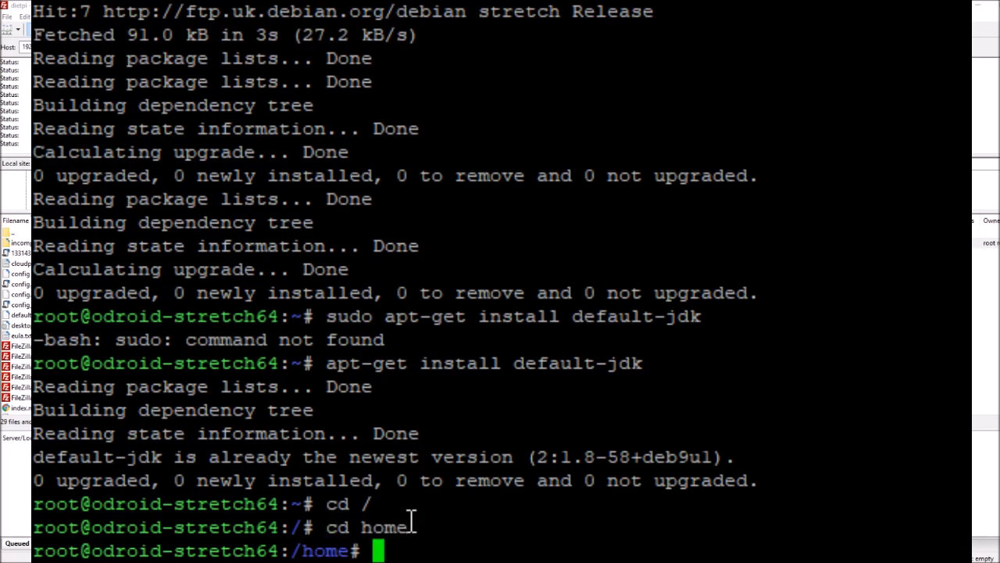
text(dir)
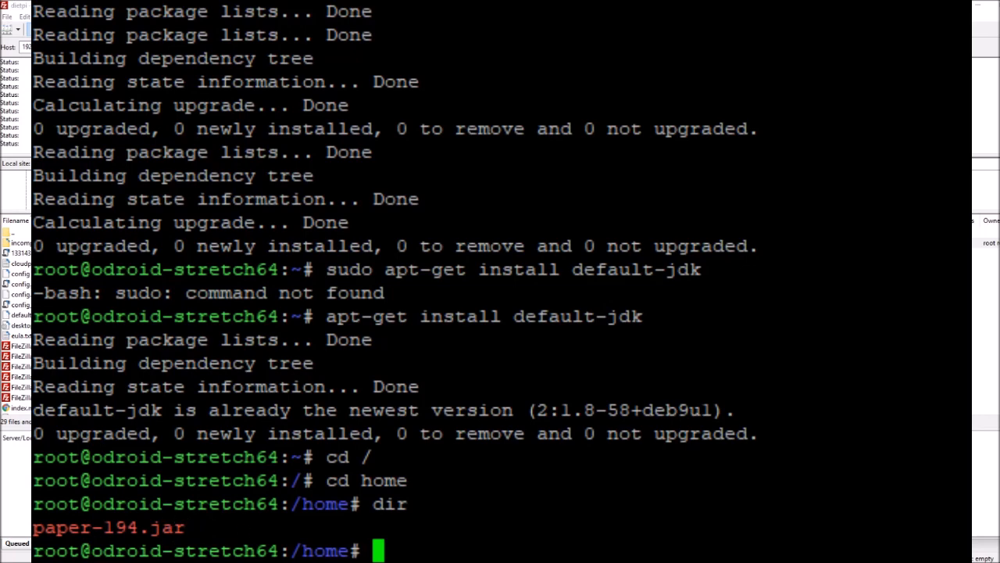
text(java)
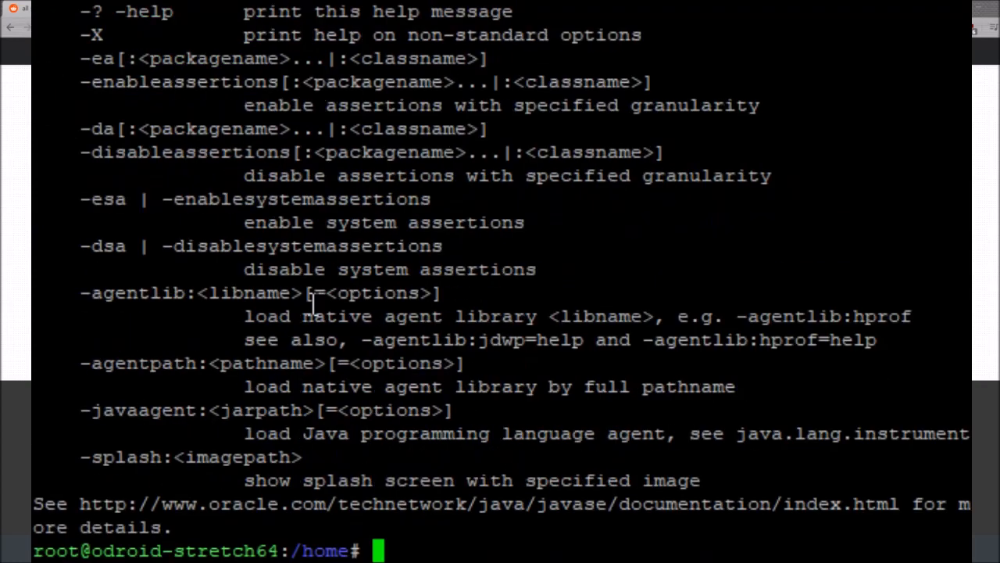
mouse_move(520, 472)
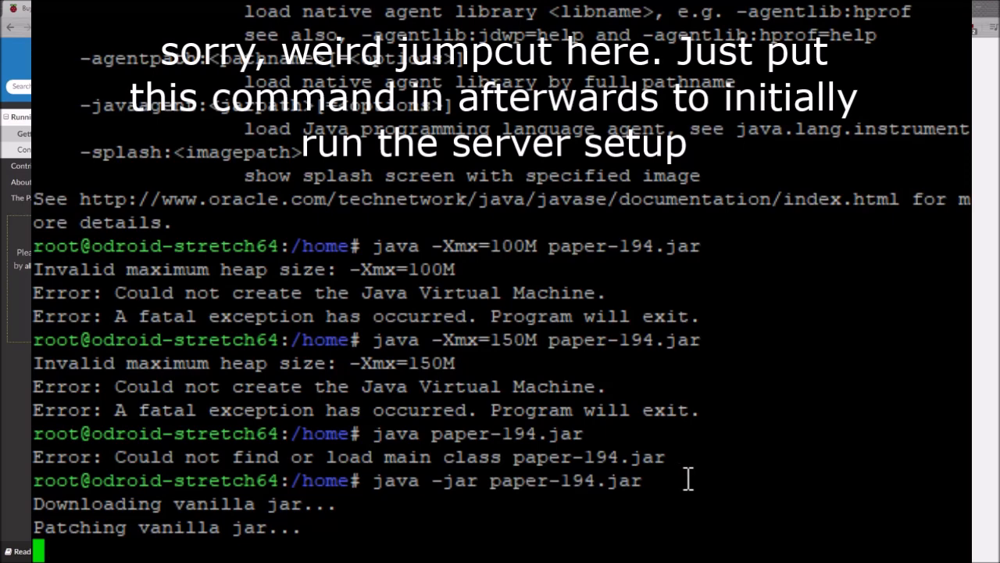
mouse_move(631, 504)
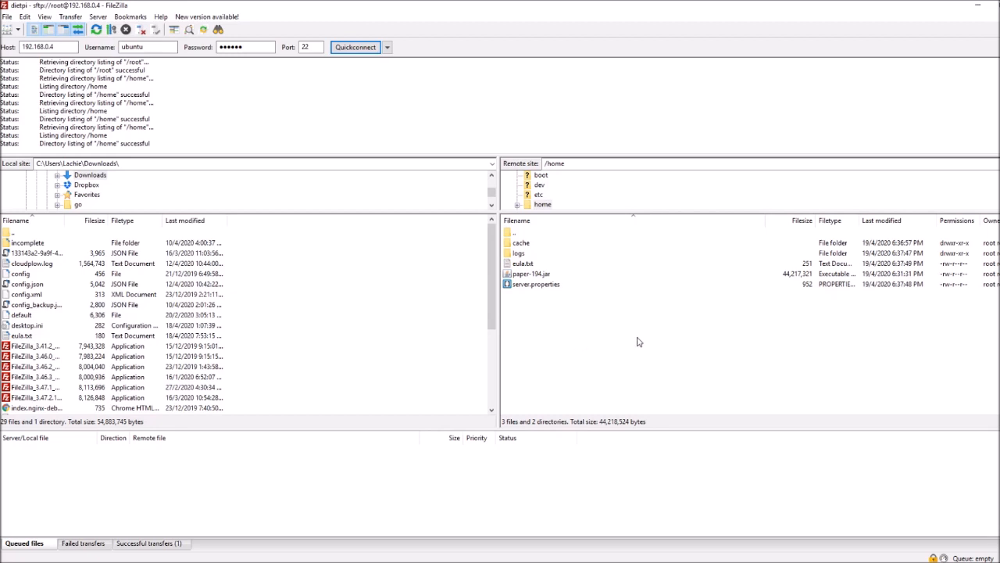
Download the Pi's eula.txt, overwriting the older copy in the local Downloads folder.
click(522, 264)
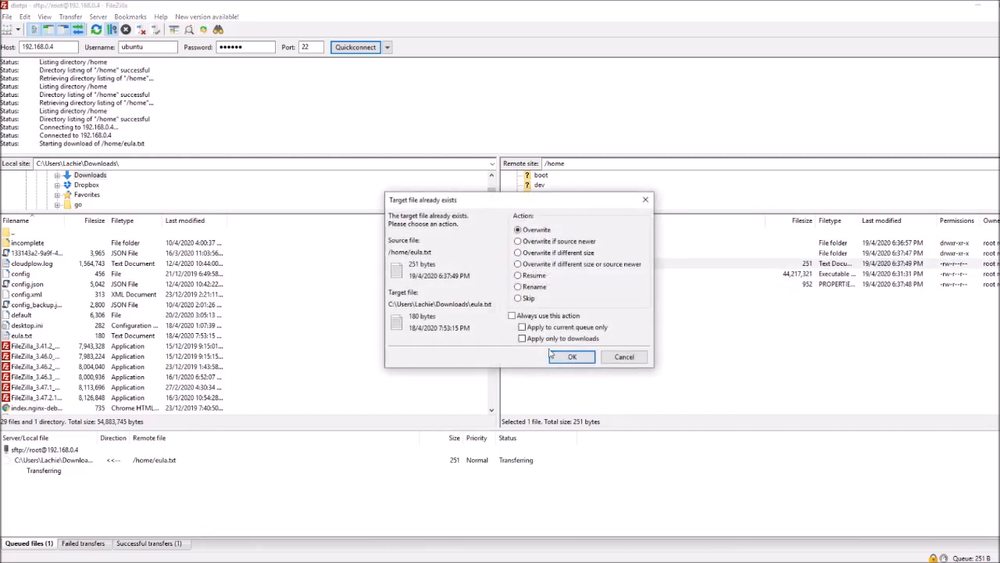
click(572, 356)
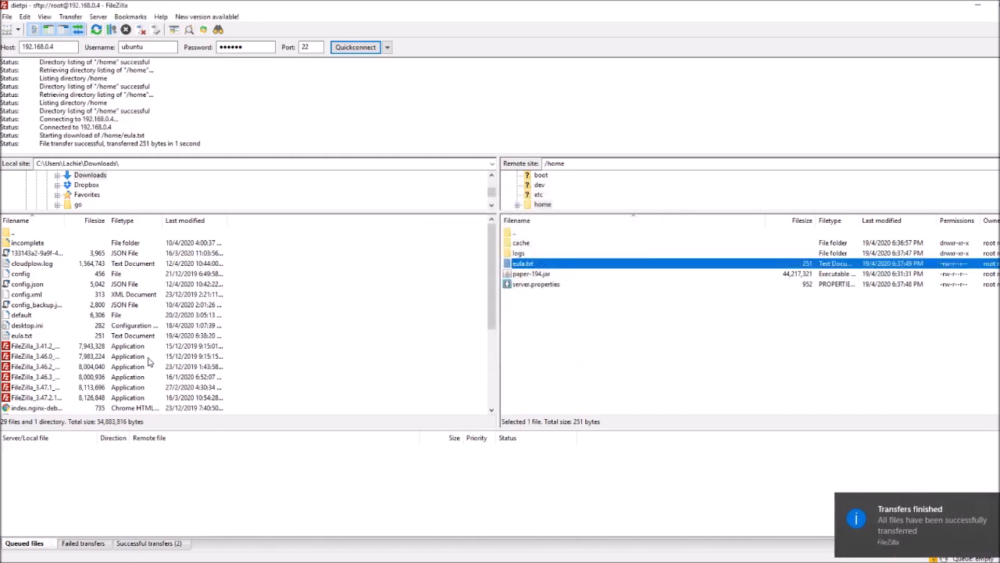
right_click(21, 335)
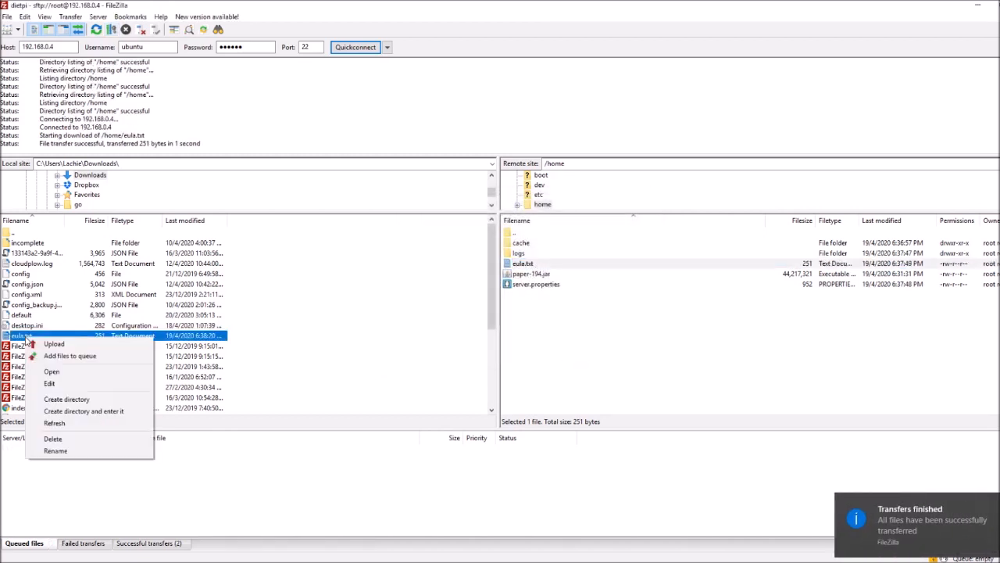
mouse_move(72, 383)
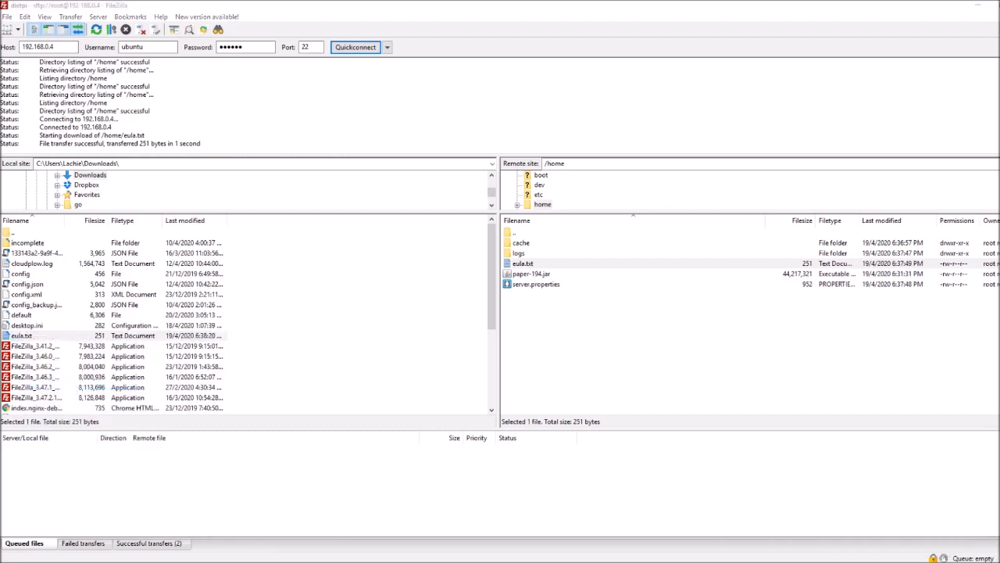
Replace 'false' with 'true' in eula.txt and close Notepad.
double_click(21, 335)
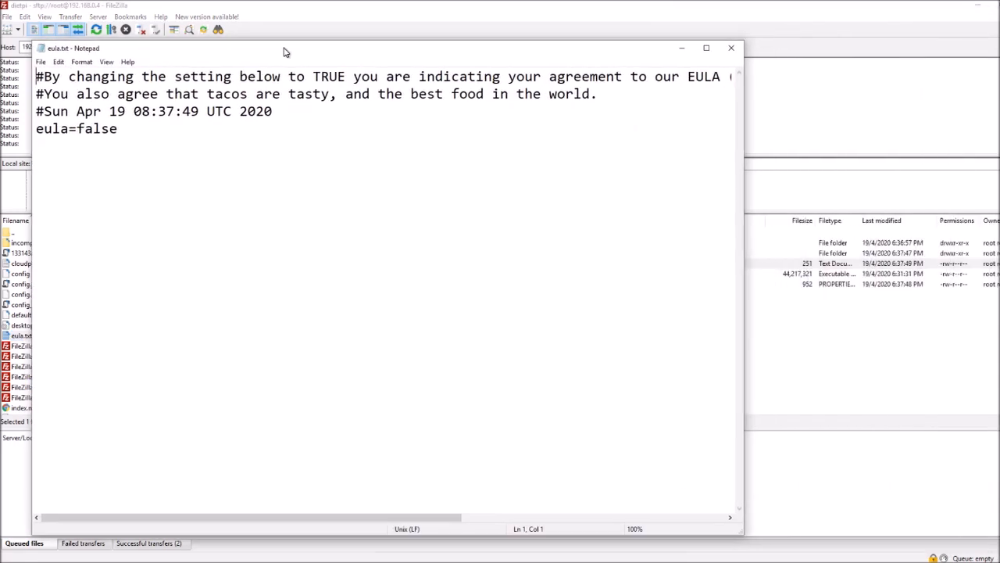
click(137, 129)
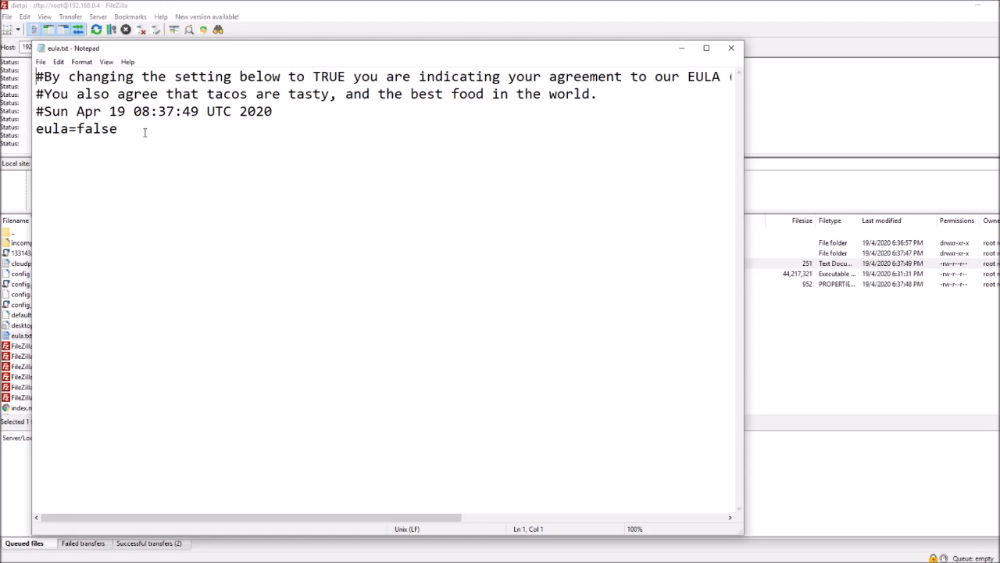
key(Enter)
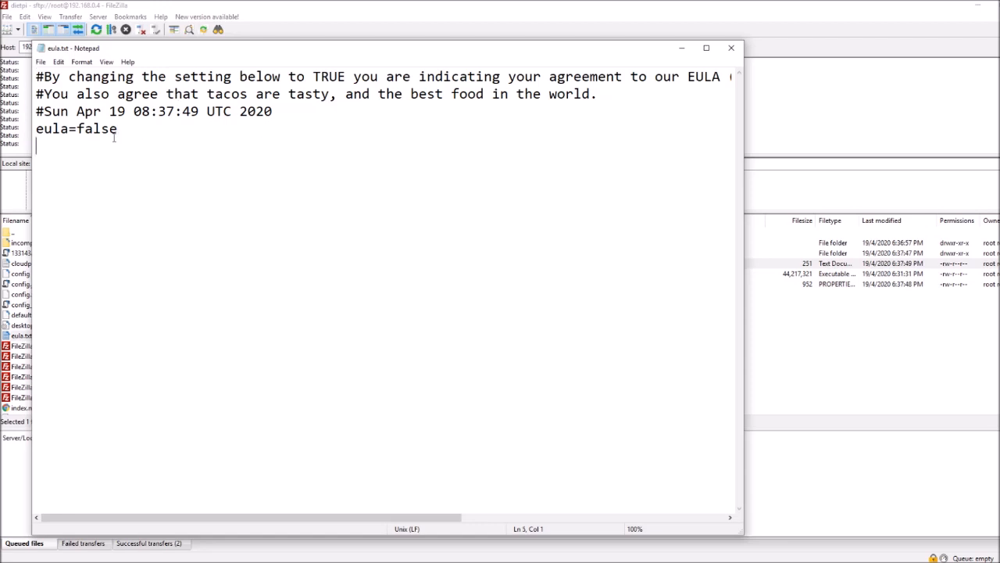
double_click(95, 129)
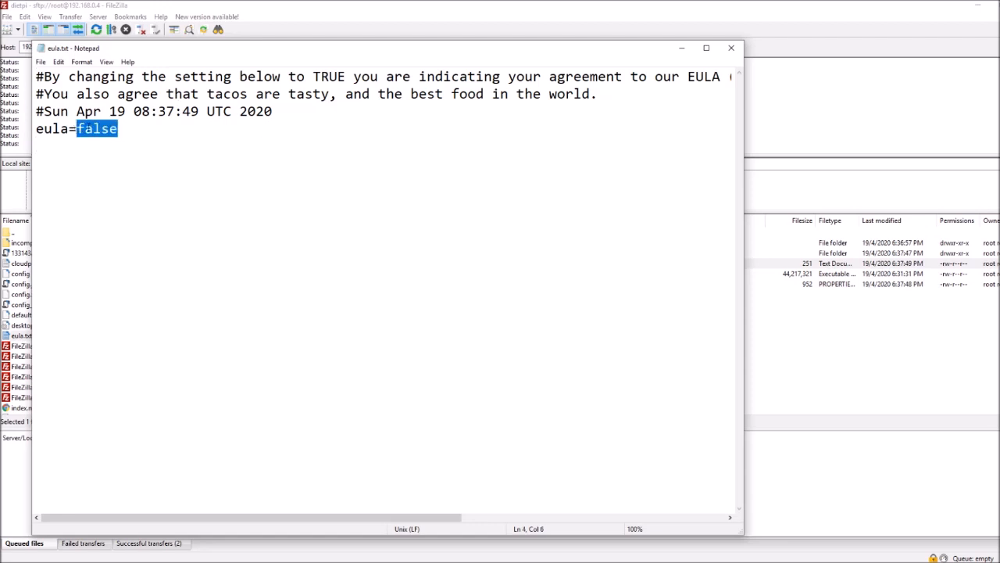
text(true)
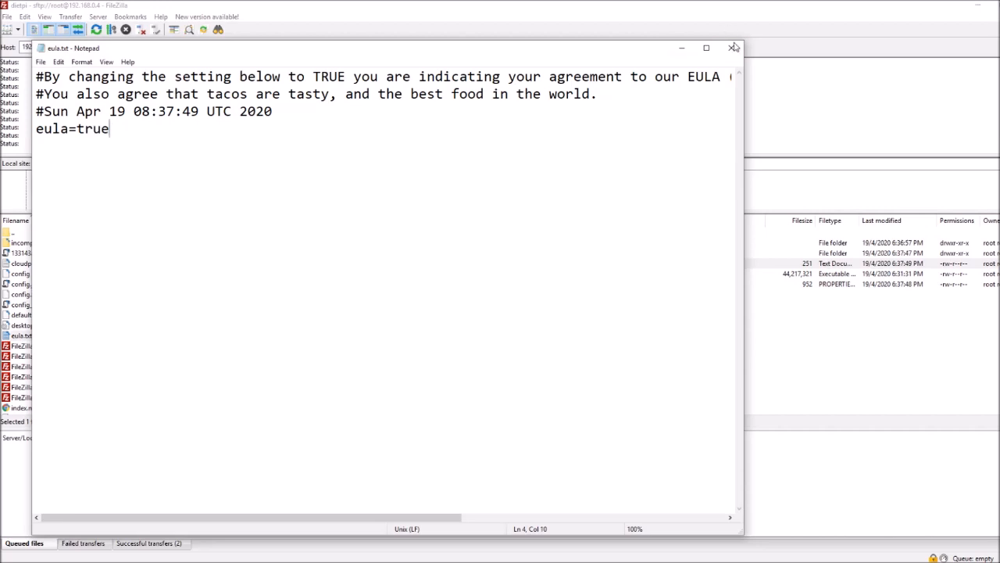
click(733, 48)
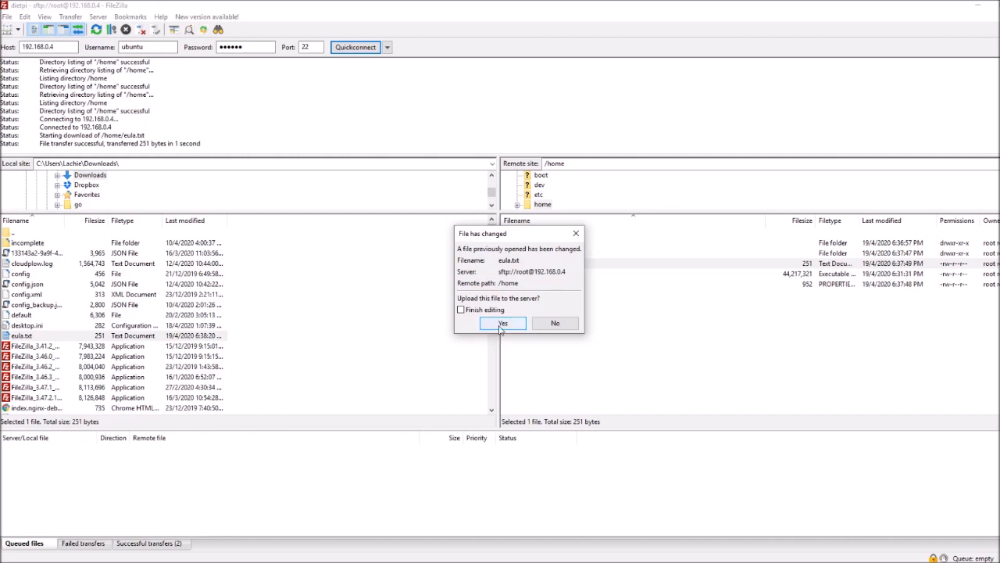
click(503, 323)
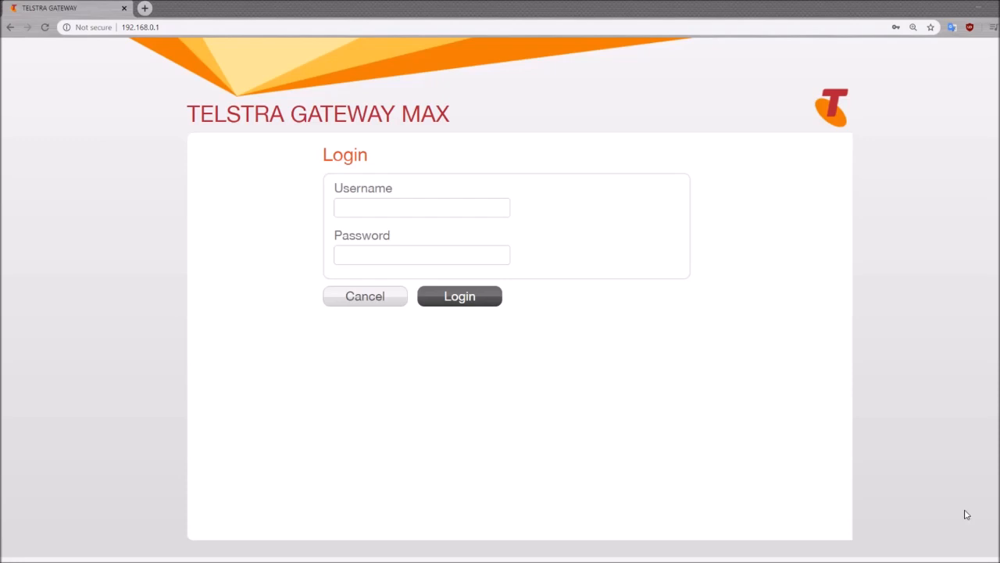
Log in to Telstra Gateway Max with the saved credentials and reach the Port Forwarding page.
click(460, 296)
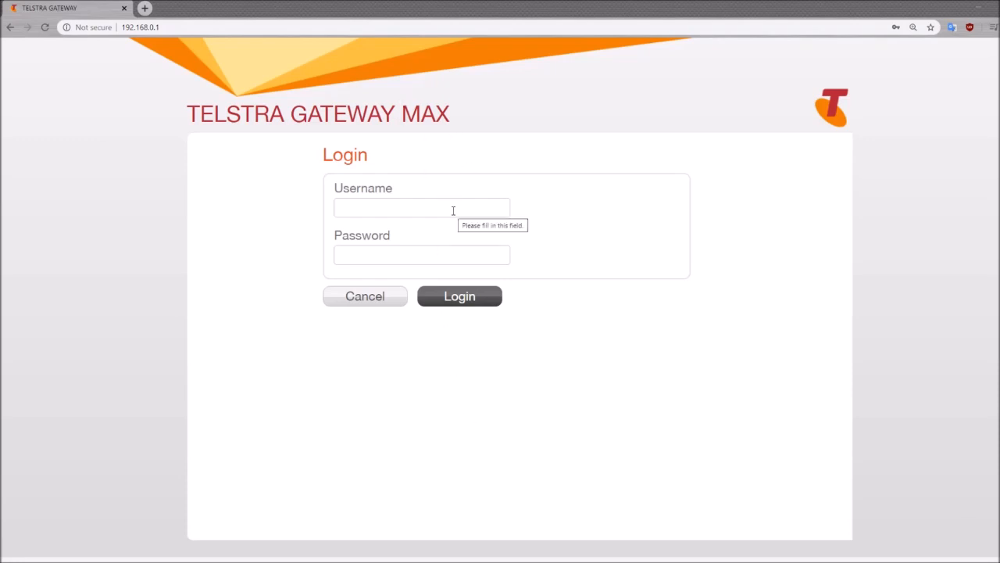
click(421, 207)
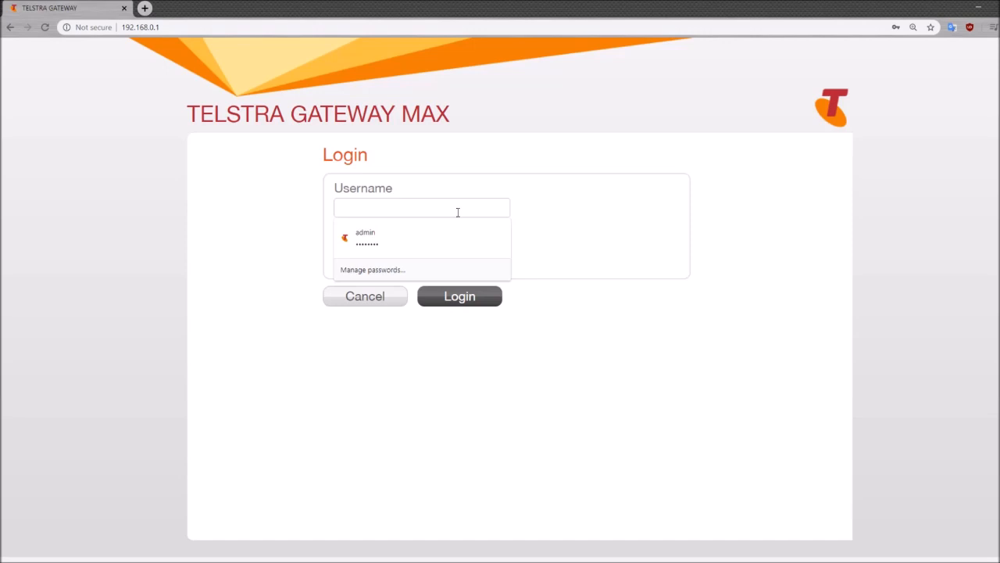
click(422, 208)
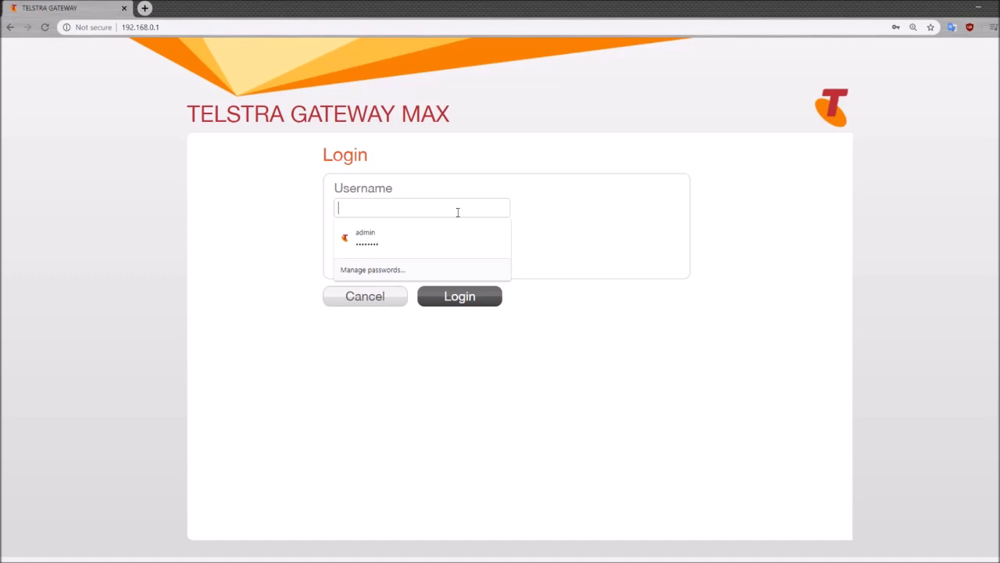
mouse_move(274, 130)
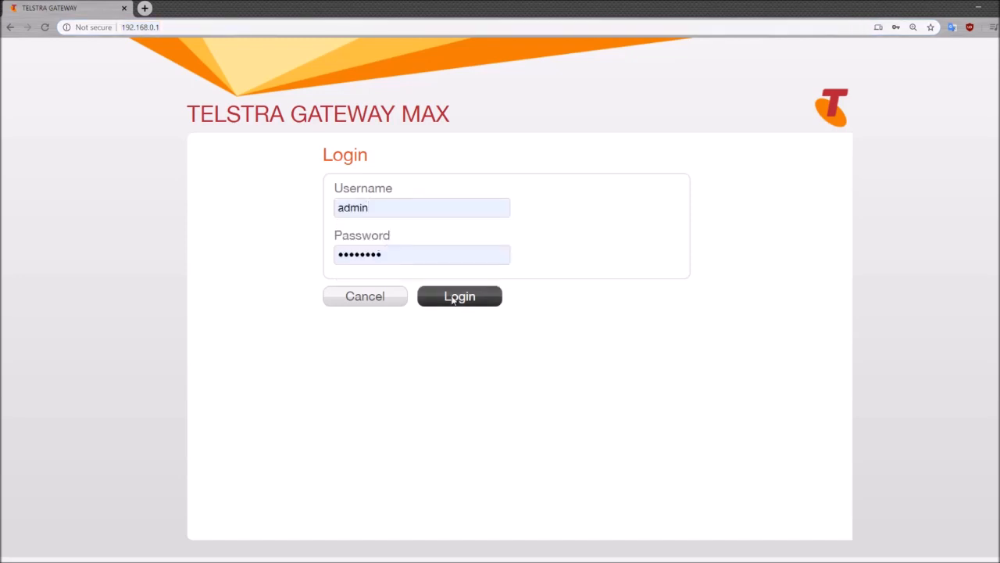
click(459, 296)
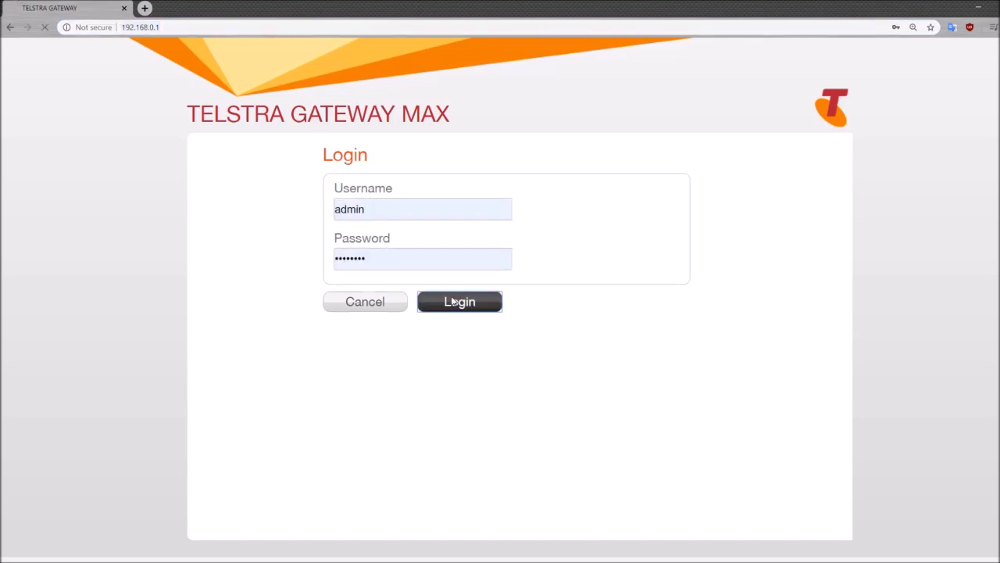
click(460, 302)
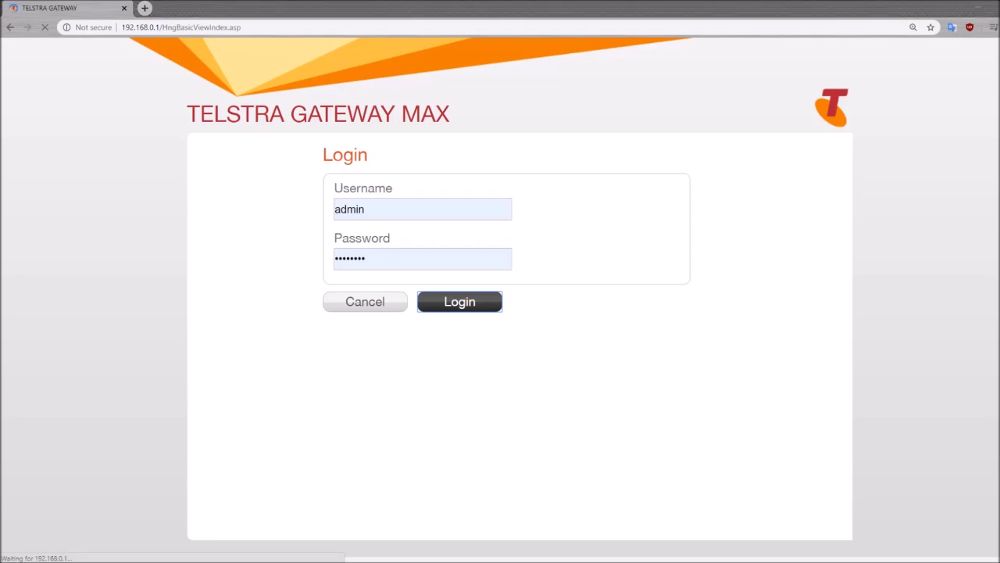
click(460, 301)
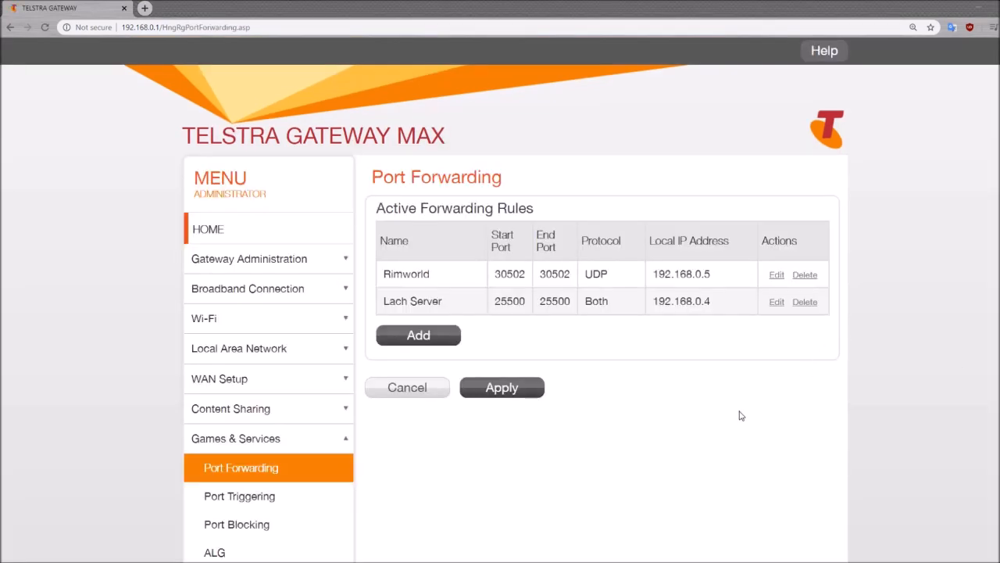
mouse_move(290, 535)
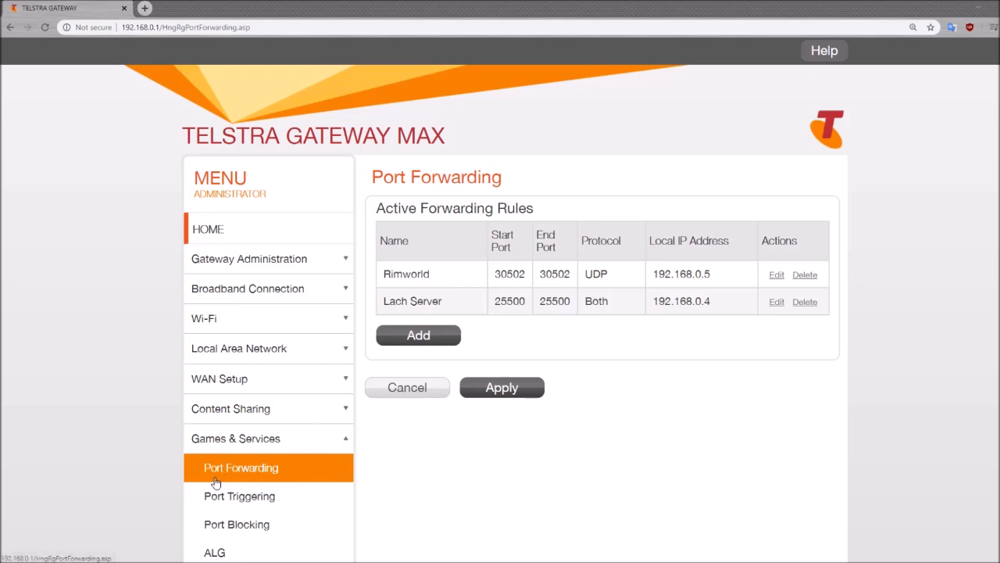
Add and apply rule 'Mc server' forwarding port 25565, protocol Both, to 192.168.0.4.
click(418, 334)
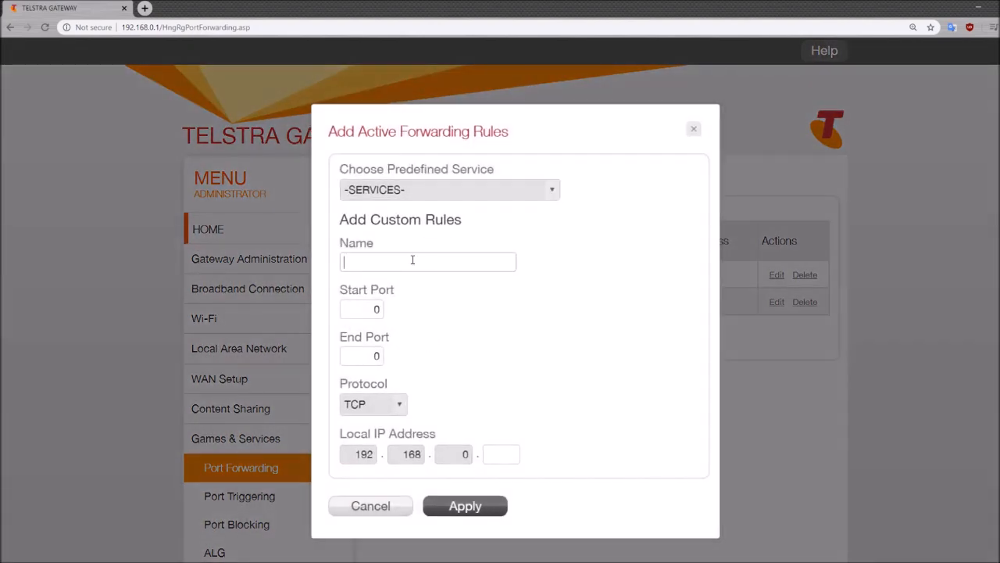
text(Mc se)
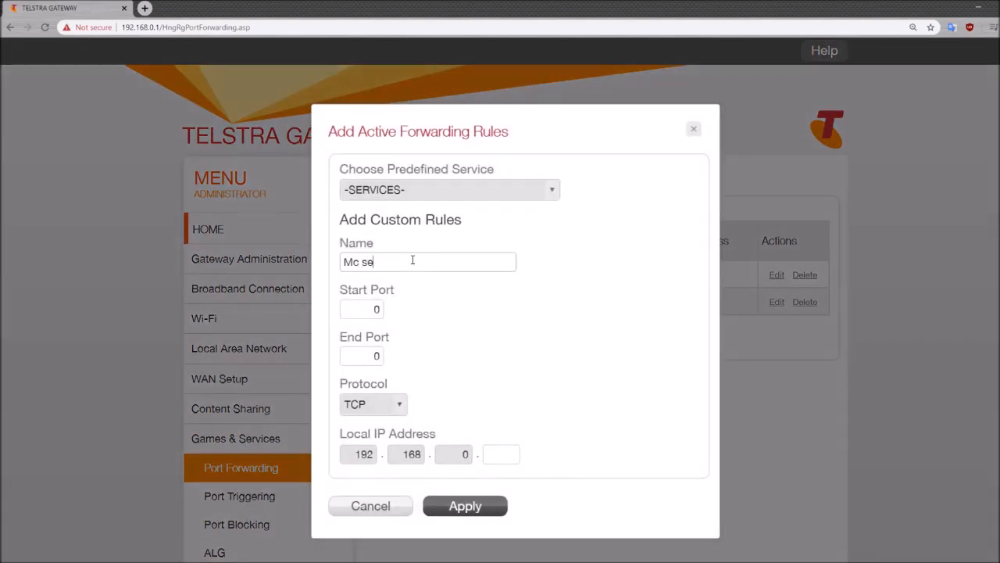
text(2556)
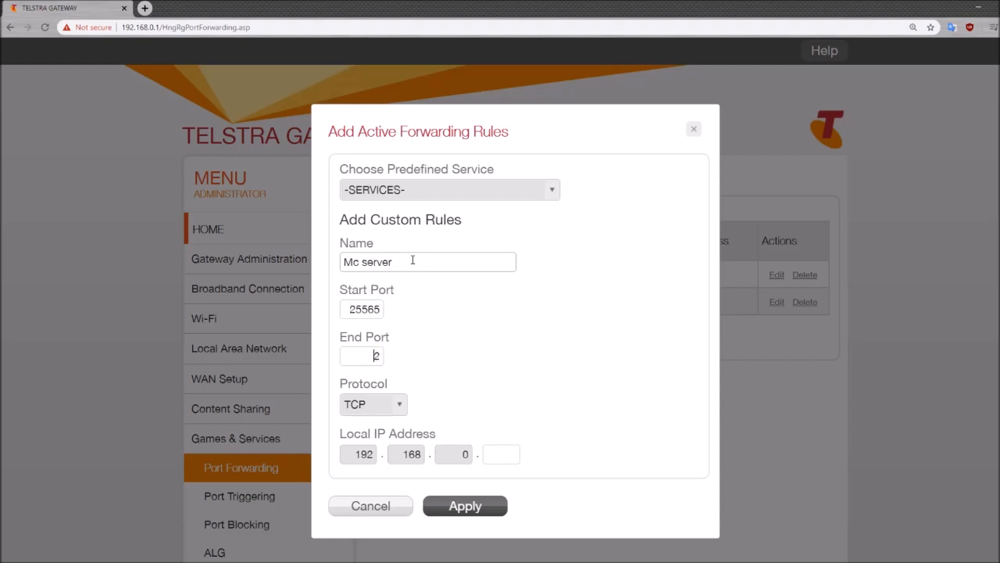
text(5565)
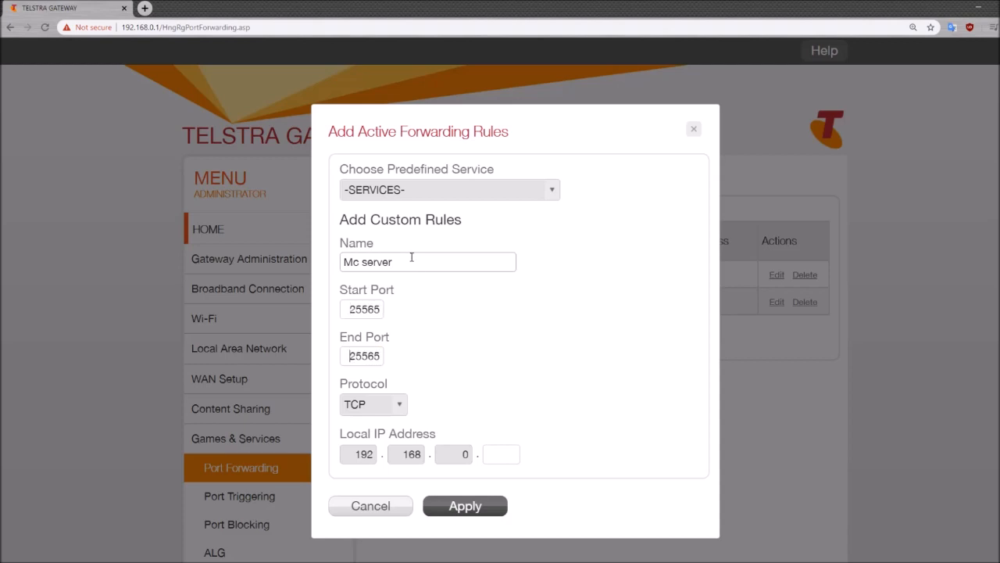
click(373, 404)
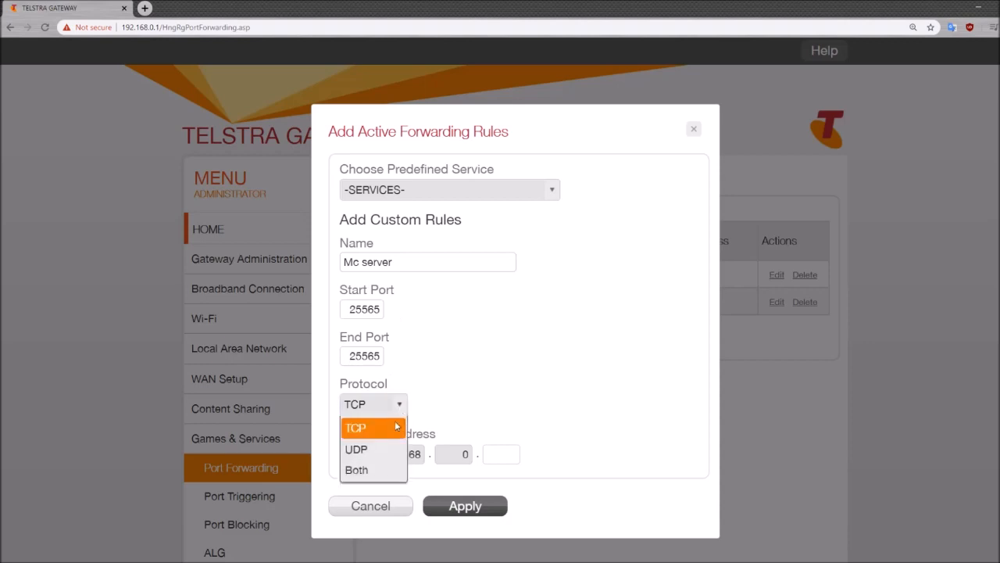
click(356, 470)
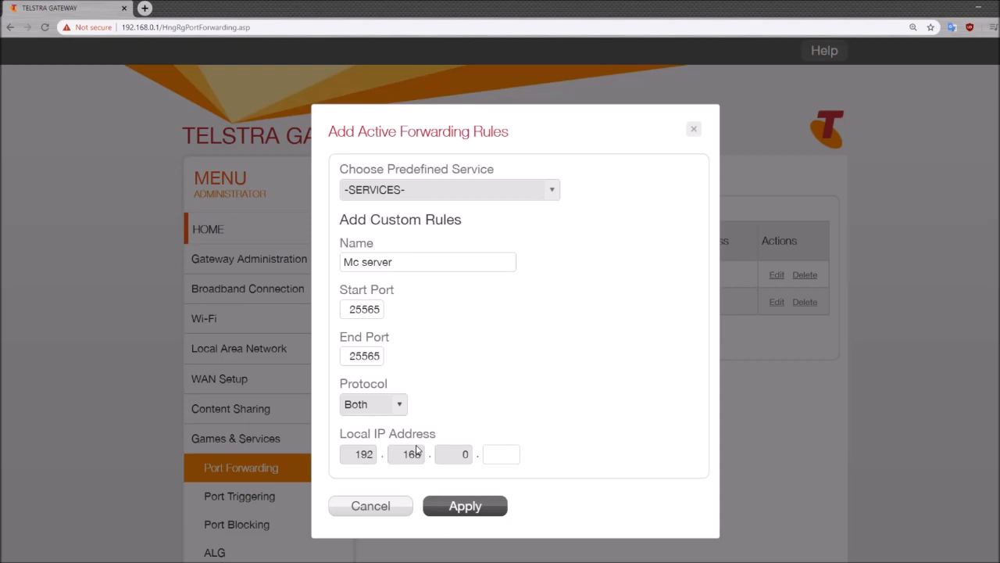
click(501, 454)
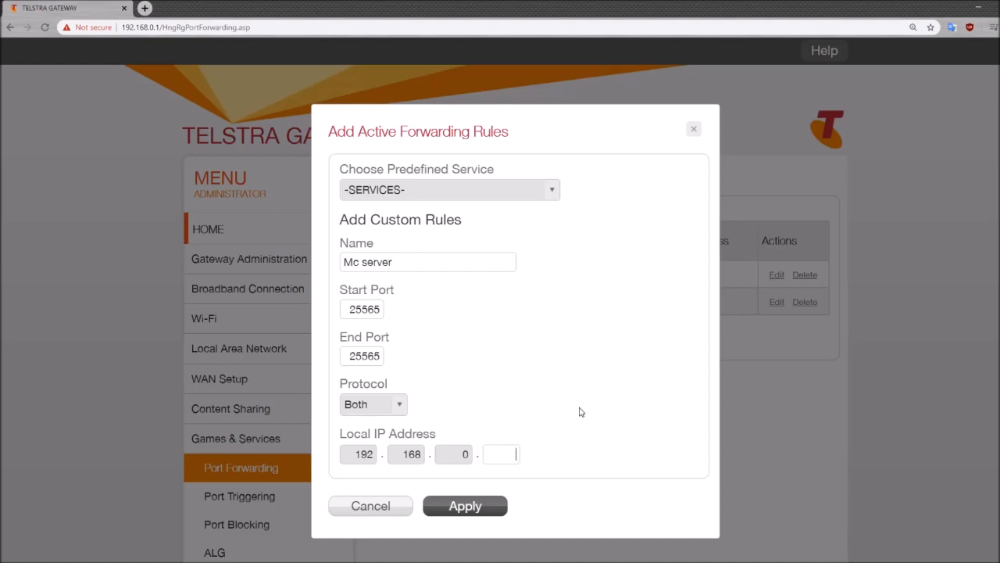
text(4)
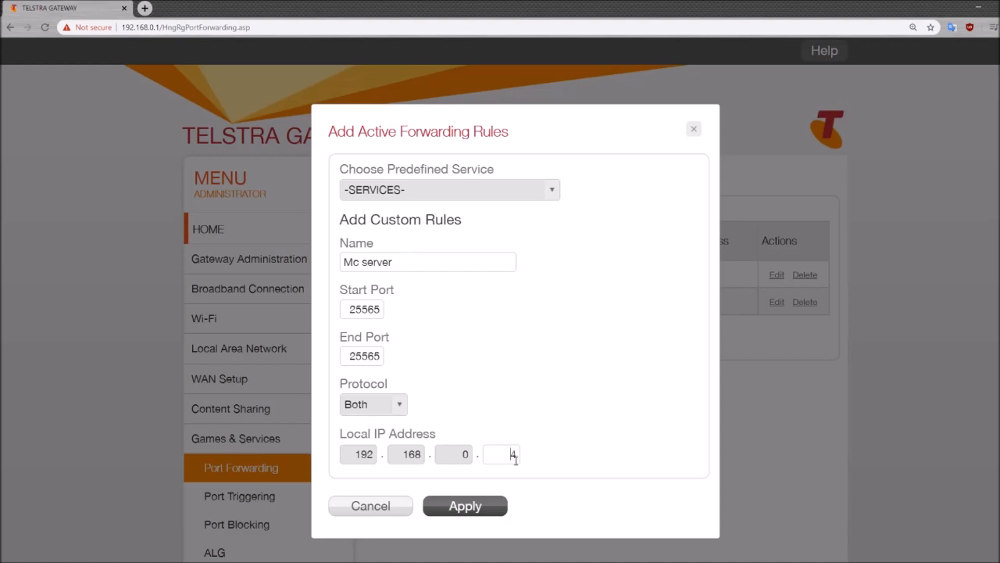
click(465, 506)
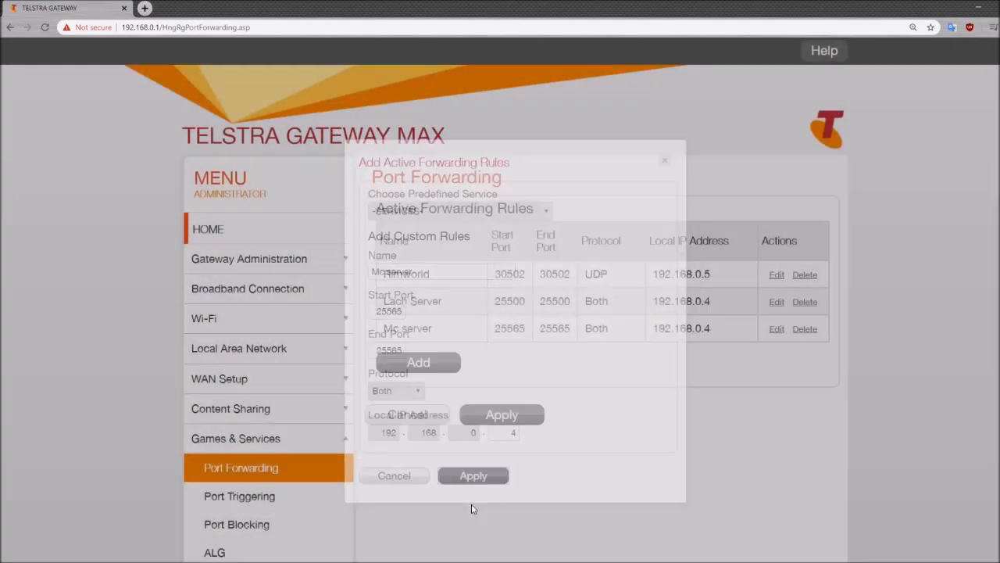
click(394, 475)
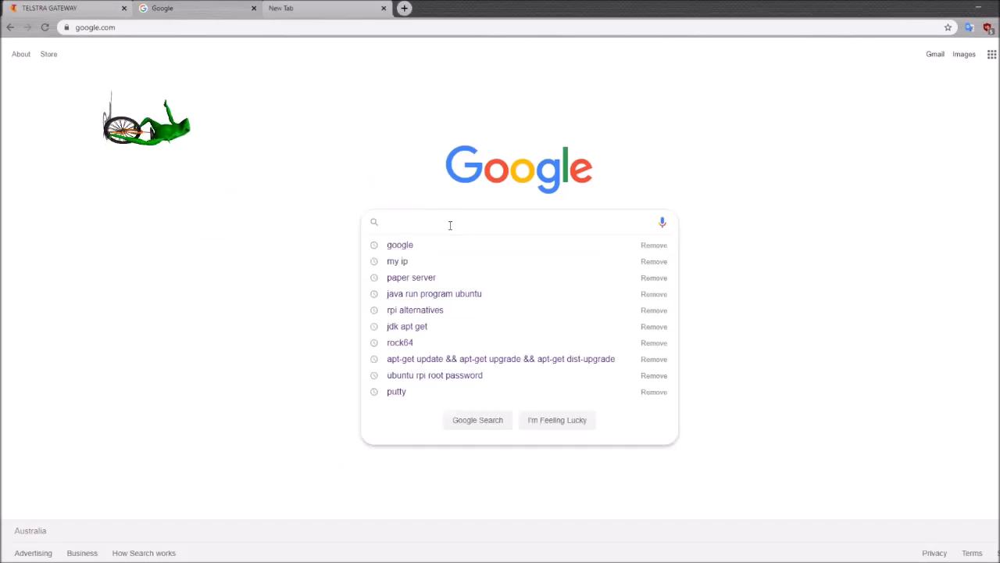
mouse_move(718, 326)
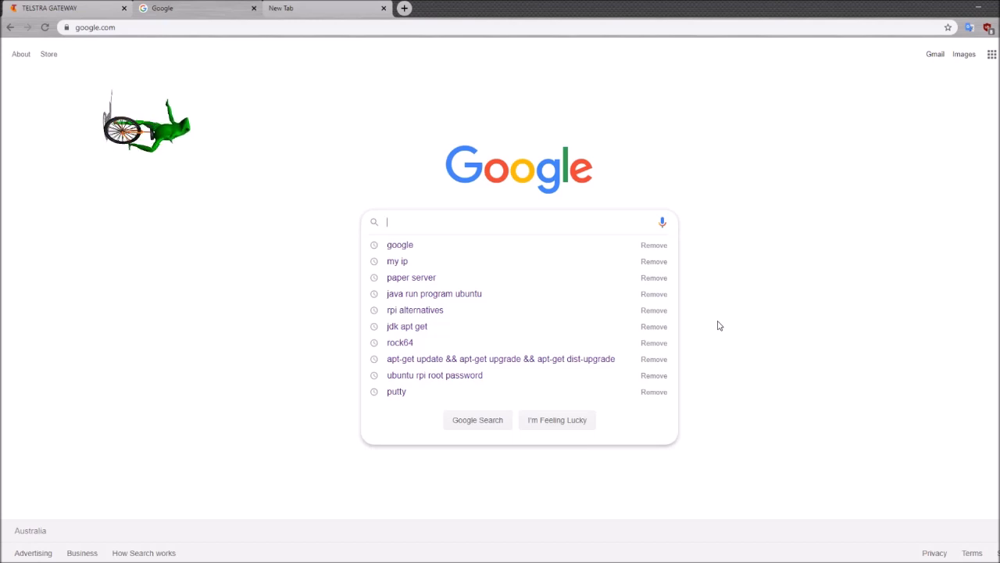
Search Google for 'my ip' to show the public IP address.
text(my i)
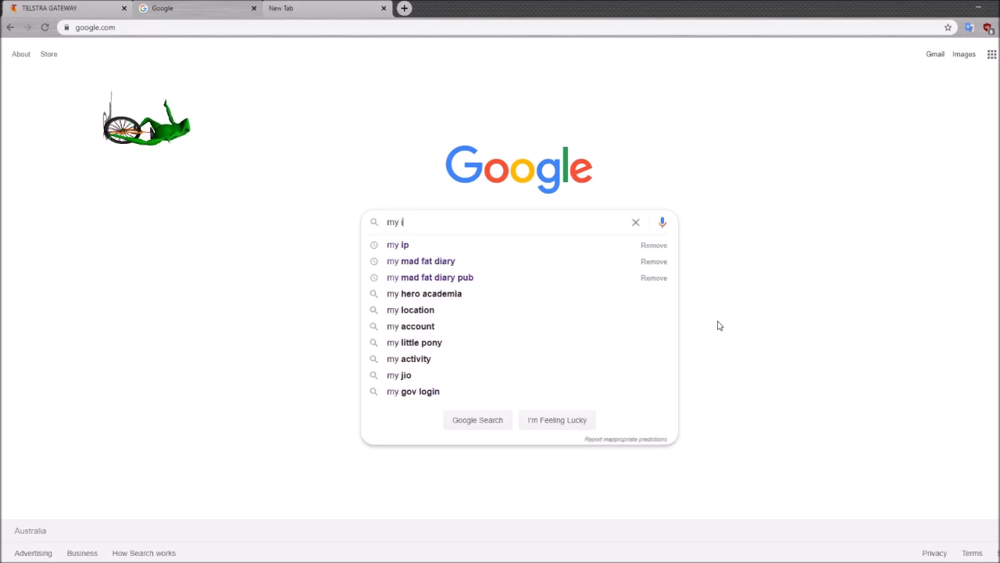
click(398, 244)
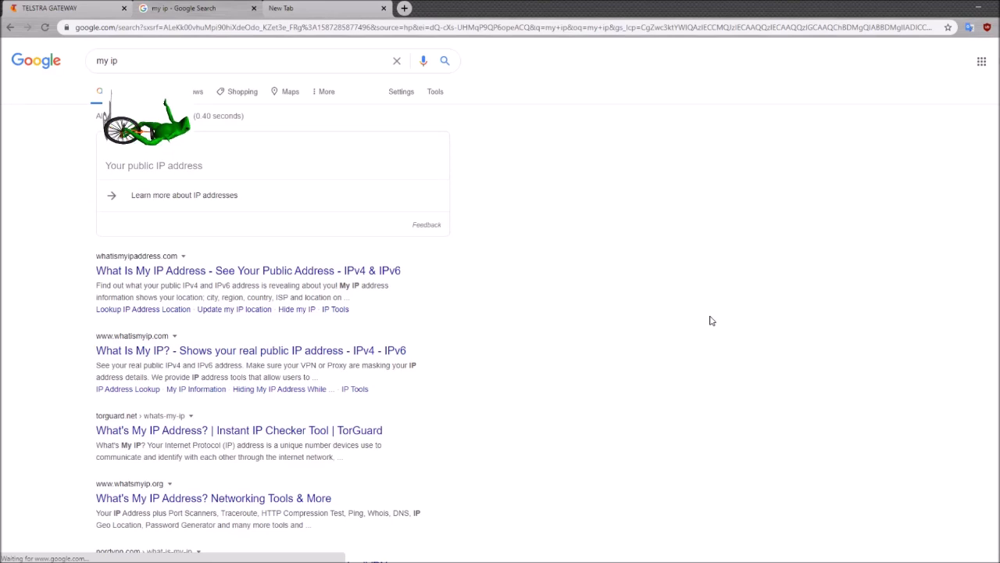